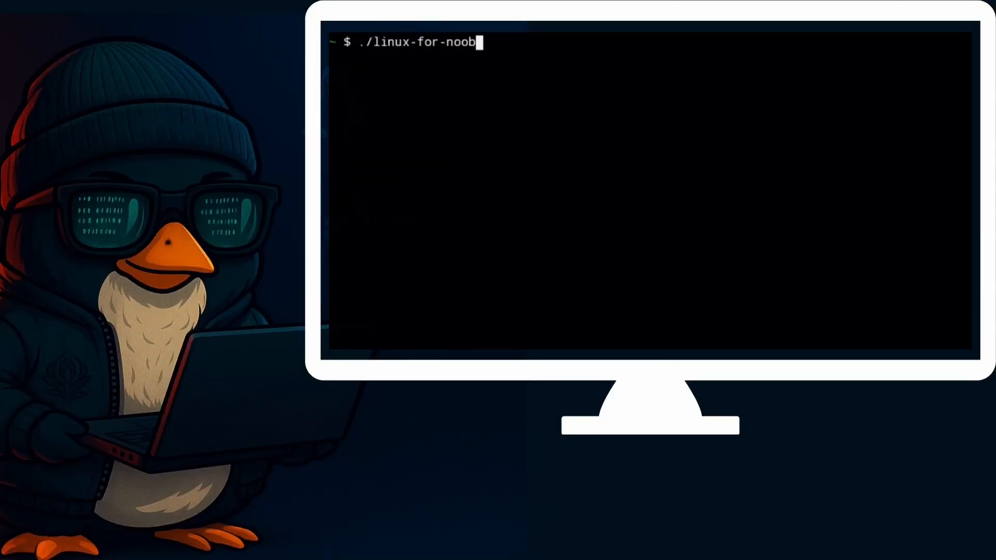
# Step: Launch Vivaldi, search Google for linux mint and open the Linux Mint download page
pyautogui.press('Return')
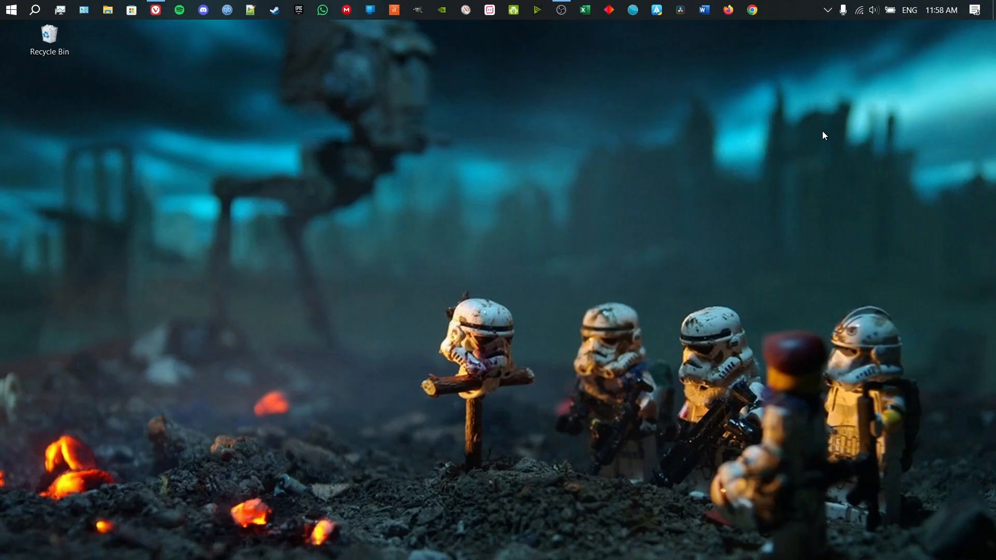
pyautogui.moveTo(579, 228)
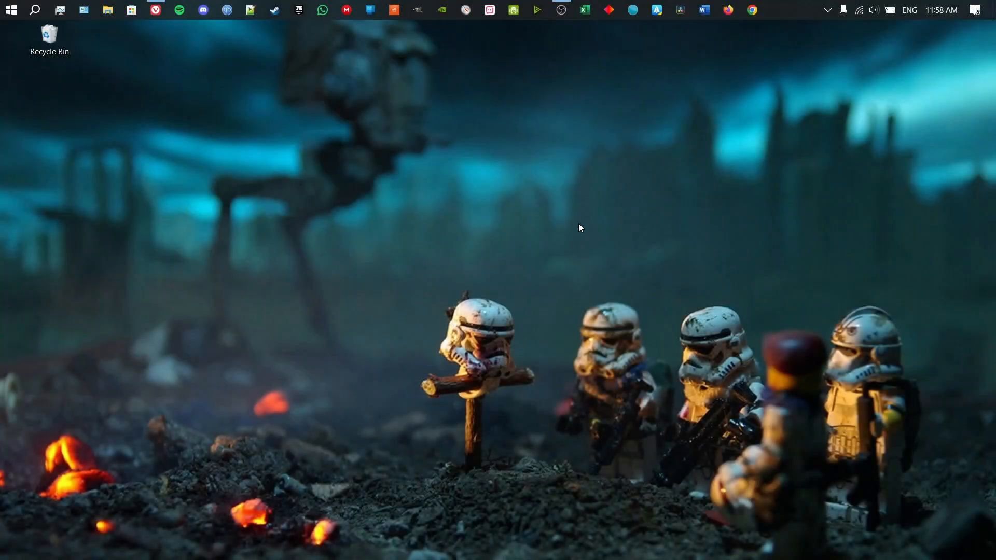
pyautogui.click(153, 10)
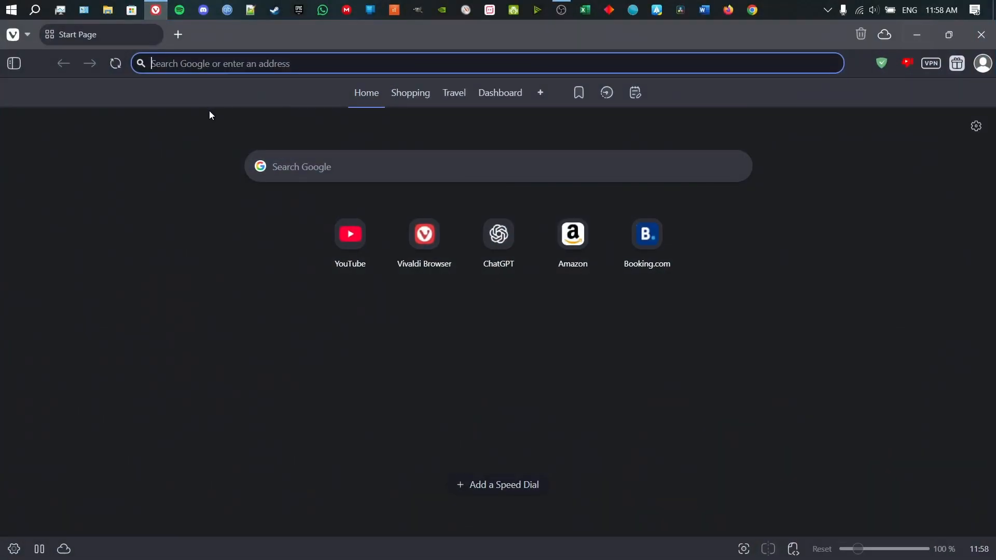
pyautogui.write('linu')
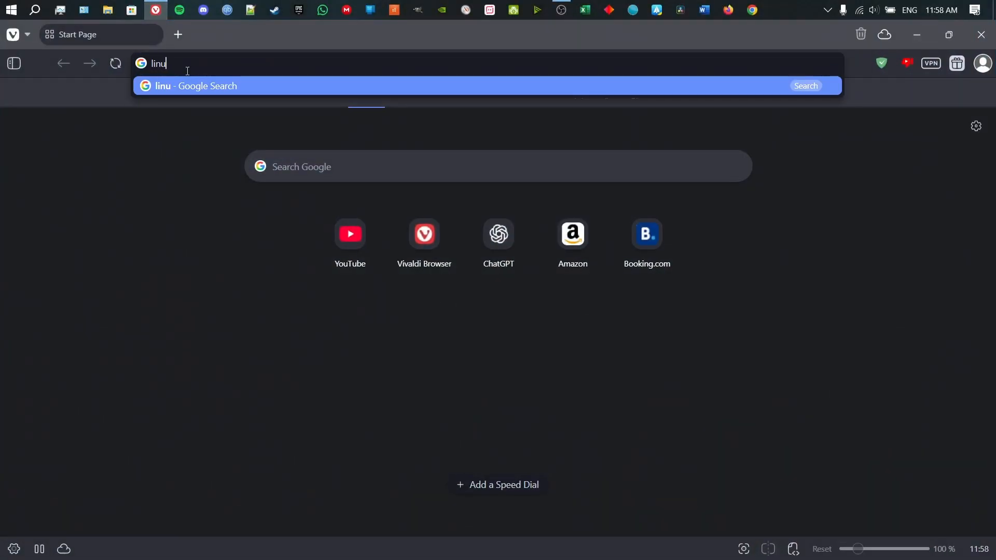
pyautogui.press('Return')
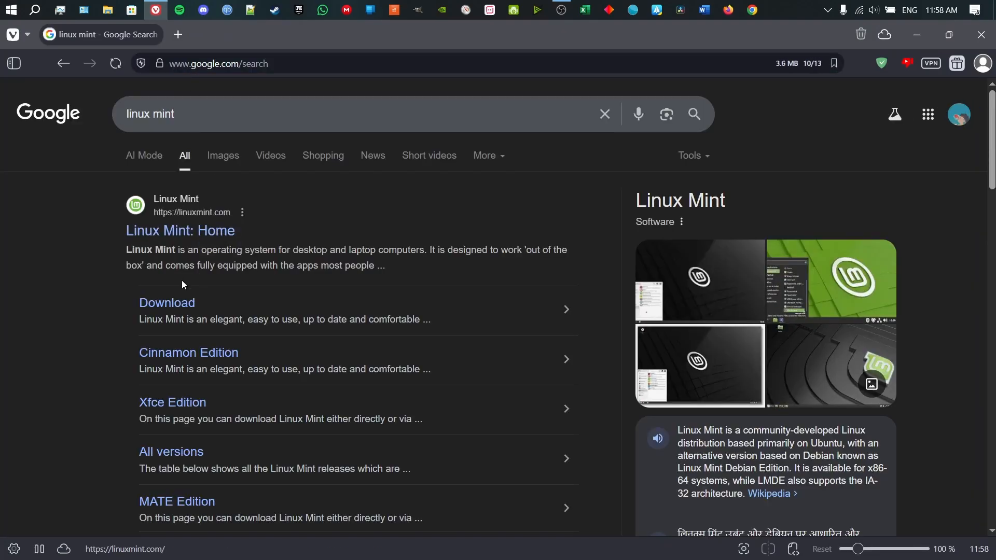
pyautogui.click(166, 302)
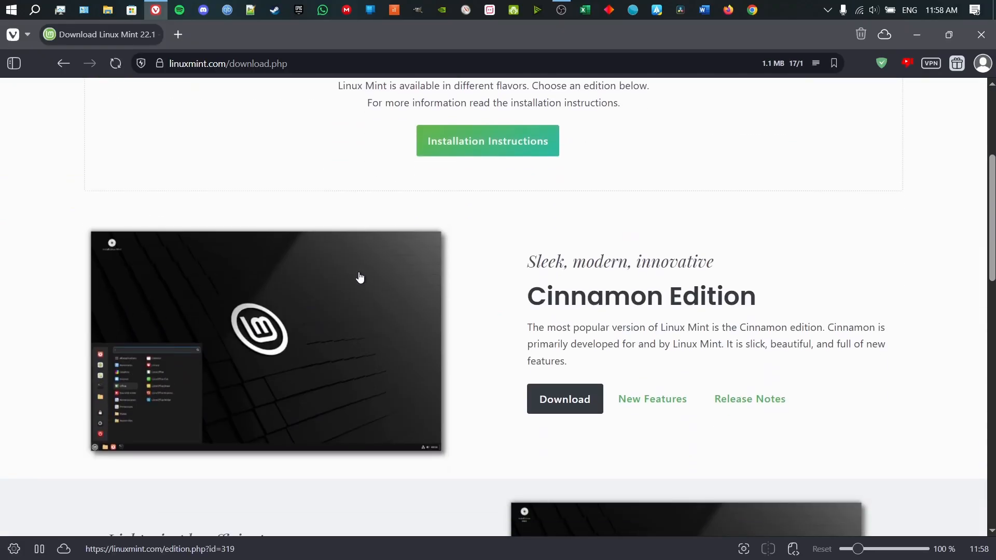
# Step: Scroll through the Cinnamon, Xfce and MATE edition listings
pyautogui.scroll(-3)
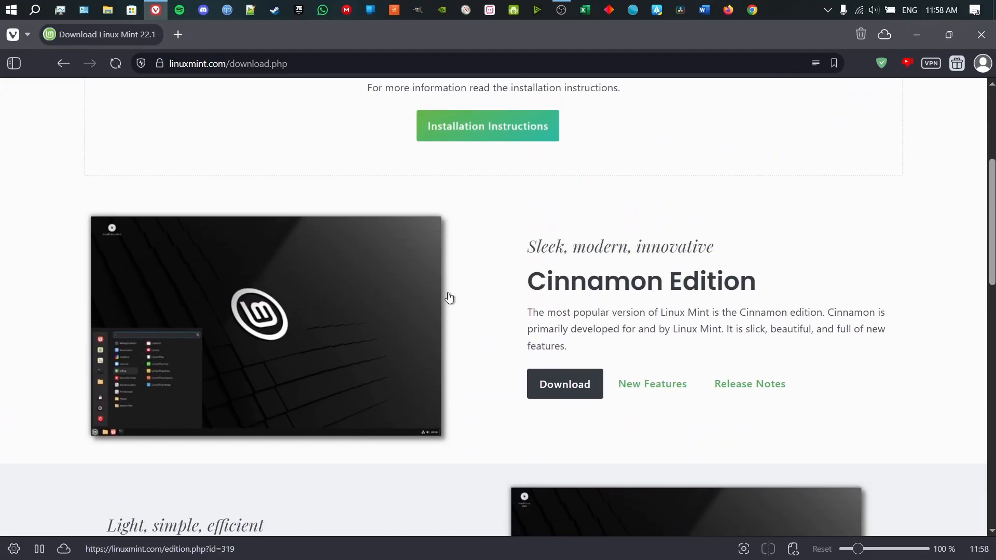
pyautogui.moveTo(517, 284)
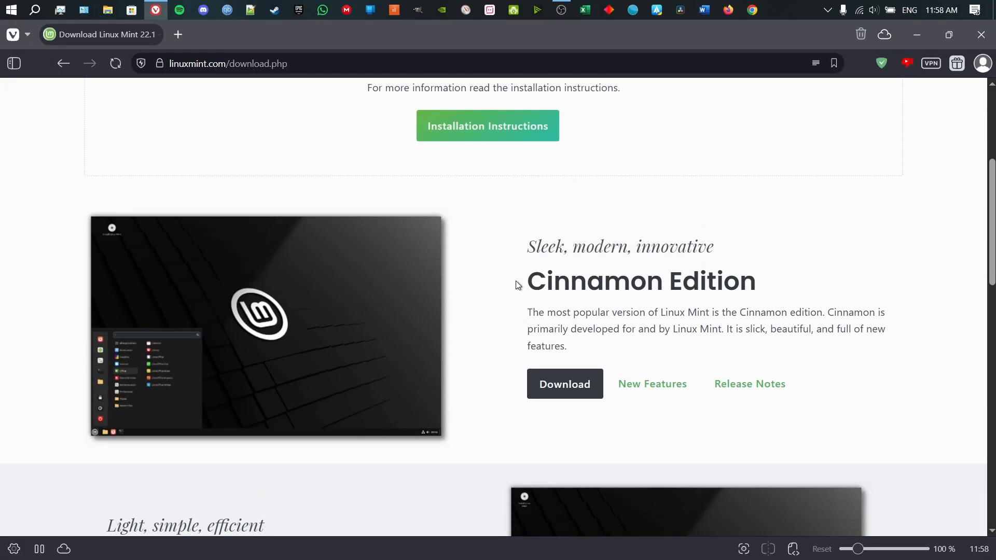
pyautogui.scroll(-3)
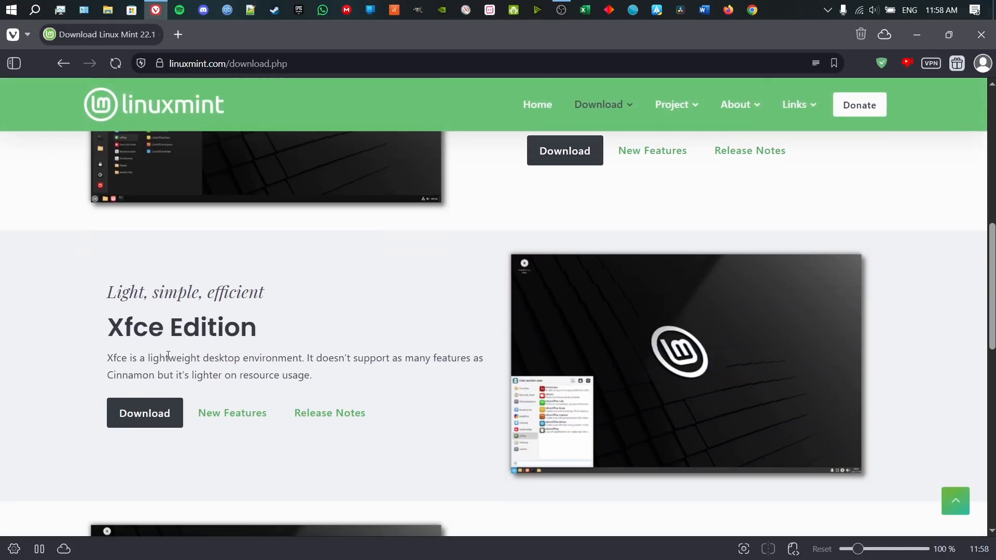
pyautogui.scroll(-3)
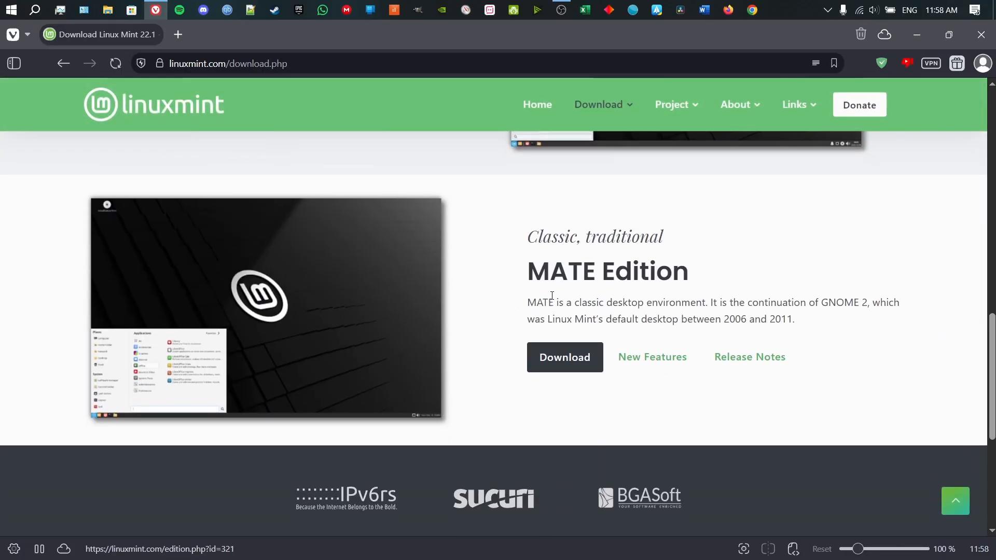
pyautogui.moveTo(549, 290)
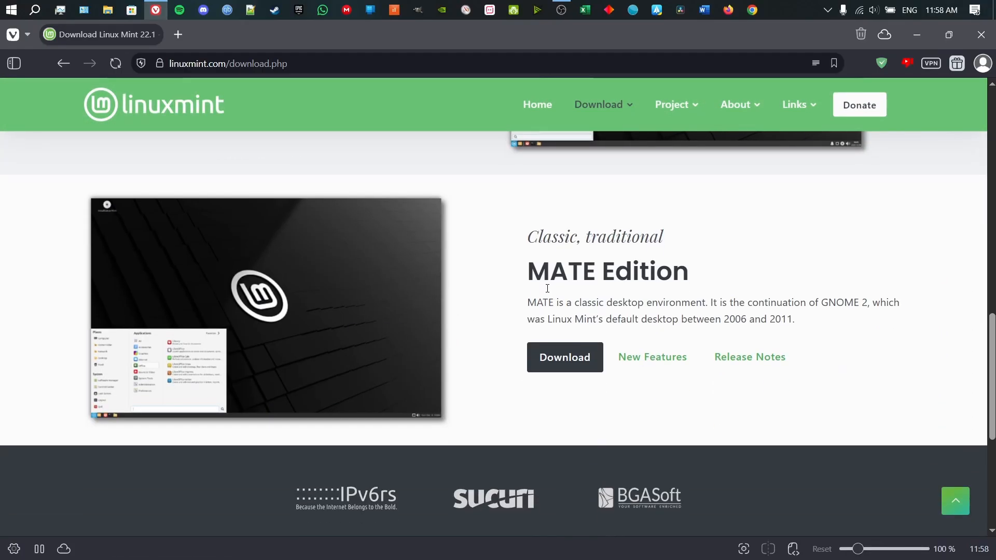
pyautogui.scroll(3)
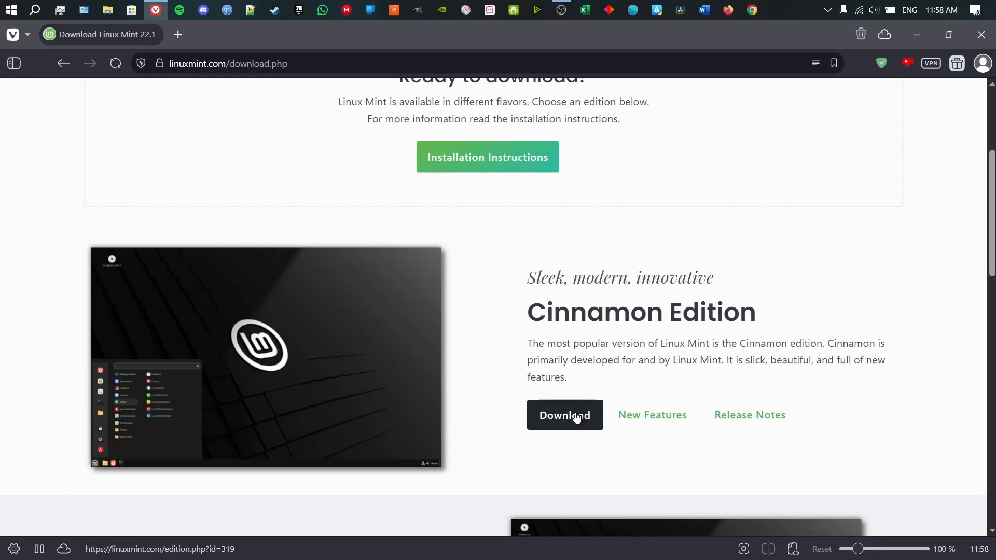
# Step: Open the Cinnamon Edition download page and browse the country-grouped download mirrors table
pyautogui.click(564, 415)
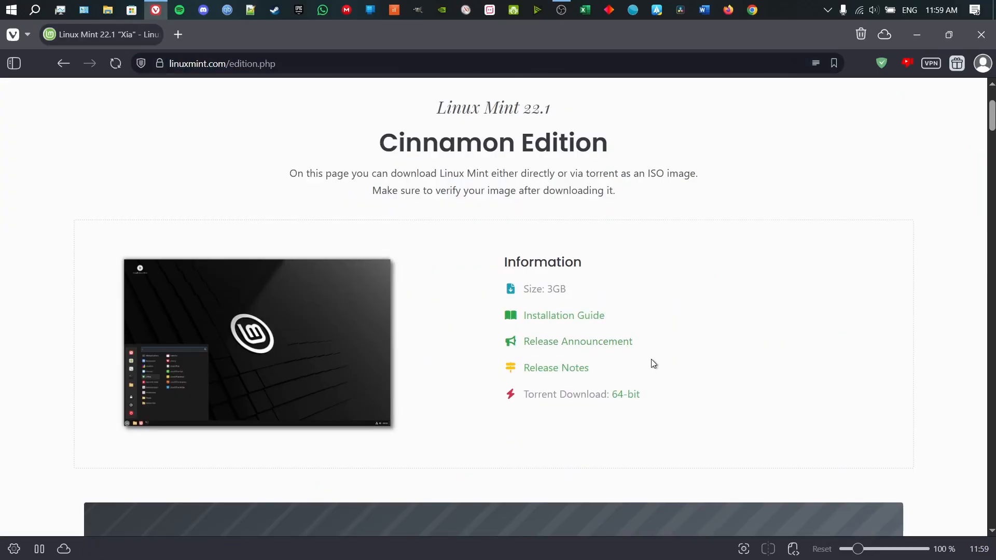
pyautogui.scroll(-3)
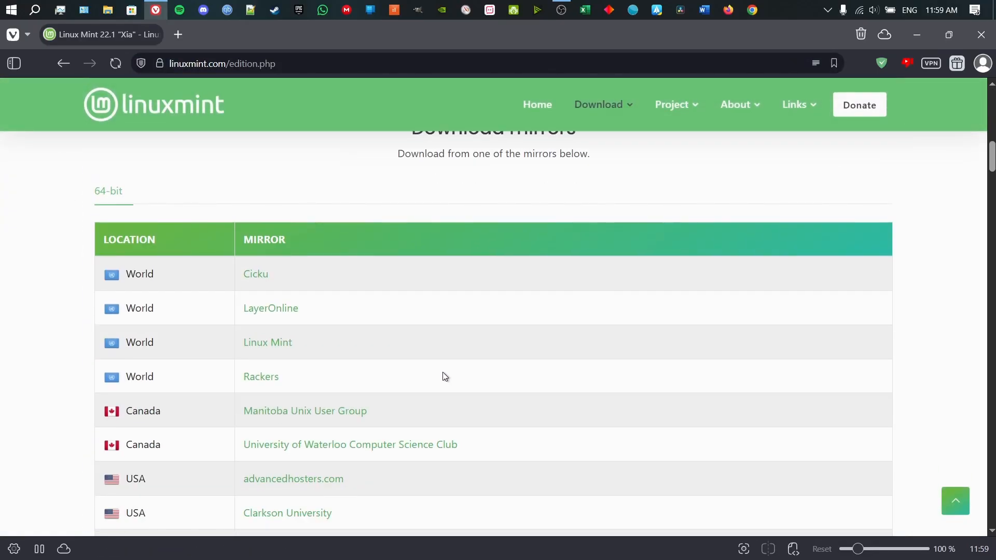
pyautogui.scroll(-3)
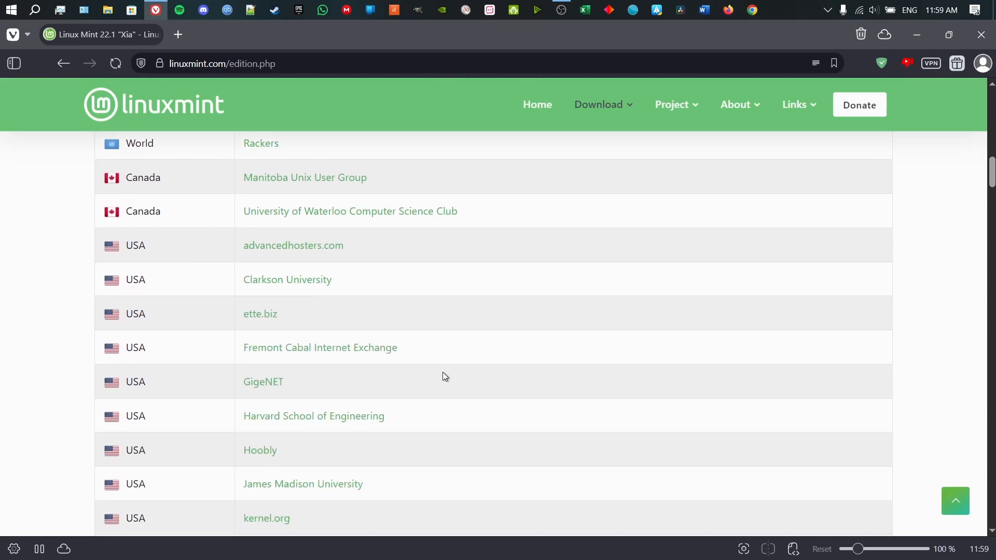
pyautogui.scroll(-3)
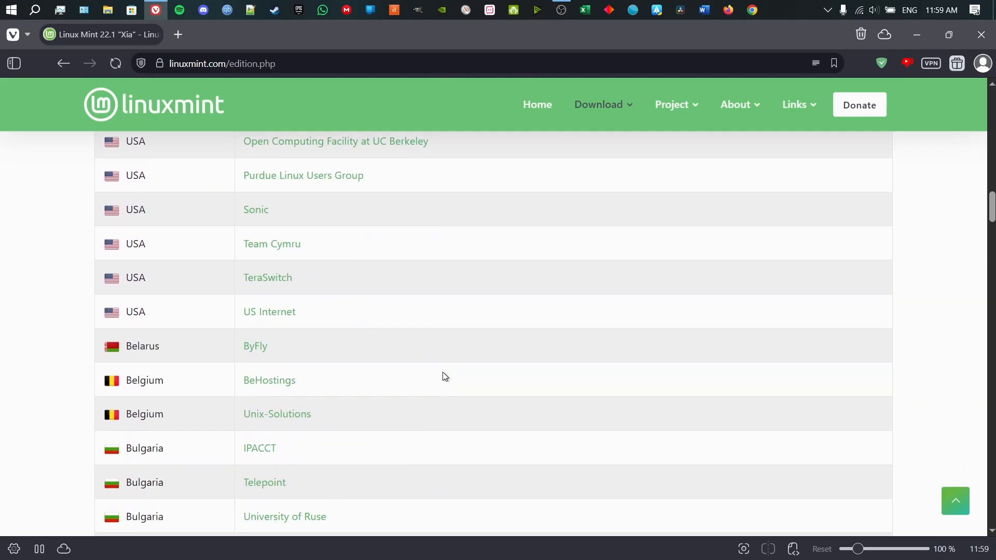
pyautogui.scroll(-3)
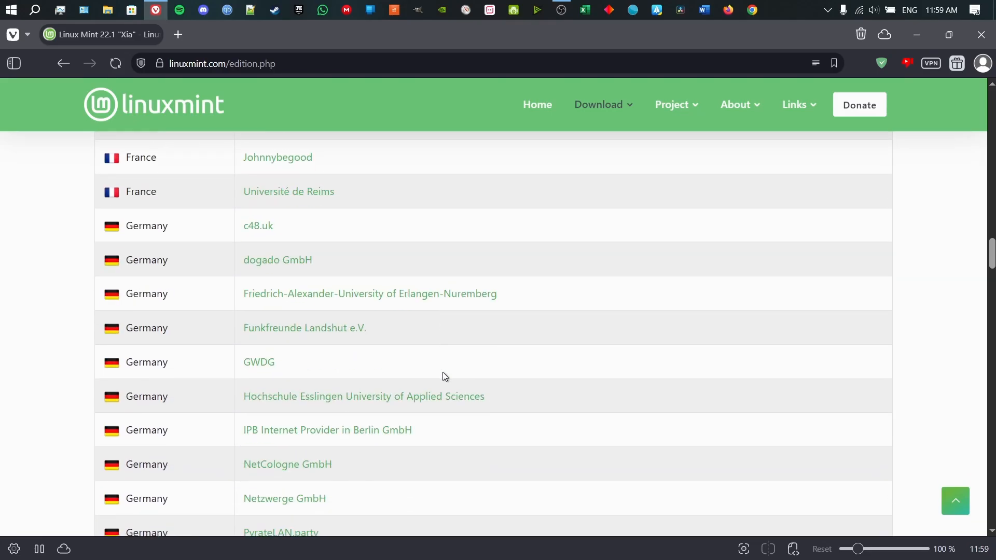
pyautogui.scroll(-3)
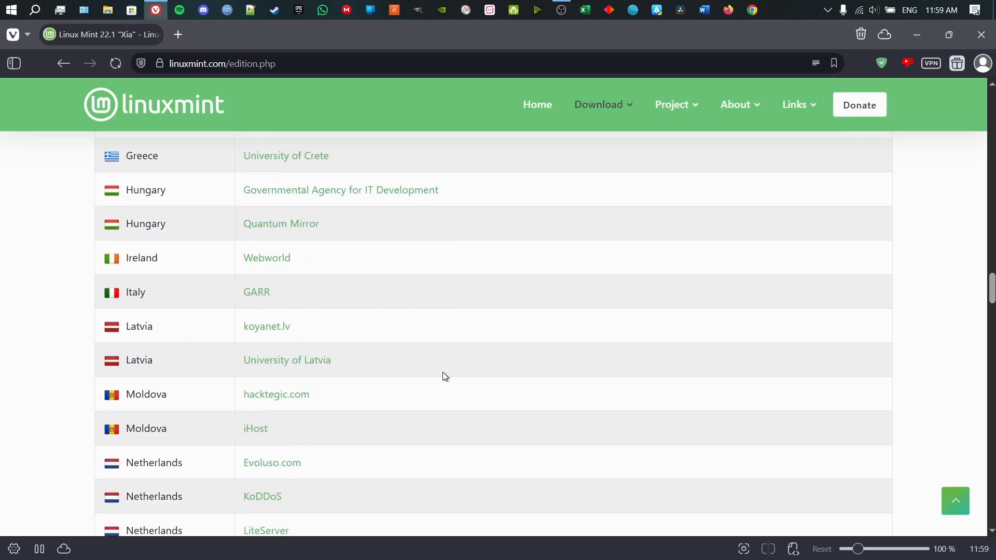
pyautogui.scroll(-3)
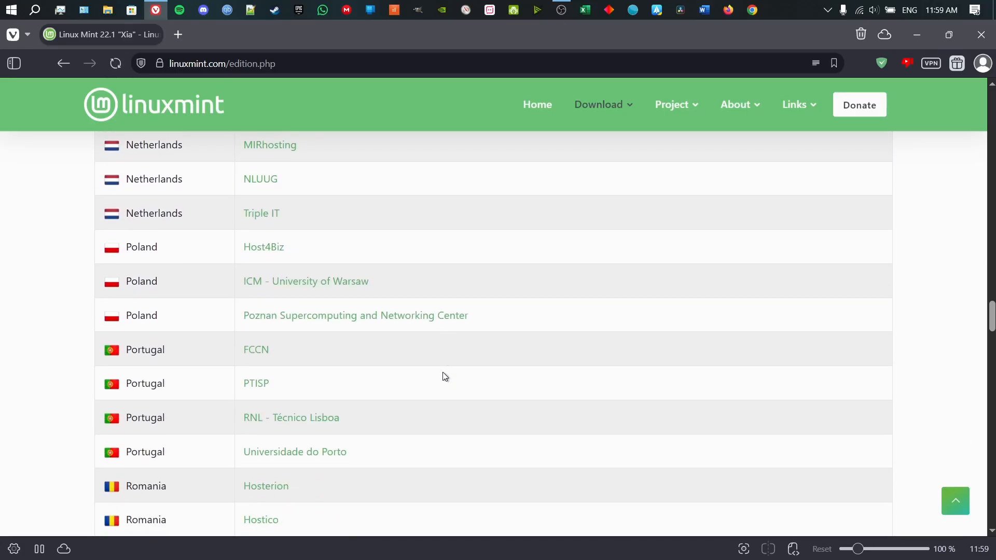
pyautogui.scroll(-3)
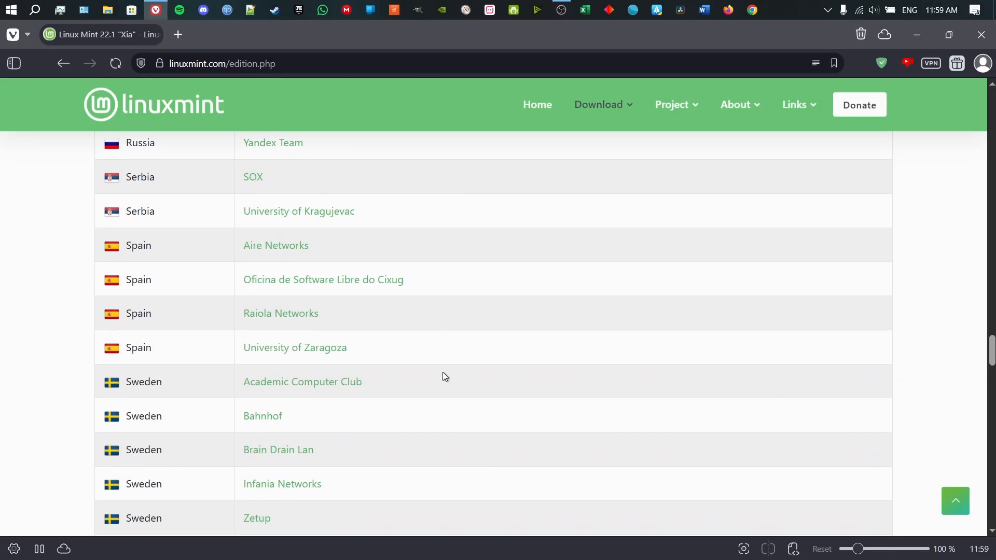
pyautogui.scroll(3)
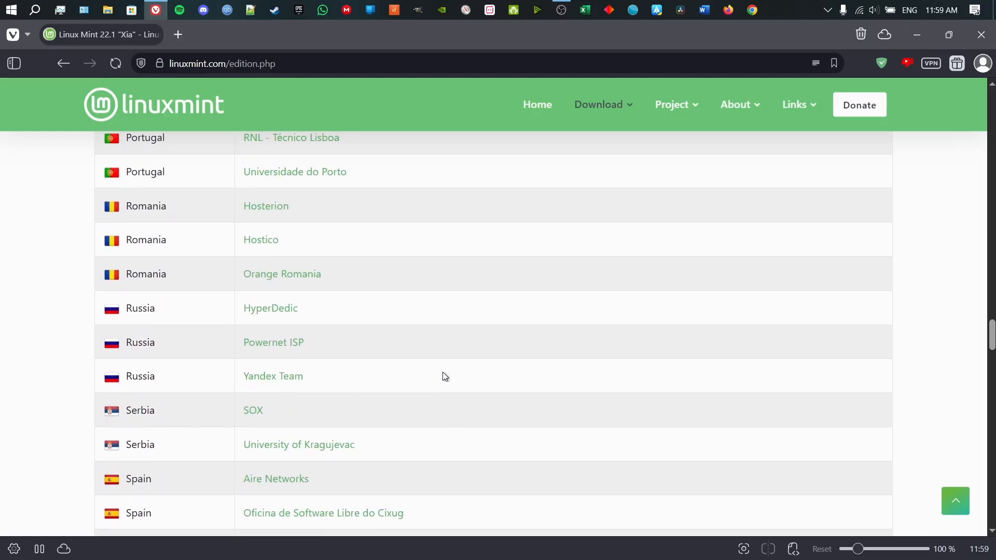
pyautogui.scroll(3)
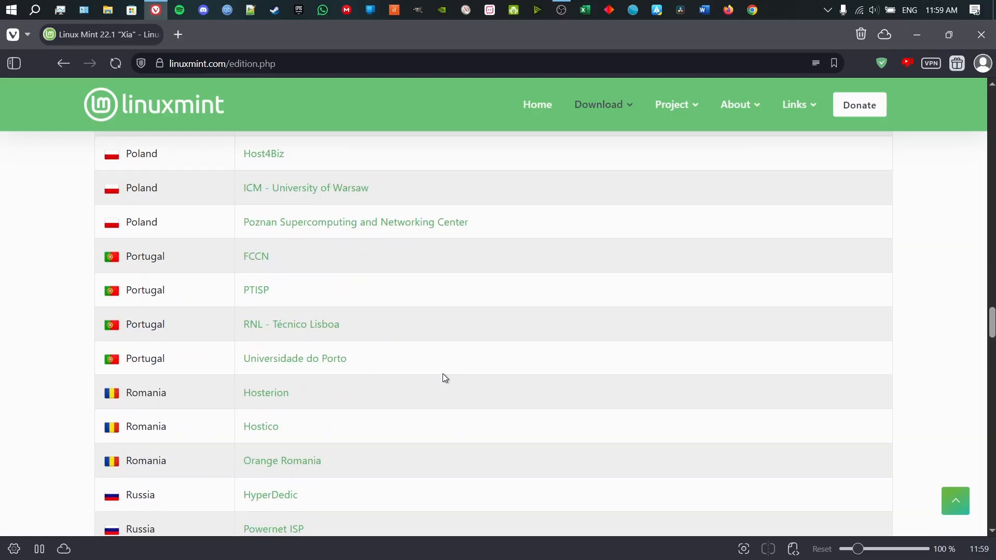
pyautogui.scroll(-3)
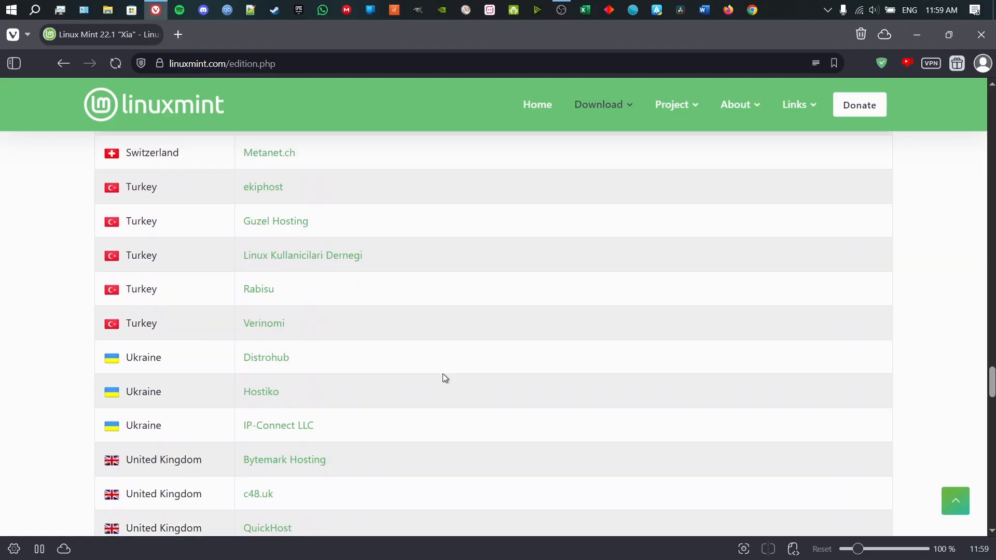
pyautogui.scroll(3)
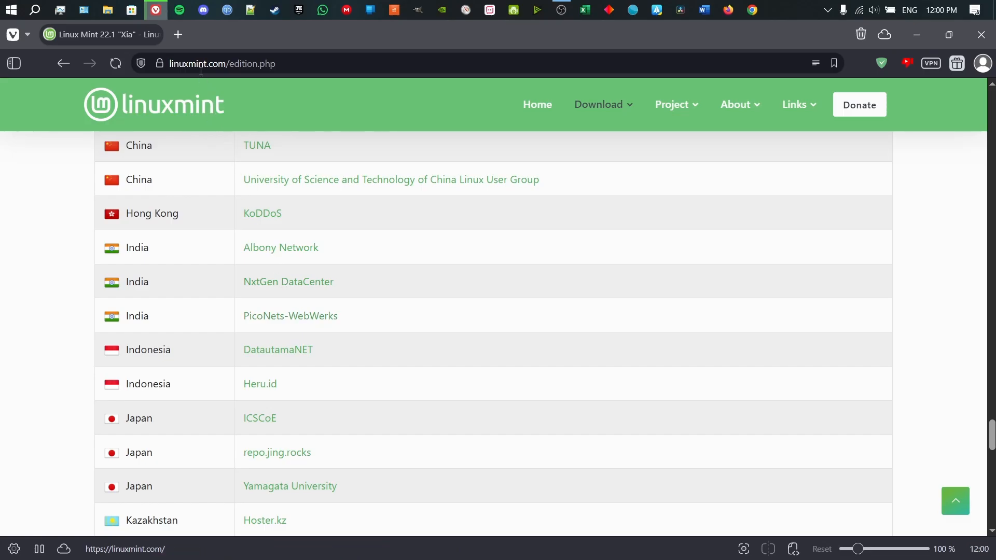
# Step: In a new tab search rufus, open rufus.ie and download the Windows x64 rufus-4.9.exe
pyautogui.click(179, 35)
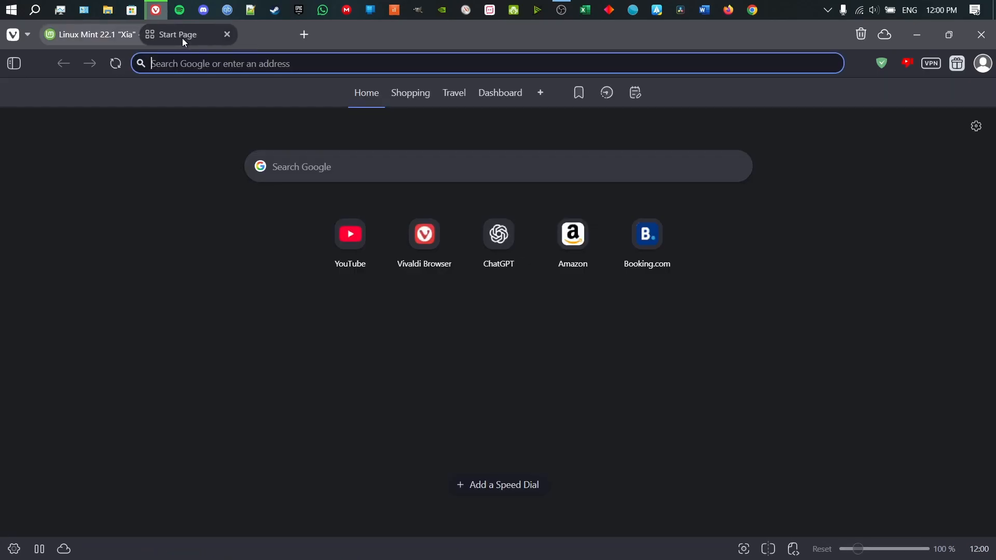
pyautogui.moveTo(188, 34)
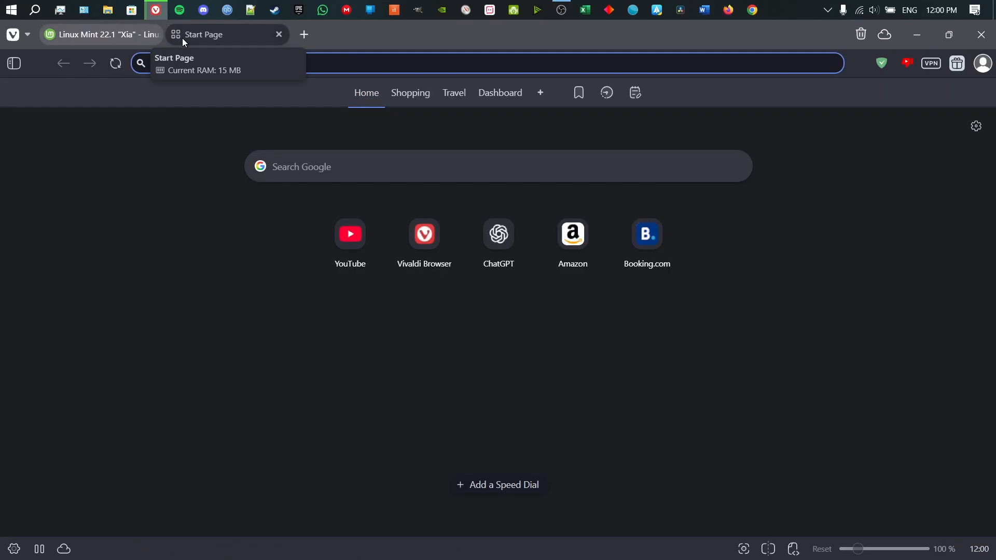
pyautogui.write('rufus')
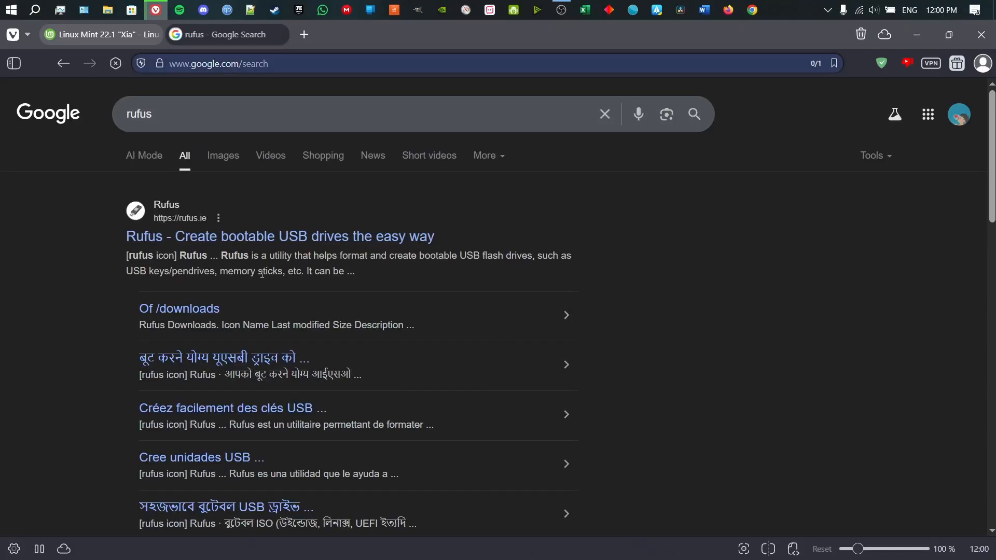
pyautogui.click(279, 237)
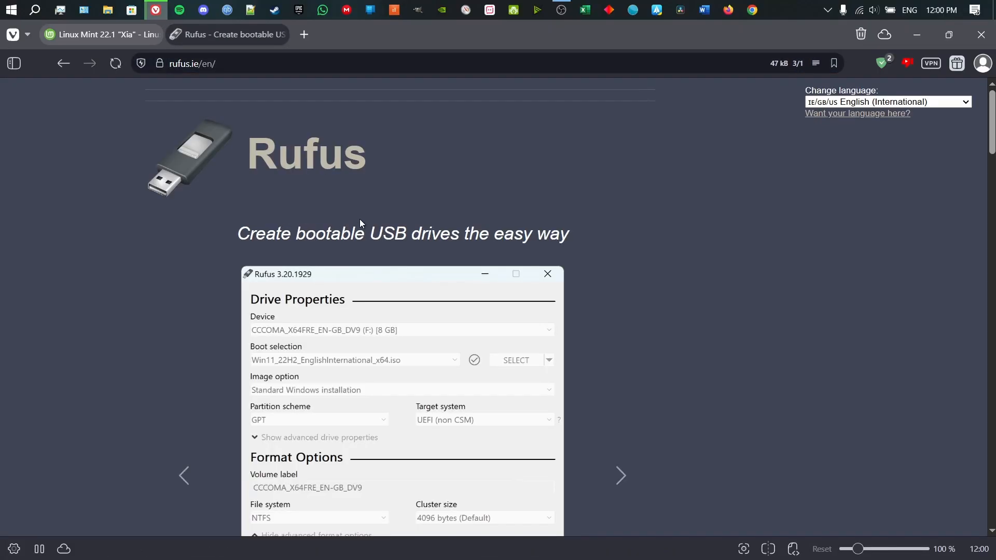
pyautogui.scroll(-3)
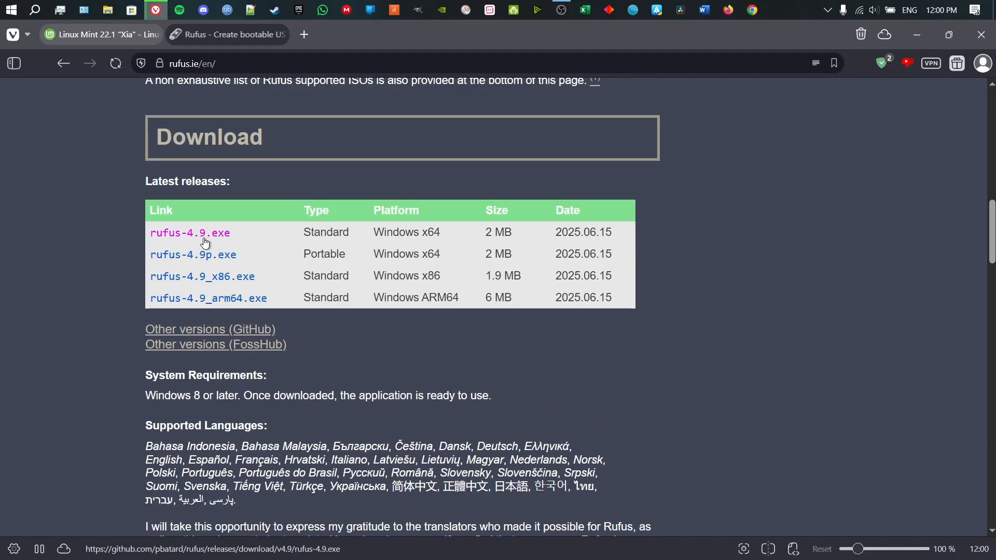
pyautogui.click(188, 232)
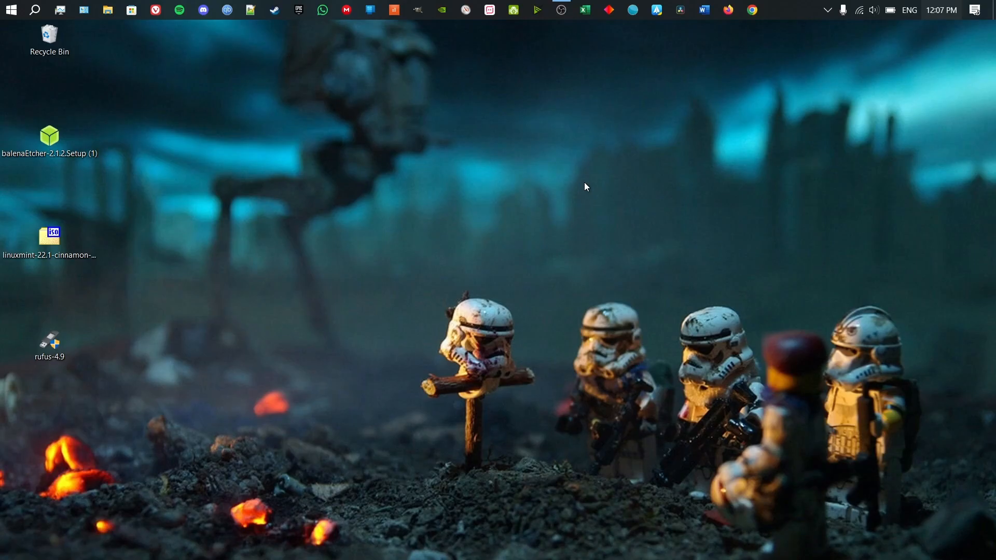
pyautogui.moveTo(398, 246)
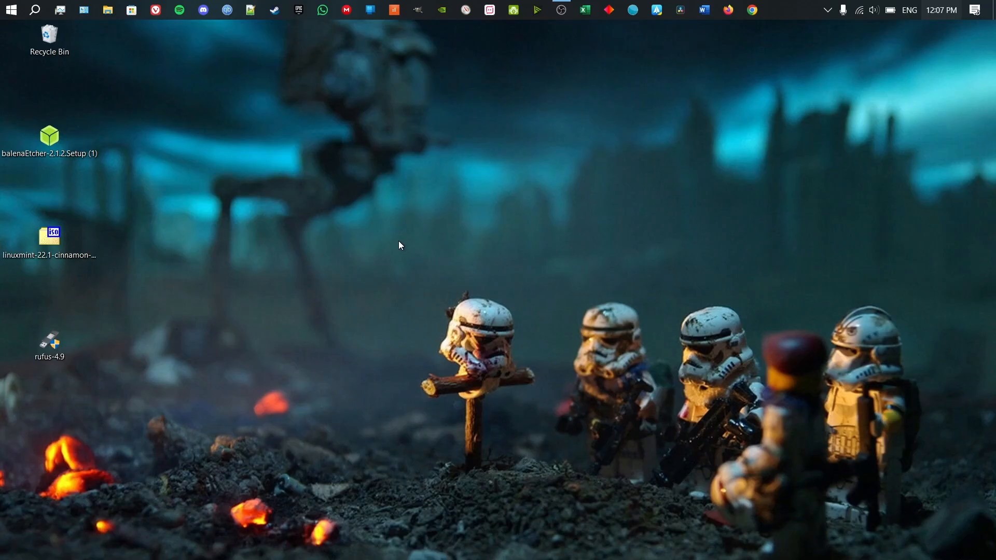
# Step: Launch rufus-4.9 from its desktop icon
pyautogui.click(50, 338)
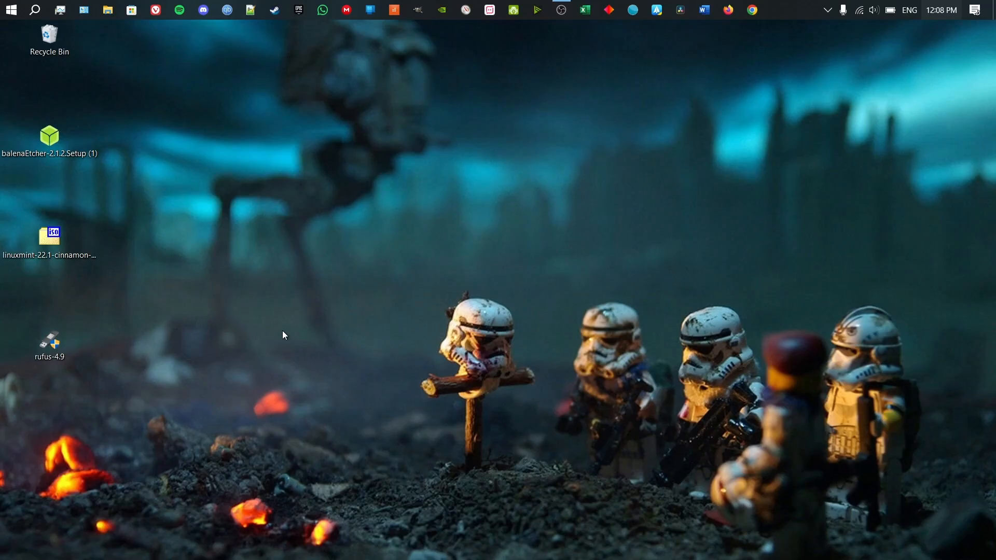
pyautogui.moveTo(259, 330)
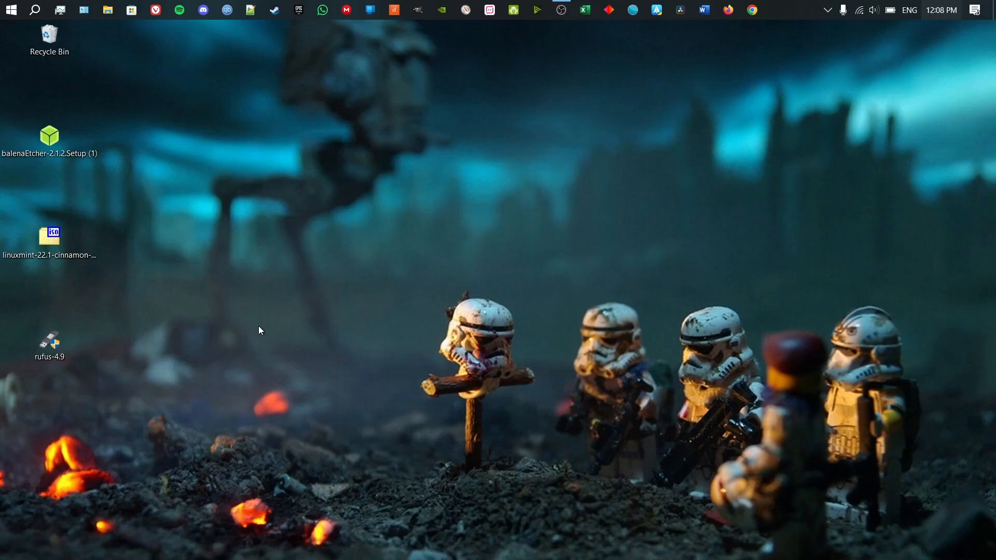
pyautogui.click(49, 343)
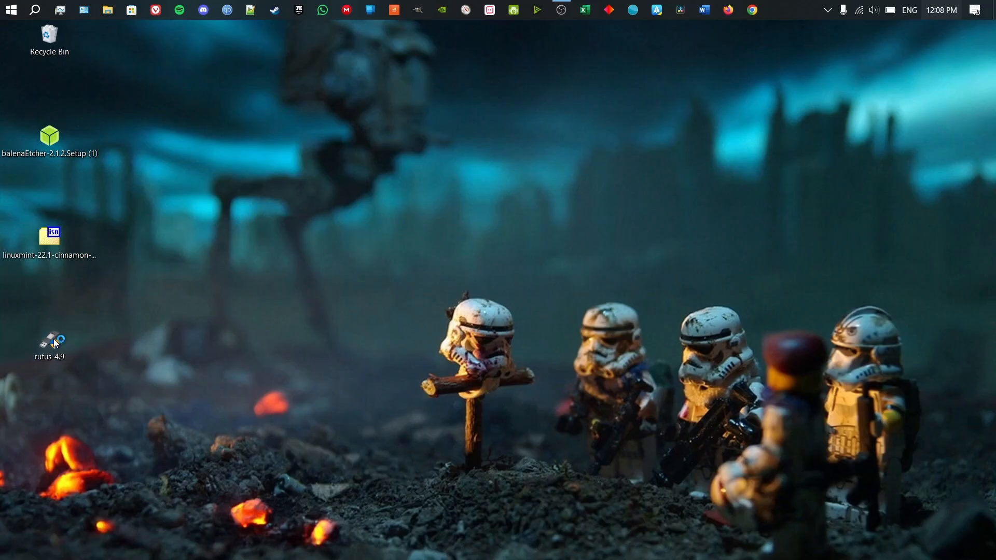
pyautogui.moveTo(446, 373)
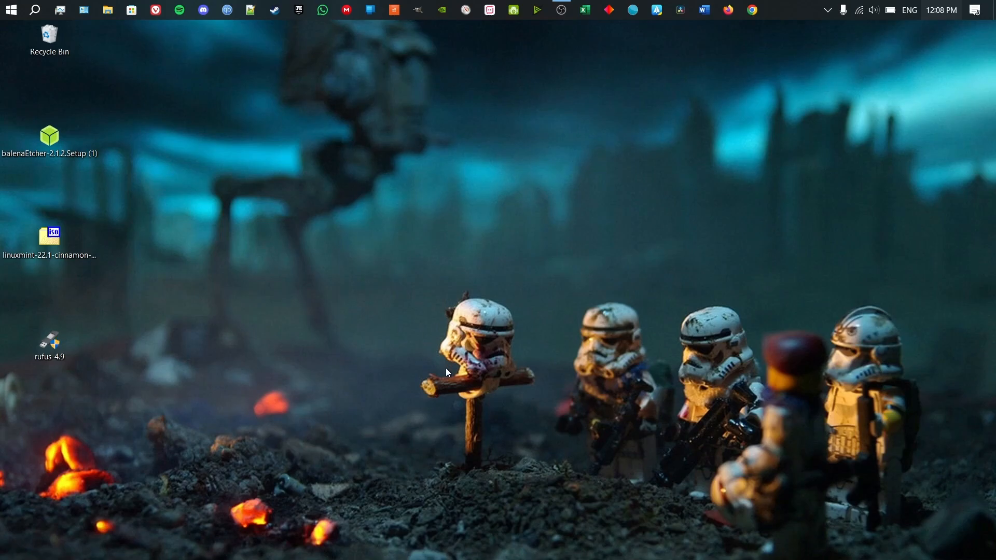
pyautogui.doubleClick(49, 342)
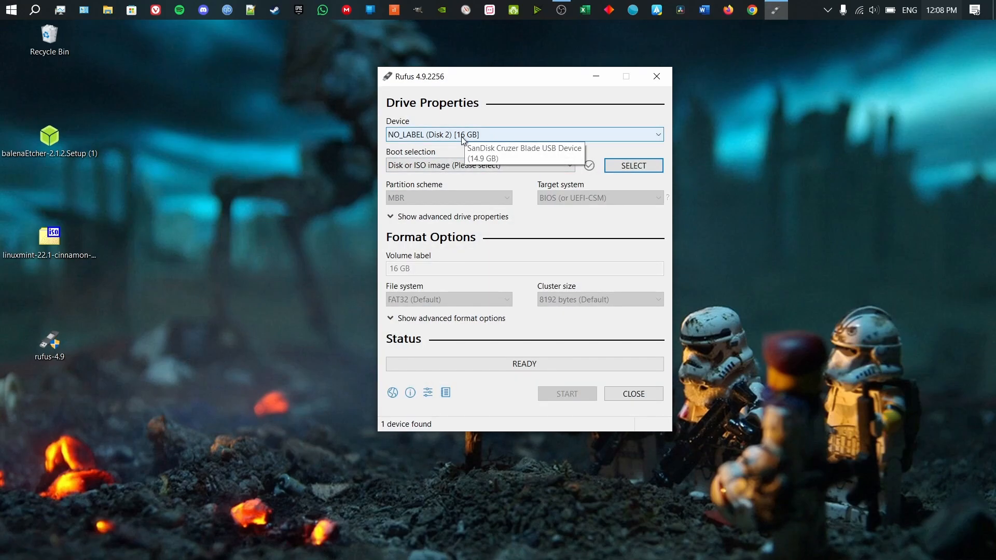
# Step: Select the NO_LABEL 16 GB USB as Device and load the linuxmint-22.1-cinnamon-64bit ISO from Desktop
pyautogui.click(656, 134)
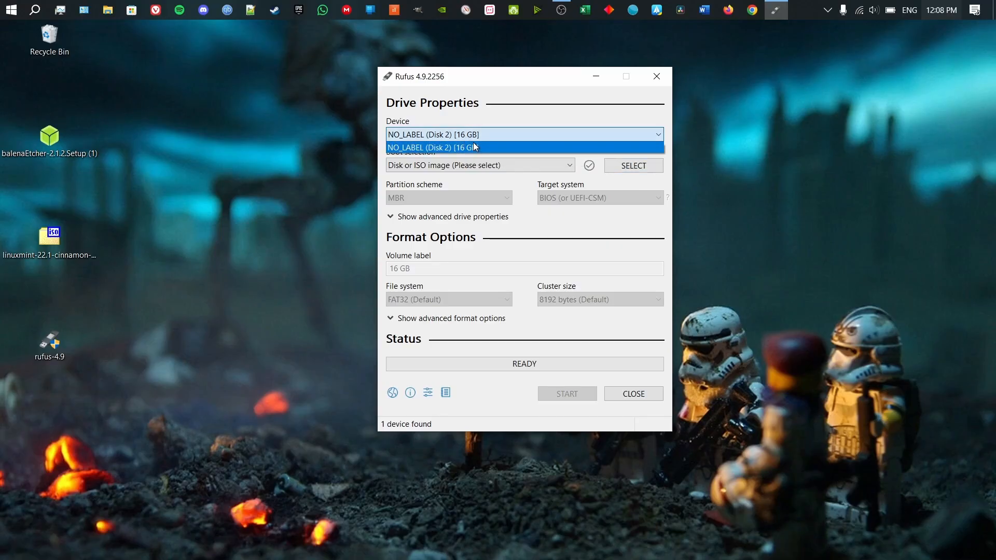
pyautogui.click(432, 147)
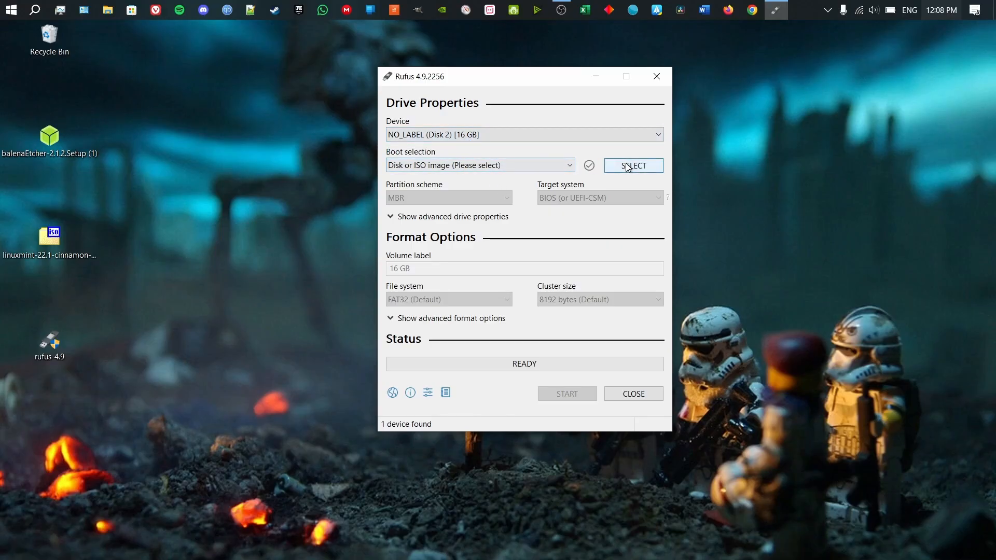
pyautogui.click(632, 164)
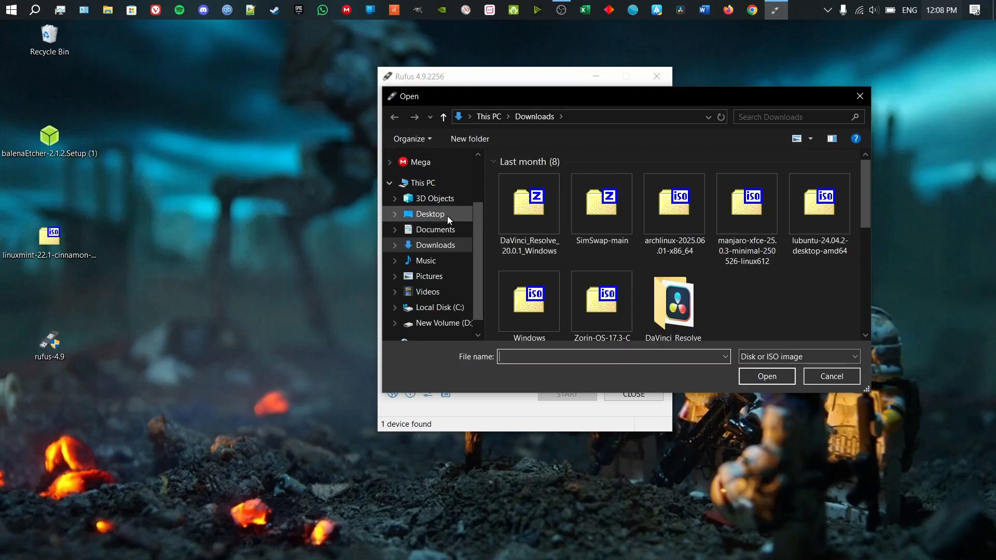
pyautogui.click(429, 214)
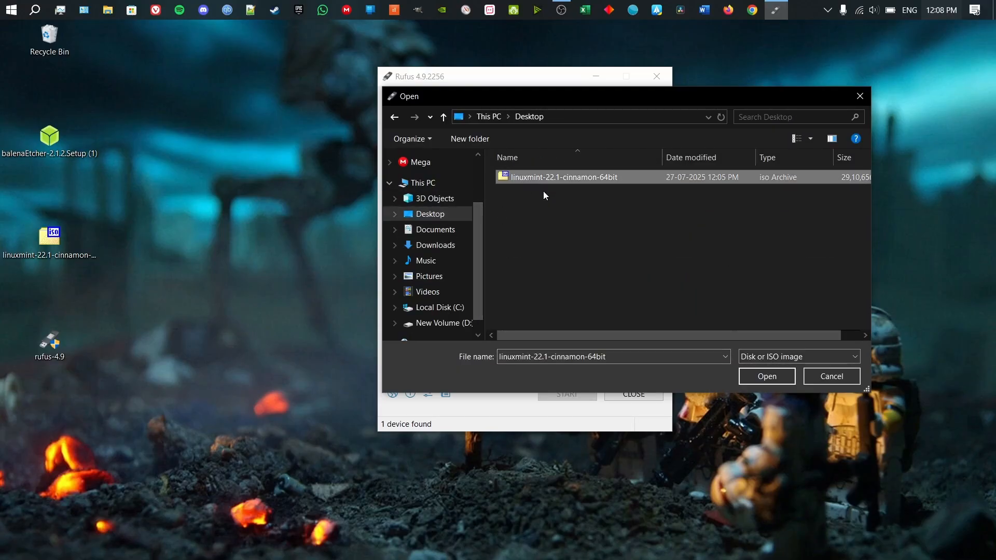
pyautogui.click(766, 375)
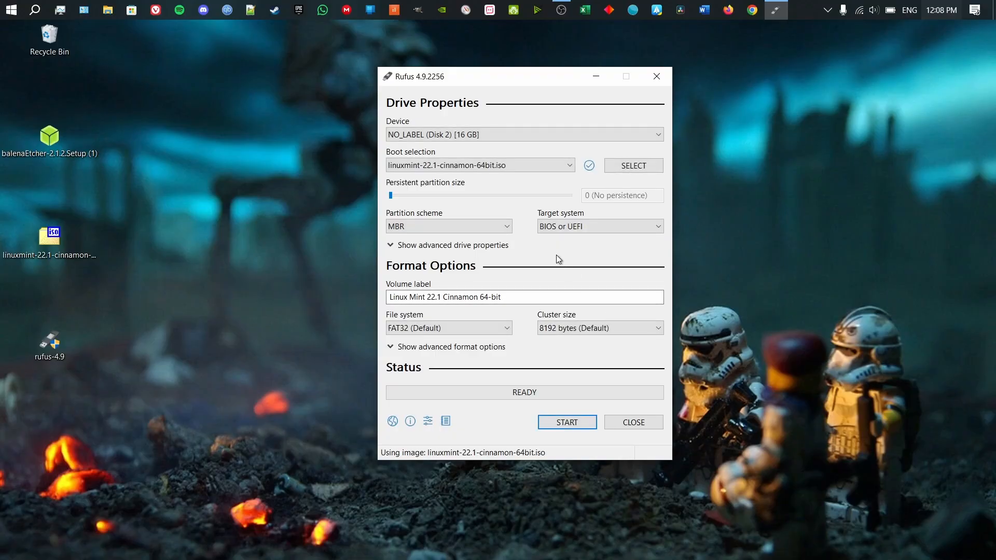
# Step: Set the partition scheme to GPT for a UEFI (non CSM) target
pyautogui.click(448, 226)
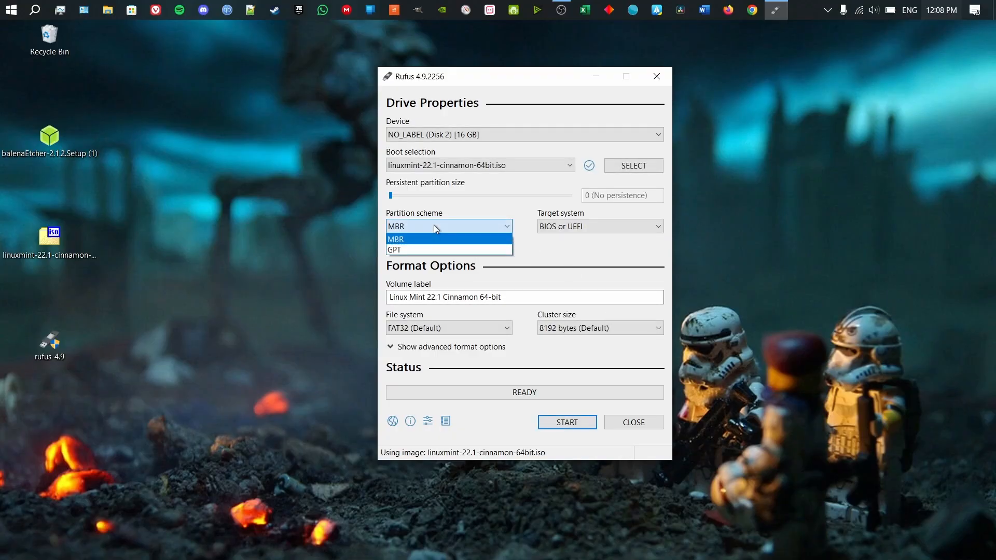
pyautogui.moveTo(418, 250)
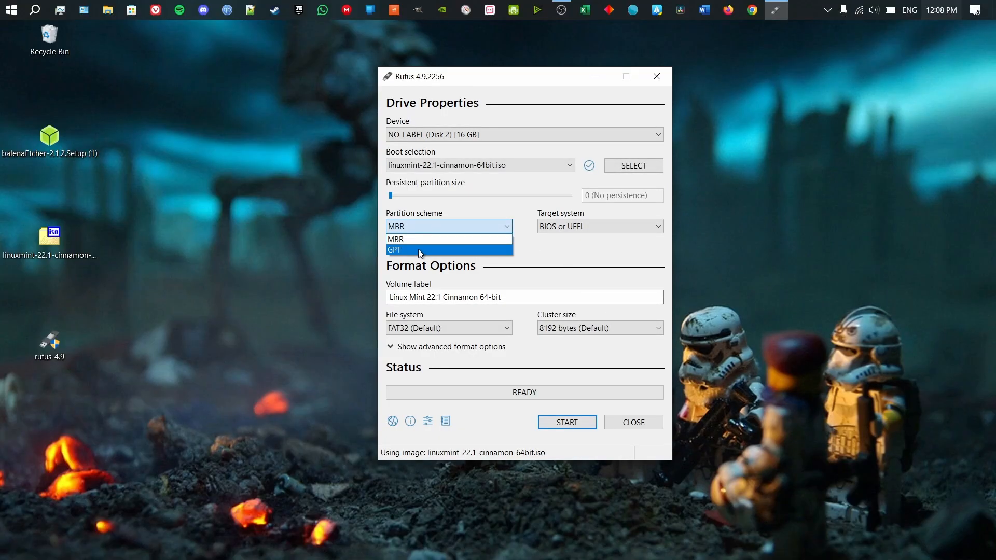
pyautogui.click(394, 250)
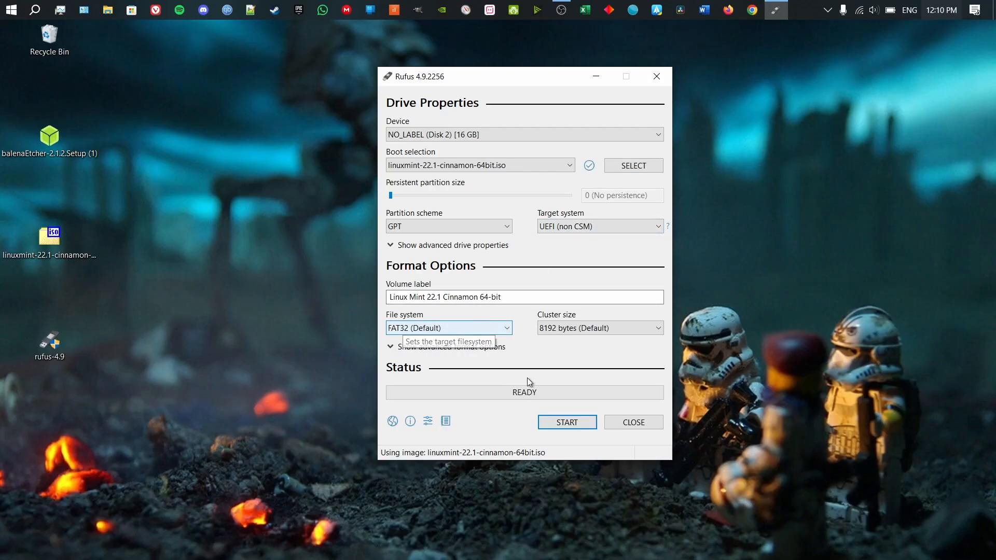
# Step: Start the write in ISO Image mode, then close Rufus once it reports READY
pyautogui.click(566, 422)
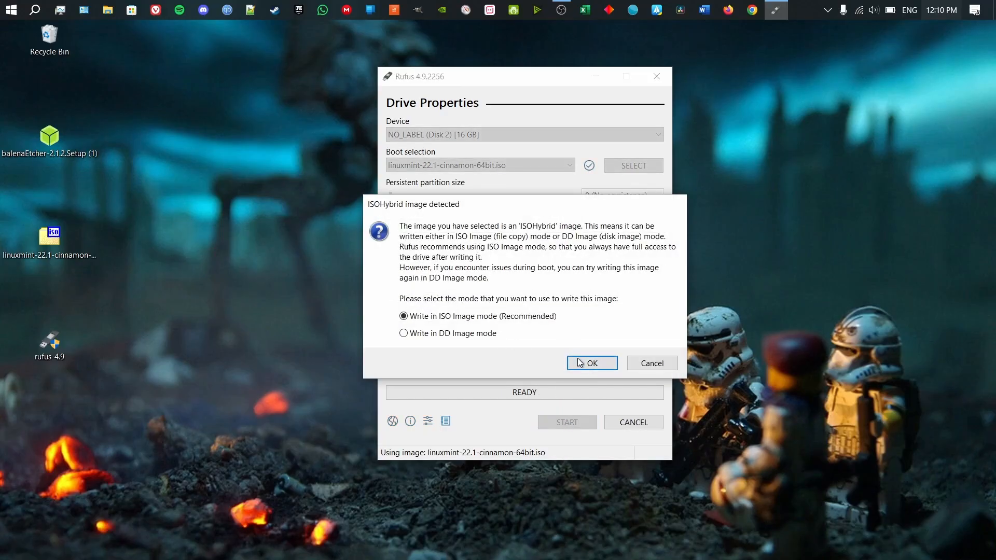
pyautogui.click(590, 363)
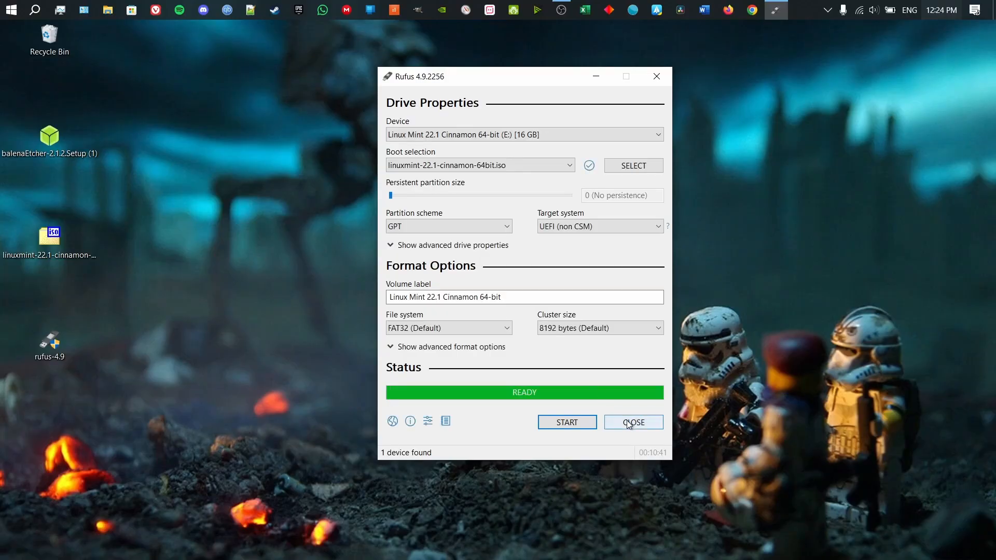
pyautogui.click(631, 423)
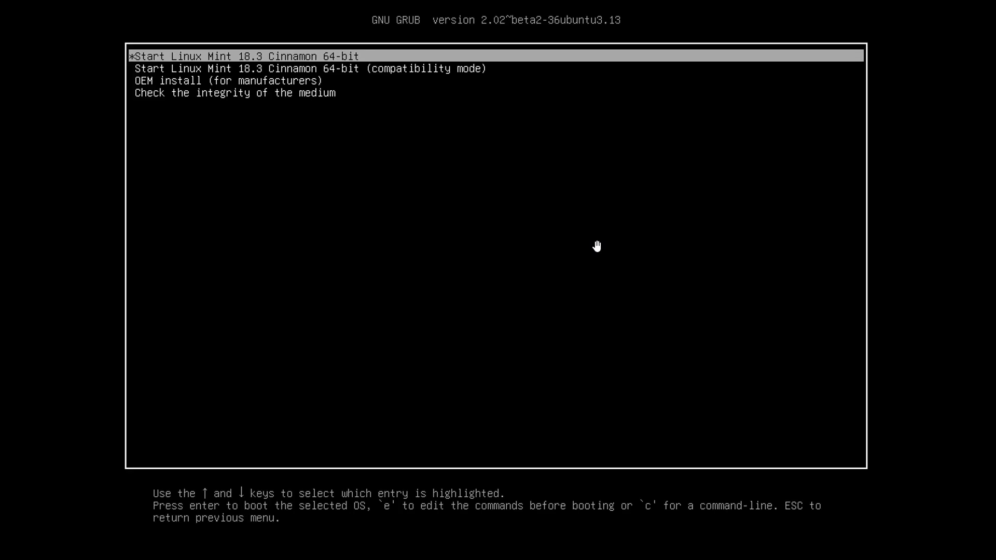
# Step: Boot the highlighted 'Start Linux Mint Cinnamon 64-bit' GRUB entry
pyautogui.press('Return')
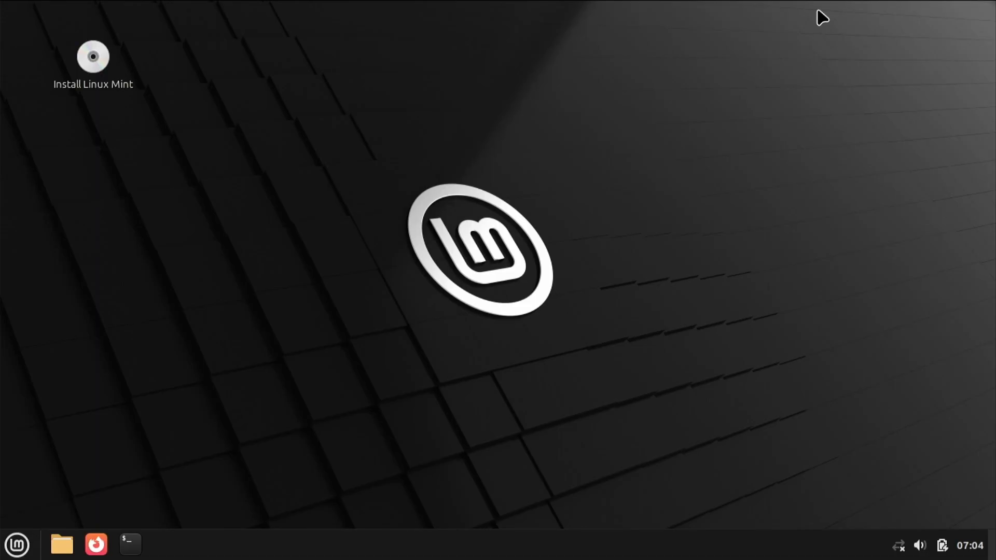
pyautogui.moveTo(66, 297)
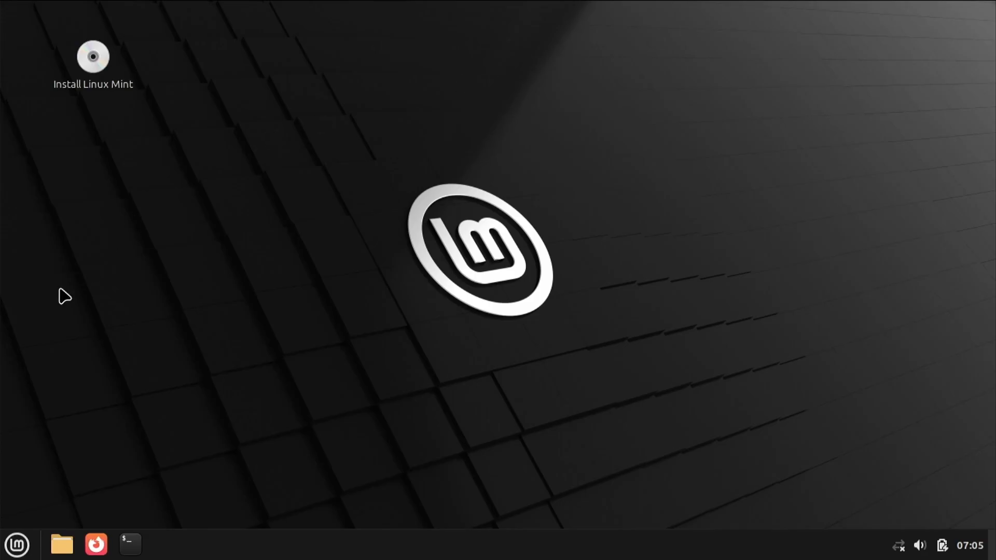
pyautogui.moveTo(121, 68)
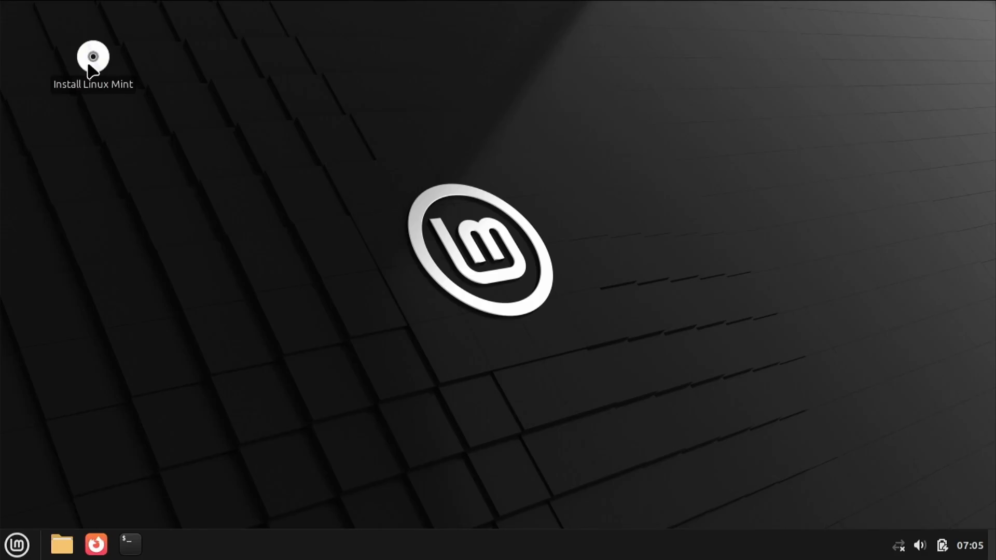
# Step: Dismiss the applications menu and launch Install Linux Mint from the live desktop
pyautogui.click(17, 544)
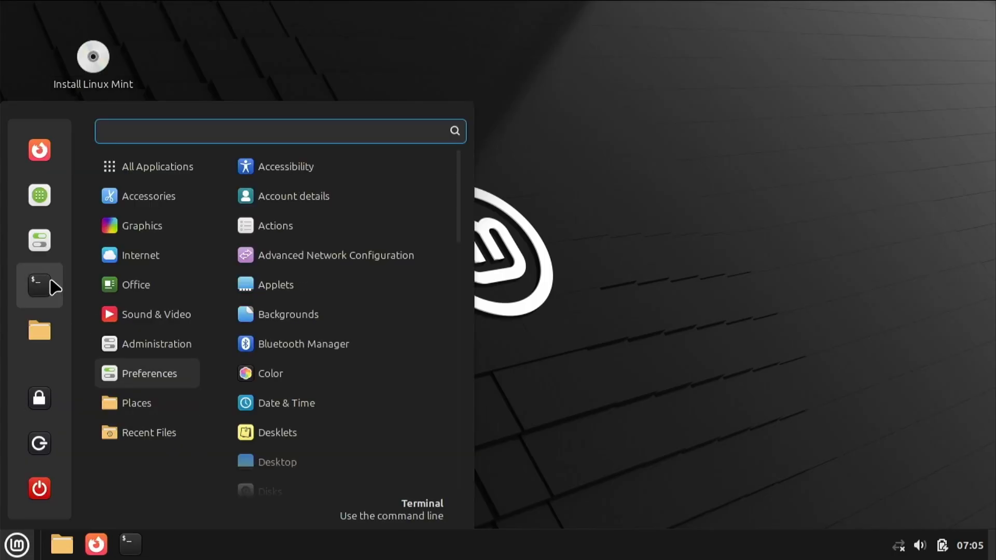
pyautogui.click(279, 131)
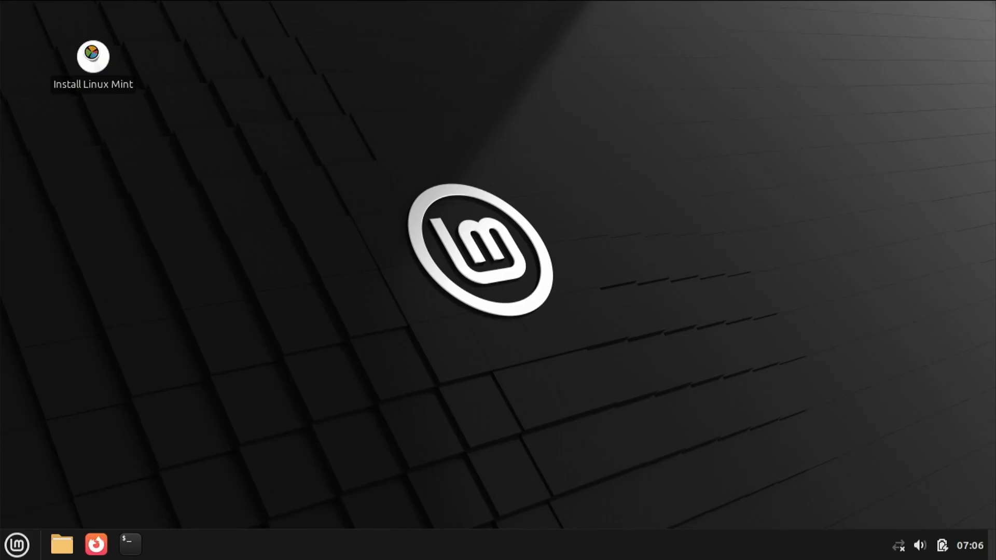
pyautogui.doubleClick(92, 56)
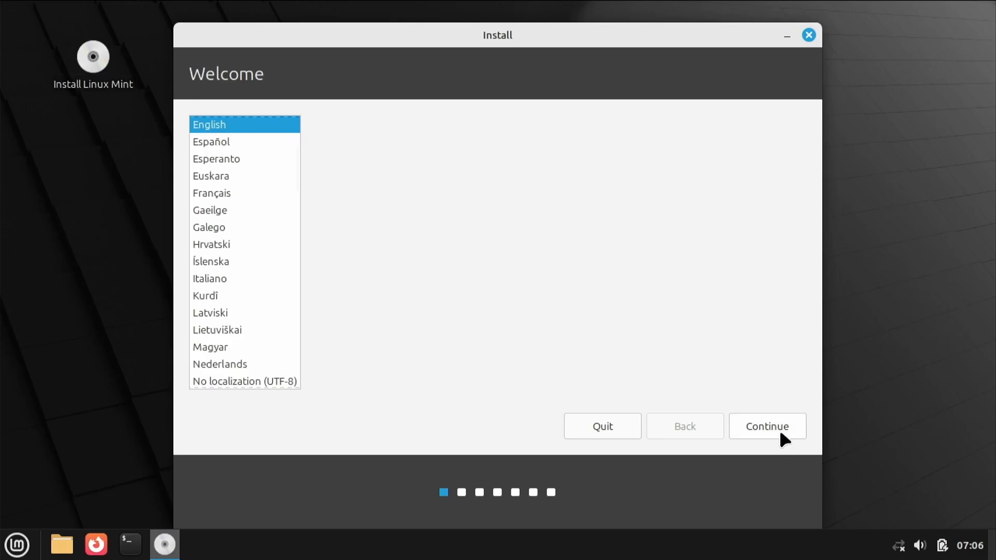
# Step: Continue with English, the English (US) layout, and 'I don't want to connect to a Wi-Fi network'
pyautogui.click(766, 426)
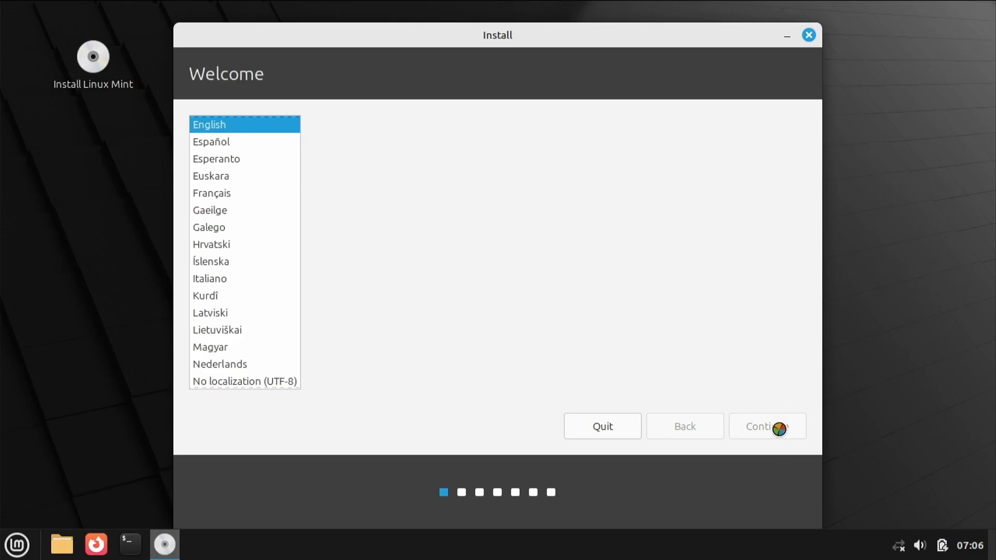
pyautogui.click(765, 426)
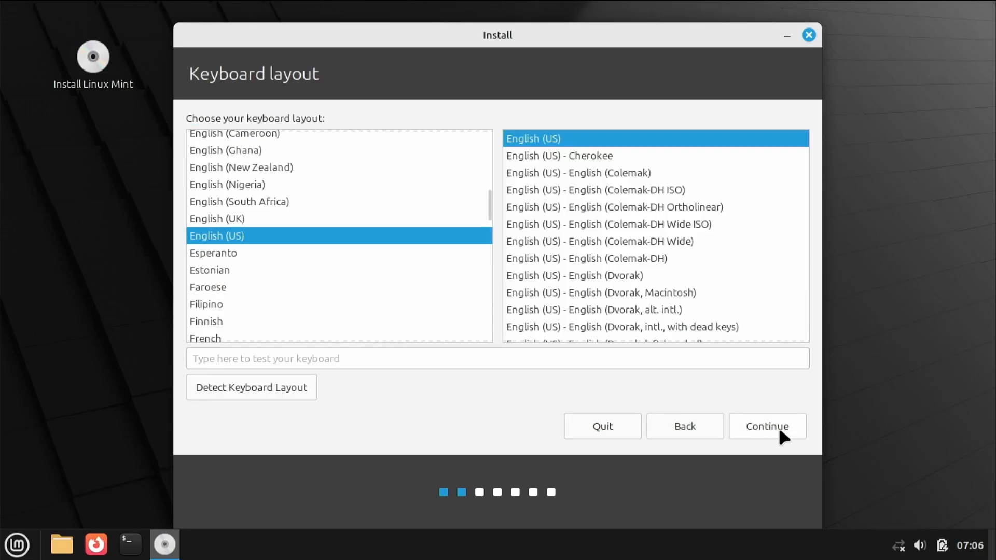
pyautogui.moveTo(570, 324)
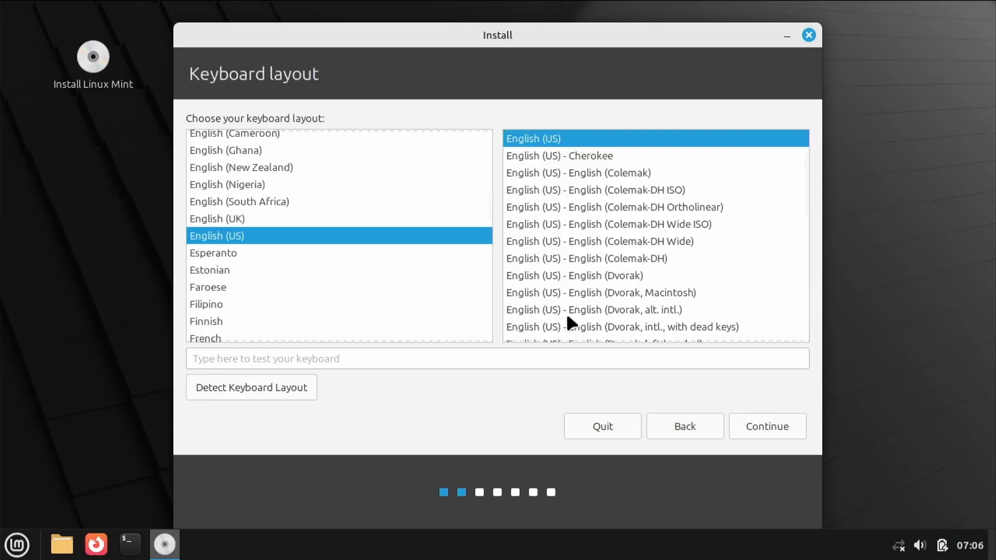
pyautogui.moveTo(248, 234)
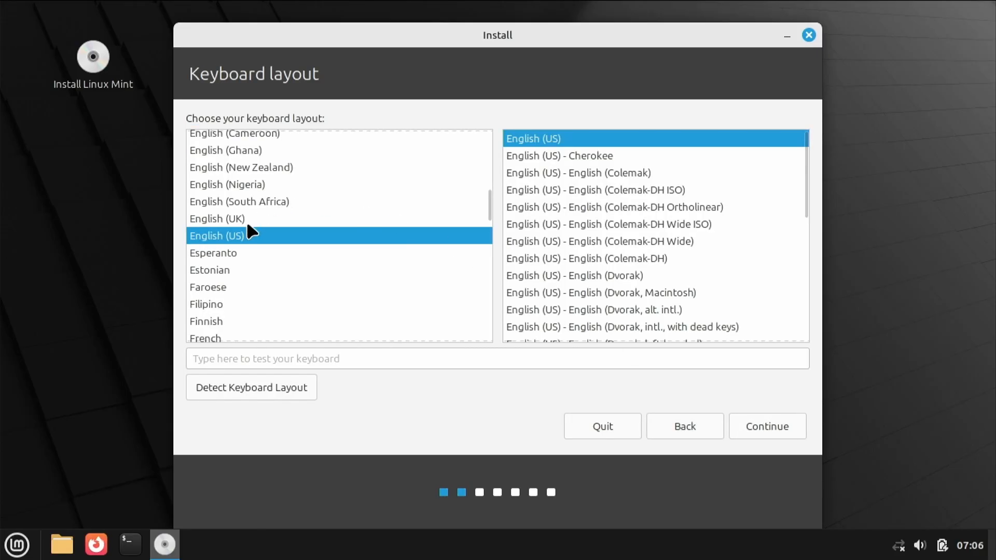
pyautogui.moveTo(709, 196)
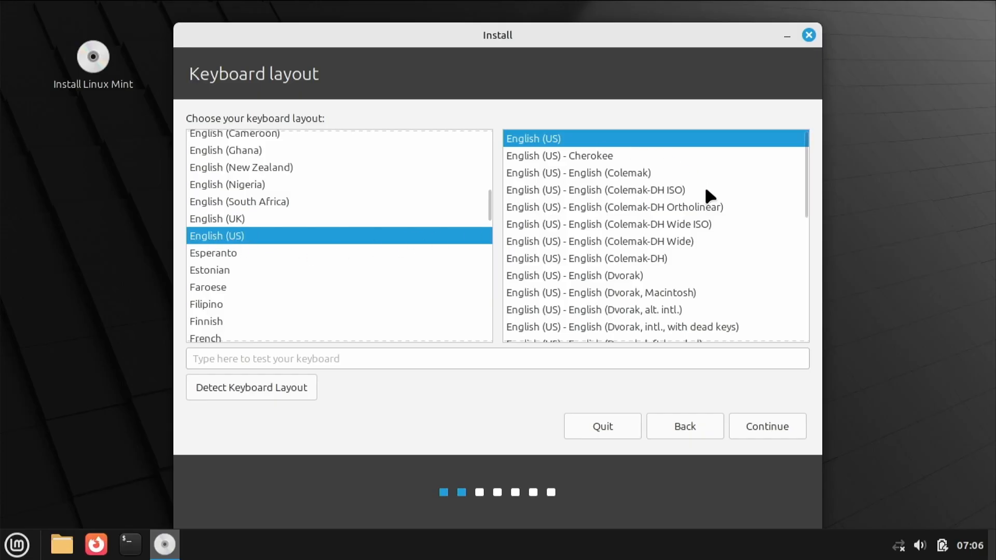
pyautogui.moveTo(786, 445)
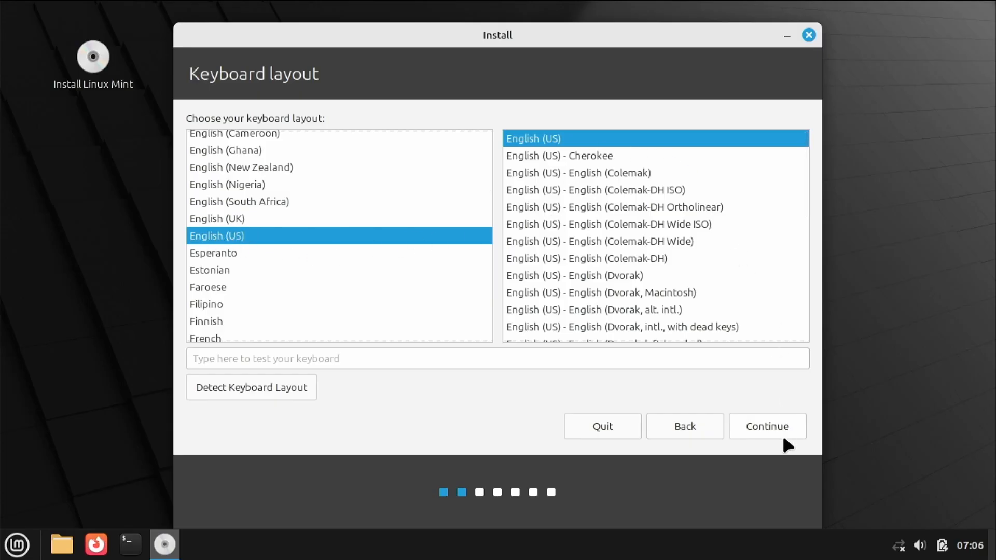
pyautogui.click(765, 426)
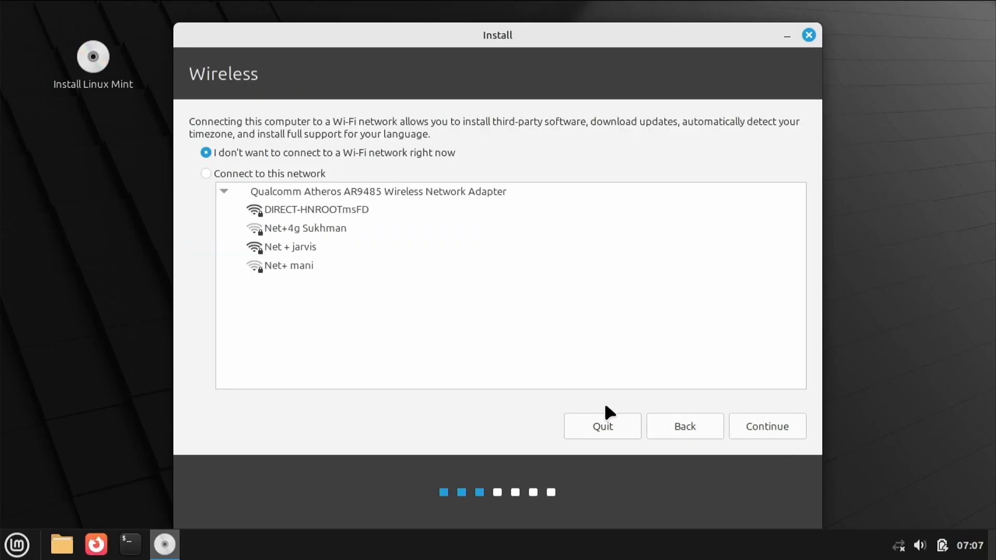
pyautogui.moveTo(309, 240)
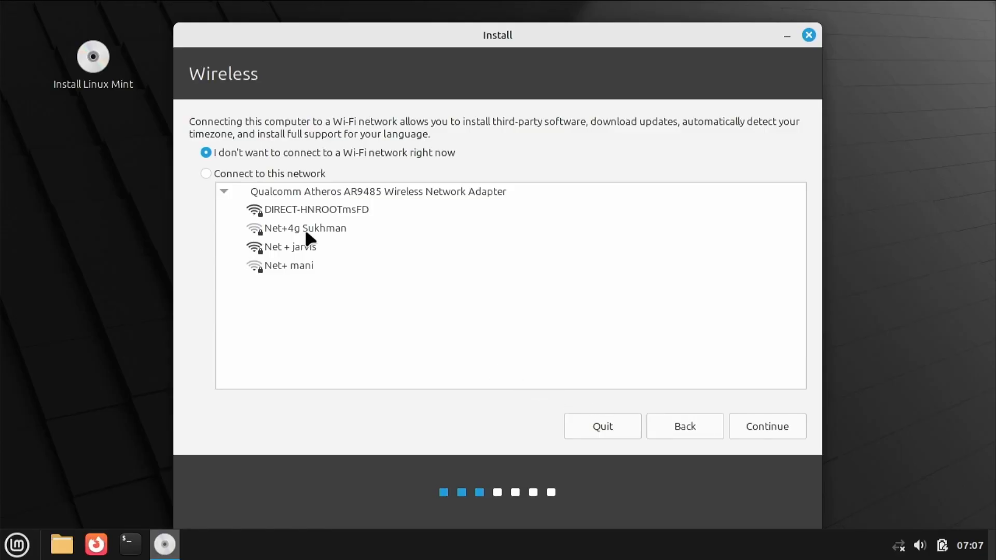
pyautogui.moveTo(310, 240)
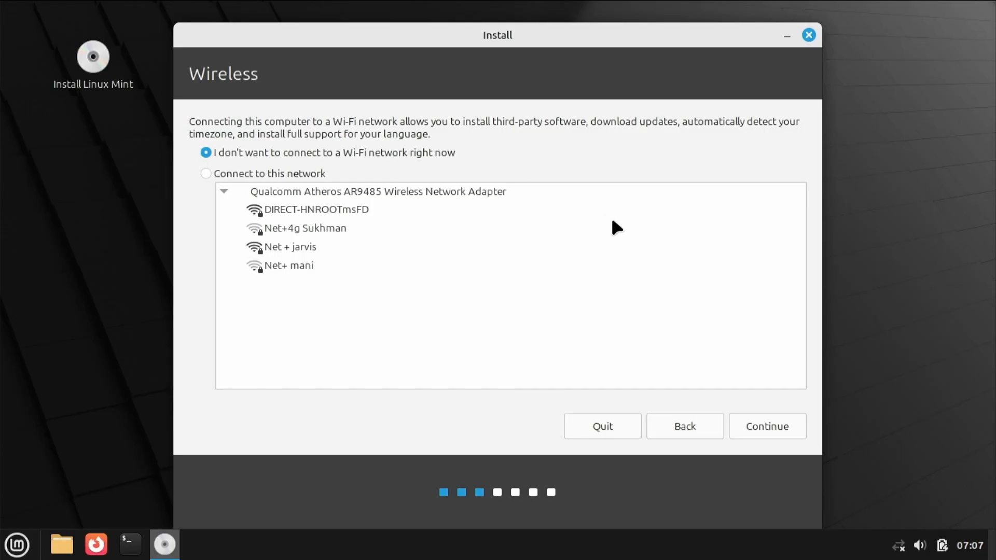
pyautogui.moveTo(775, 435)
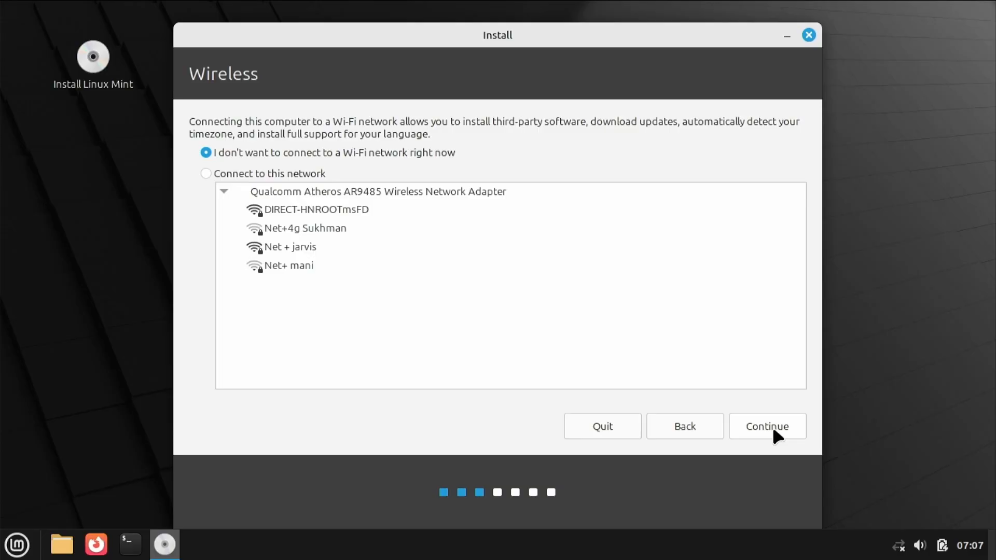
pyautogui.click(767, 426)
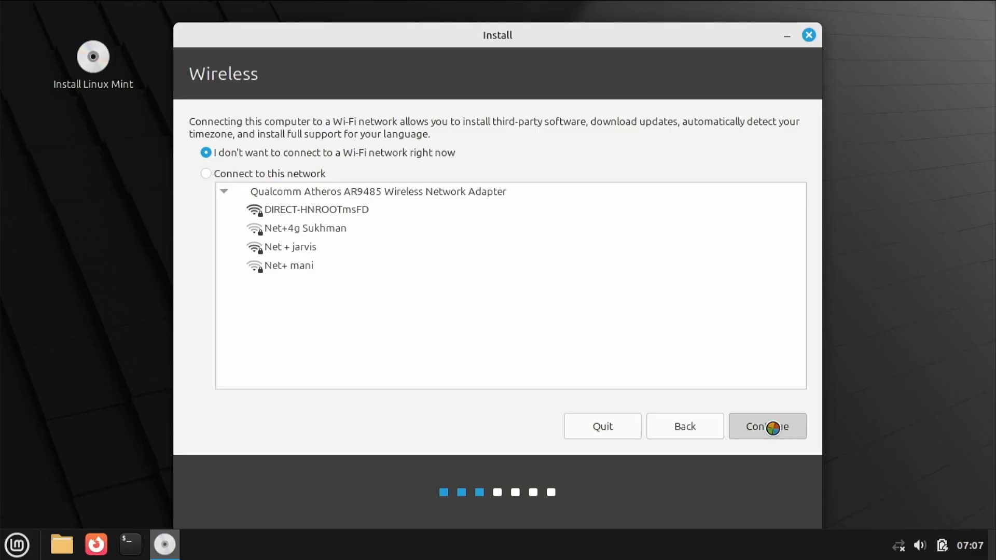
pyautogui.click(767, 426)
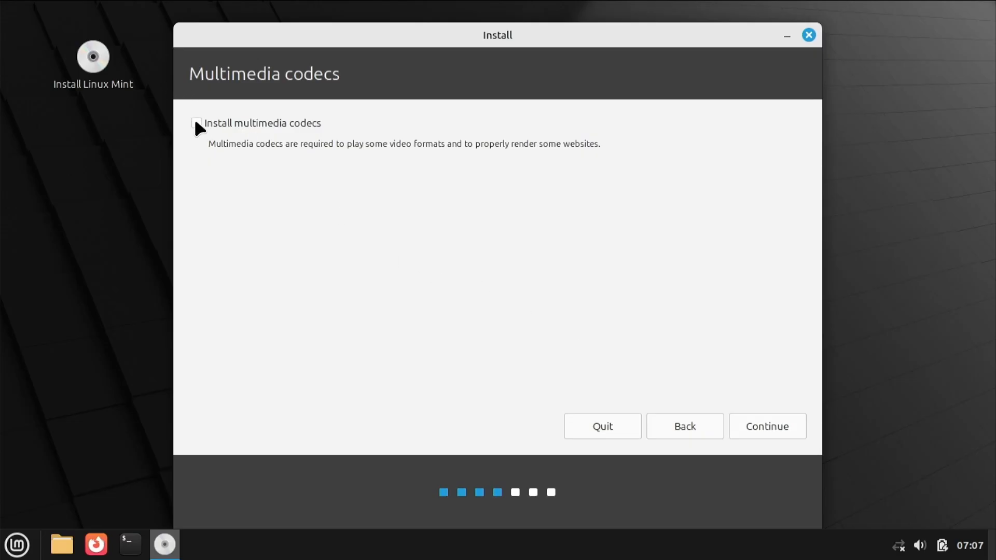
# Step: Enable installing multimedia codecs and continue to the Installation type page
pyautogui.click(196, 123)
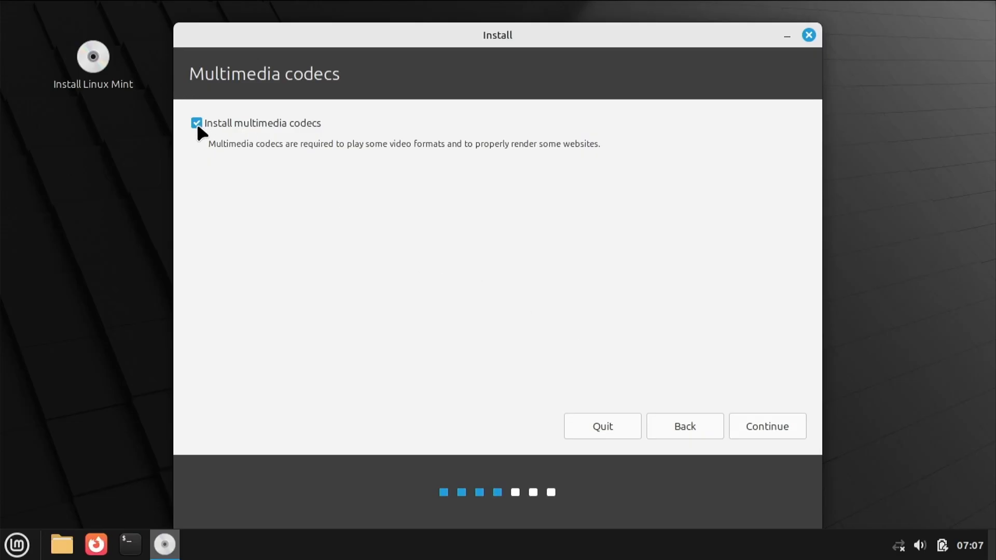
pyautogui.moveTo(797, 323)
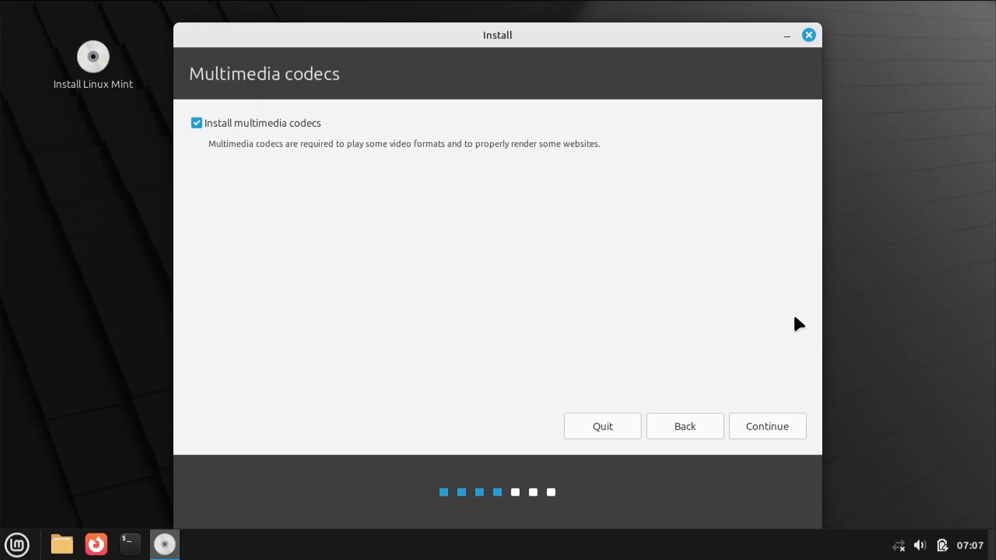
pyautogui.moveTo(766, 435)
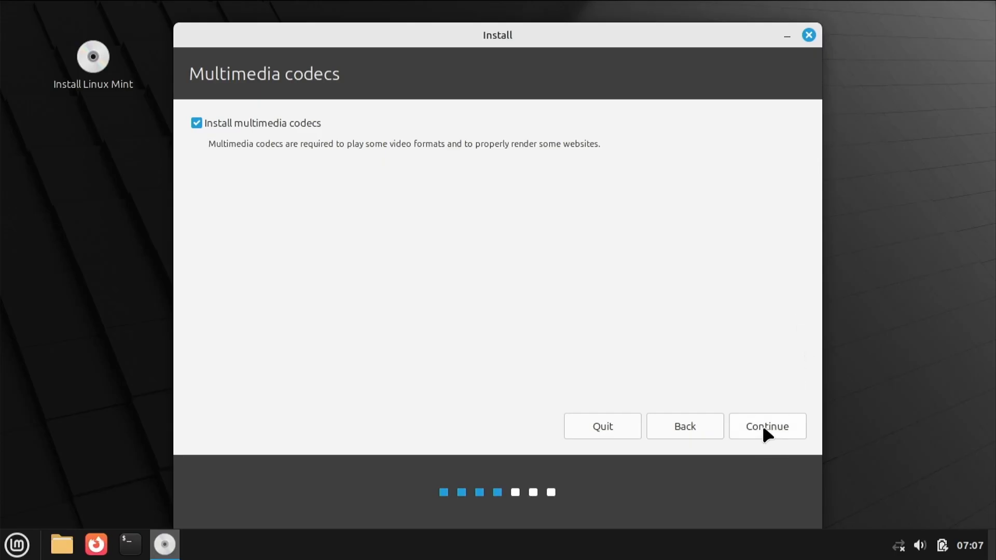
pyautogui.click(765, 427)
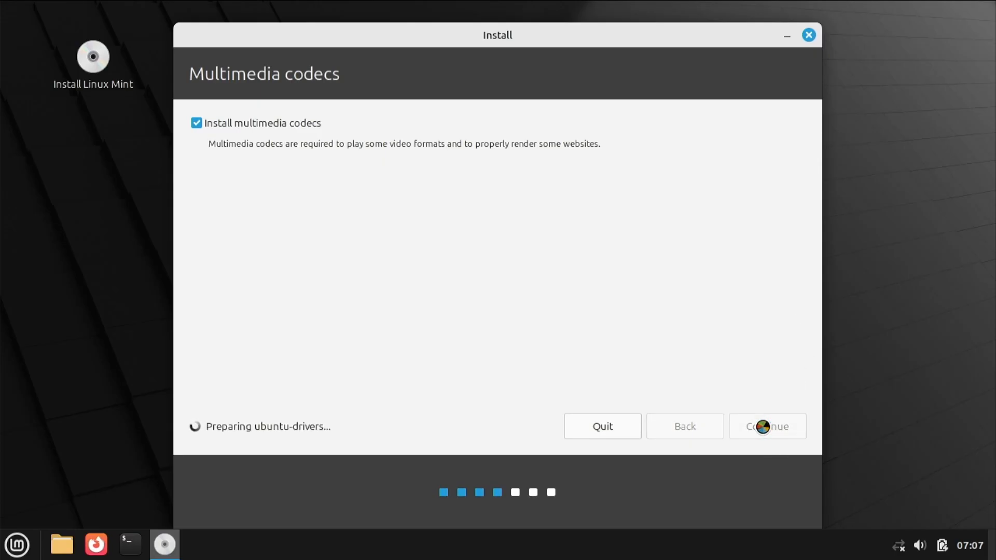
pyautogui.click(767, 426)
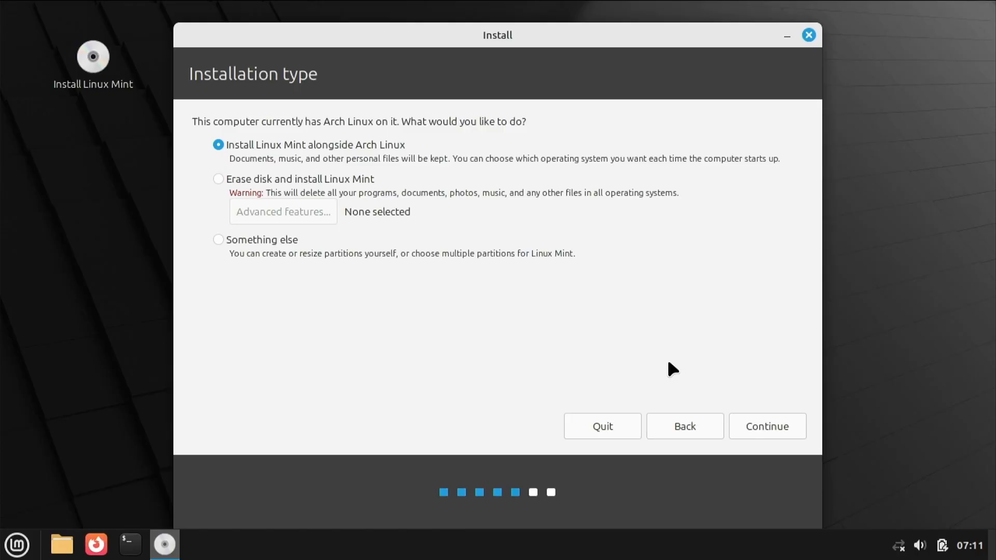
pyautogui.moveTo(469, 258)
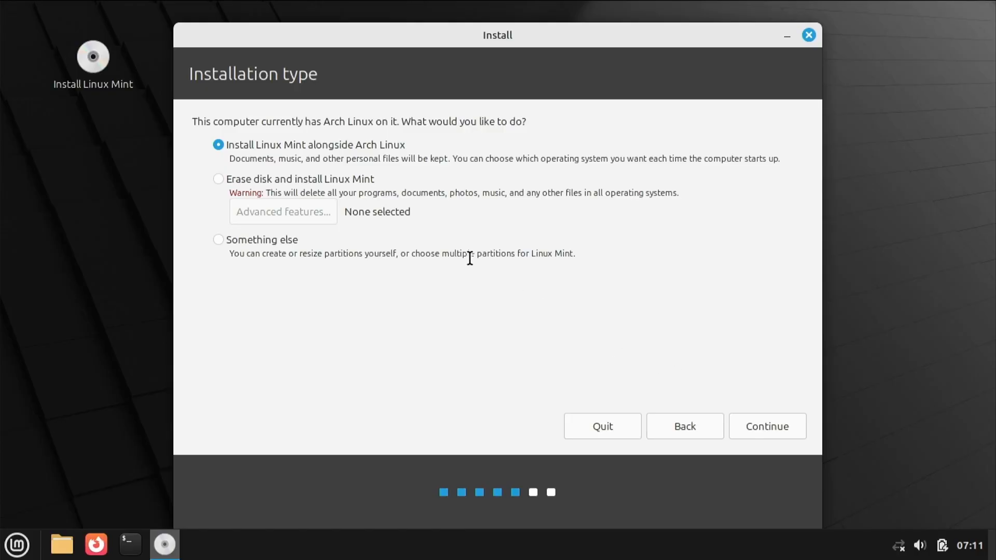
pyautogui.moveTo(398, 156)
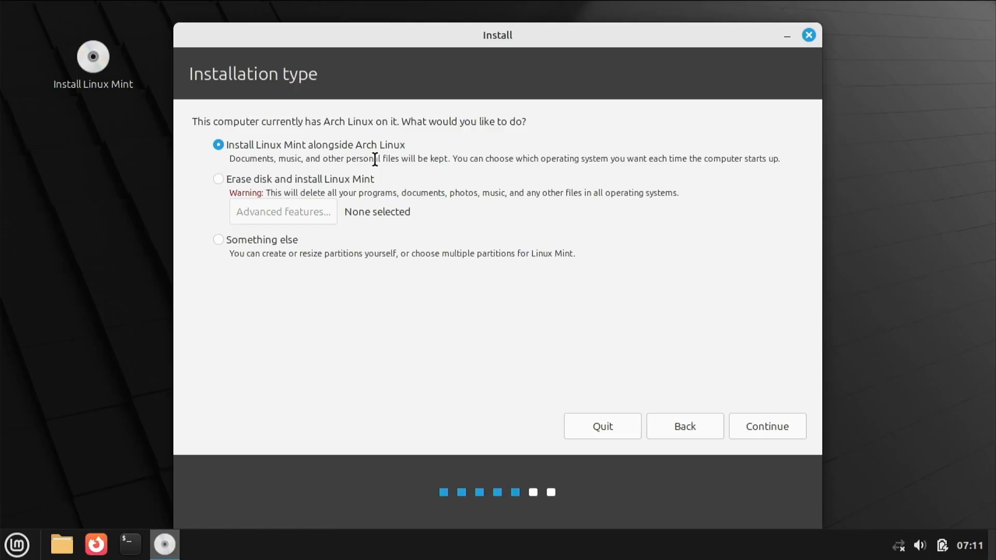
pyautogui.moveTo(219, 189)
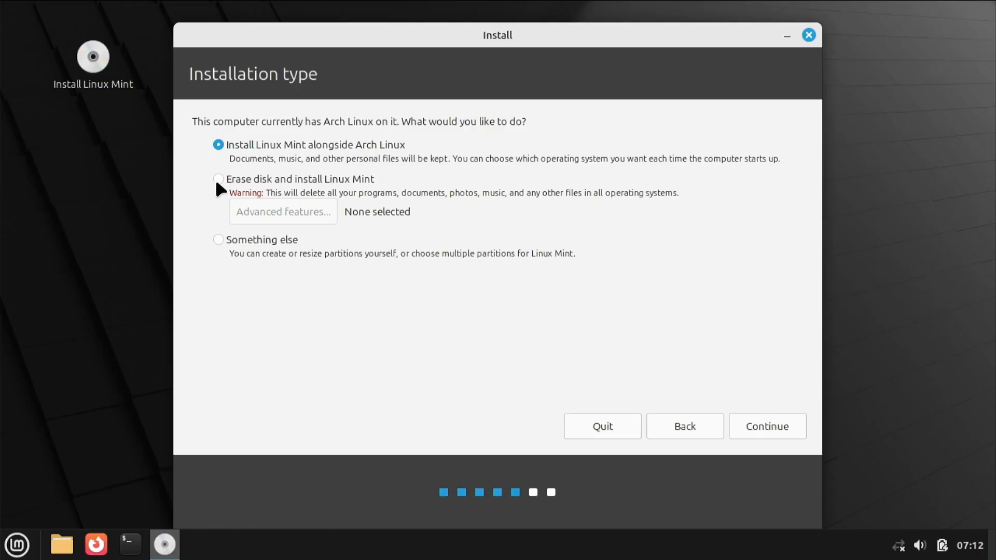
# Step: Choose 'Something else' manual partitioning and continue to the partition table for /dev/sda
pyautogui.click(219, 179)
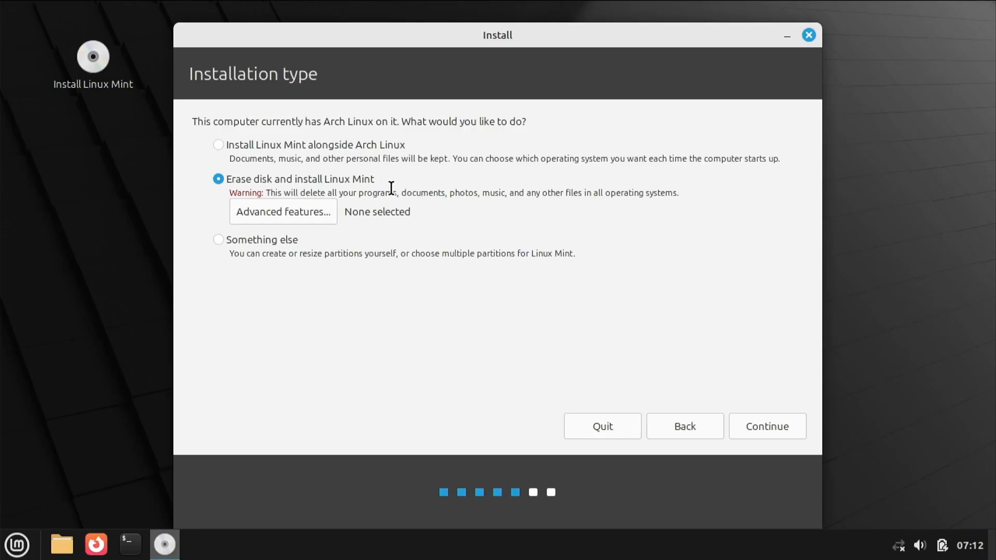
pyautogui.moveTo(220, 249)
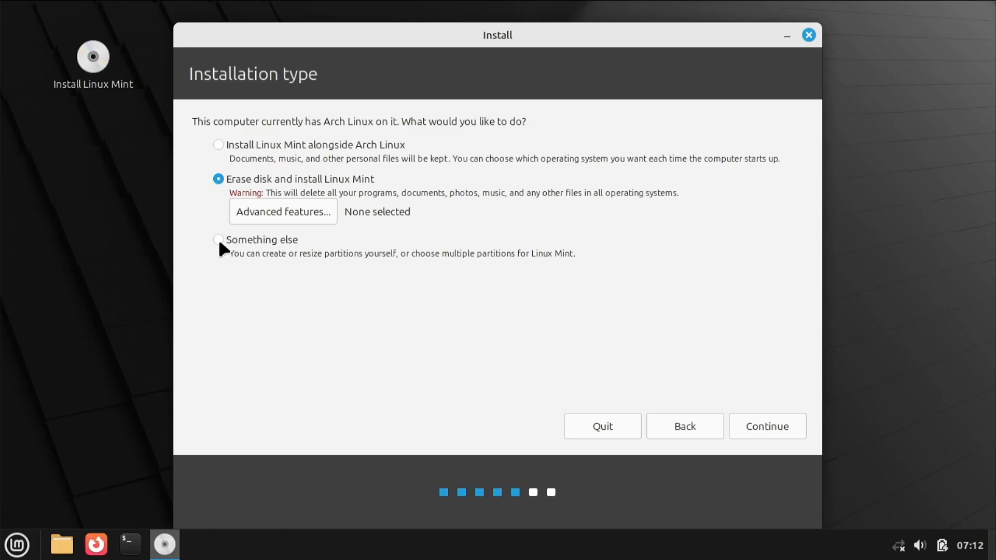
pyautogui.click(219, 239)
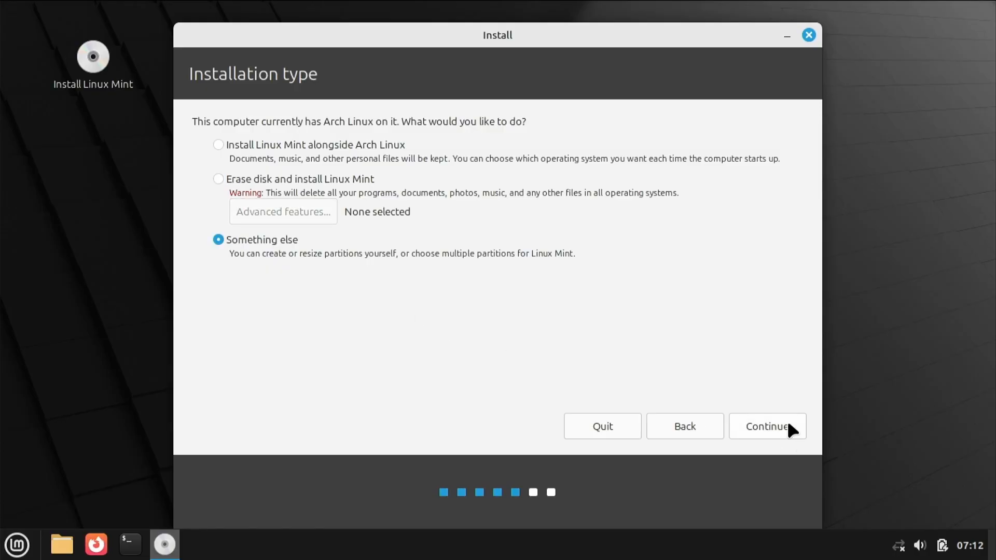
pyautogui.click(765, 427)
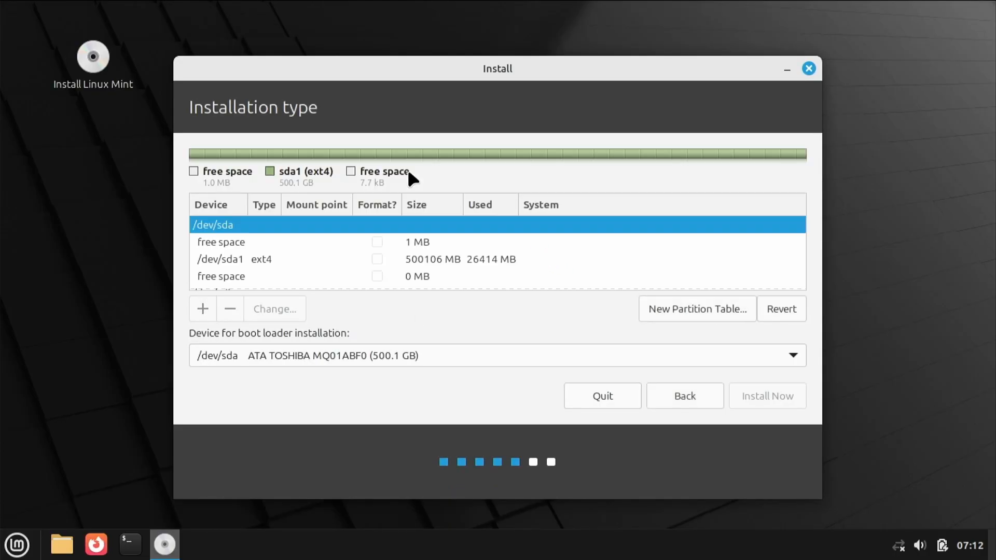
# Step: Scroll the partition list to reveal /dev/sdb with its efi, swap and Arch Linux ext4 partitions
pyautogui.scroll(-3)
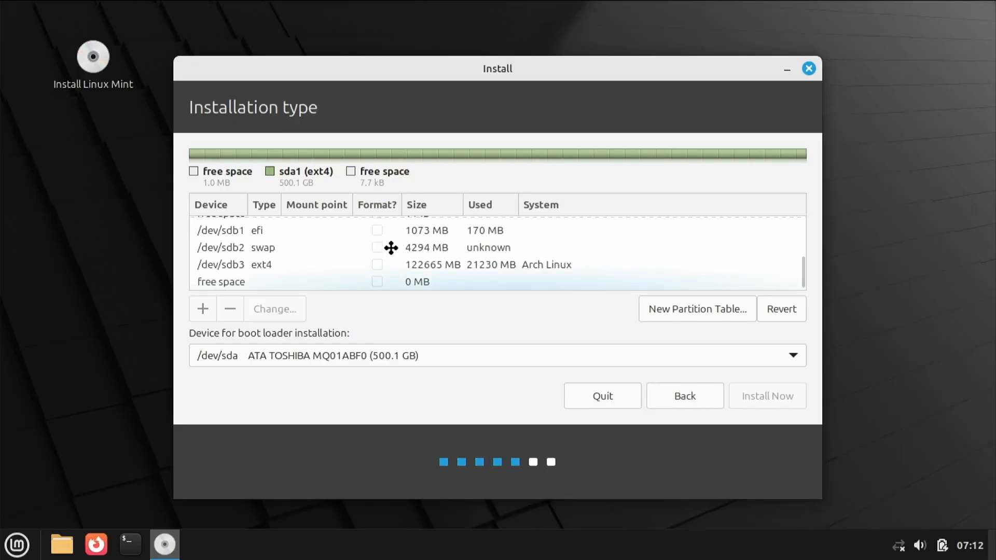
pyautogui.moveTo(394, 254)
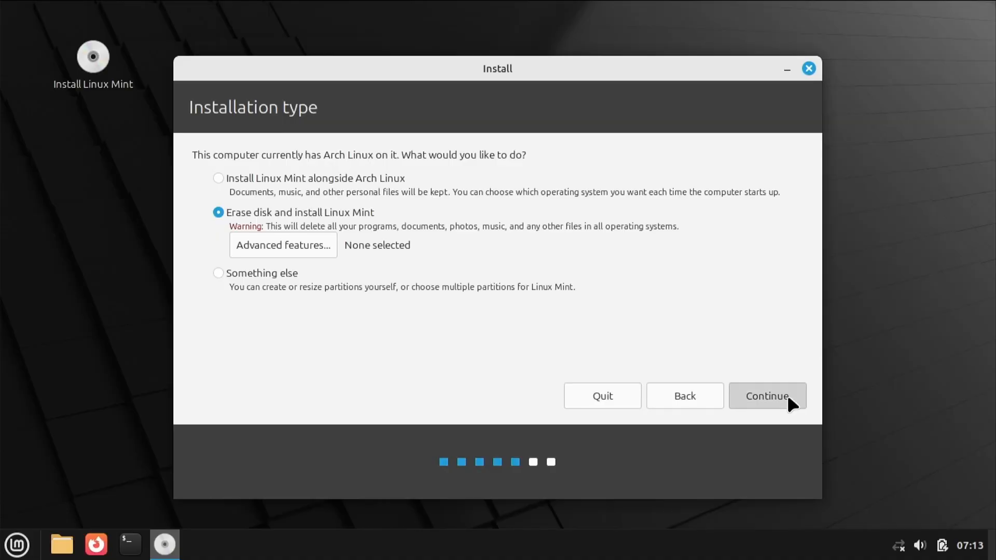
# Step: Select the 128 GB ATA SSD (sdb) as the drive to erase and install onto
pyautogui.click(766, 395)
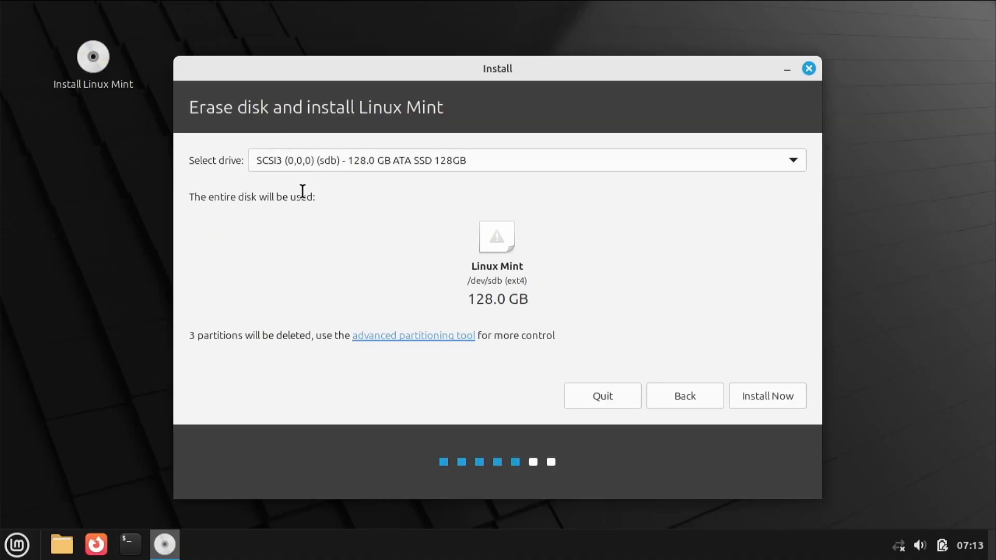
pyautogui.click(792, 160)
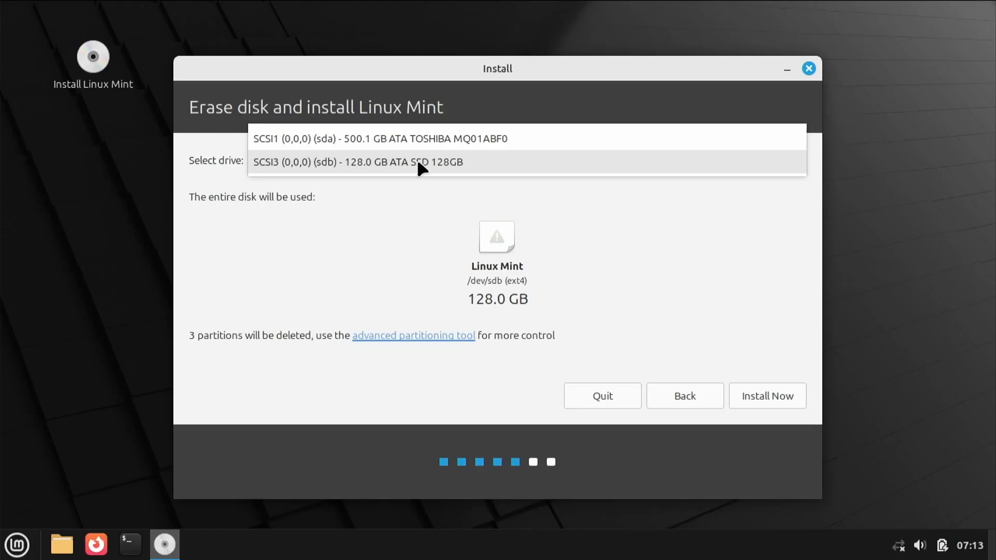
pyautogui.click(357, 162)
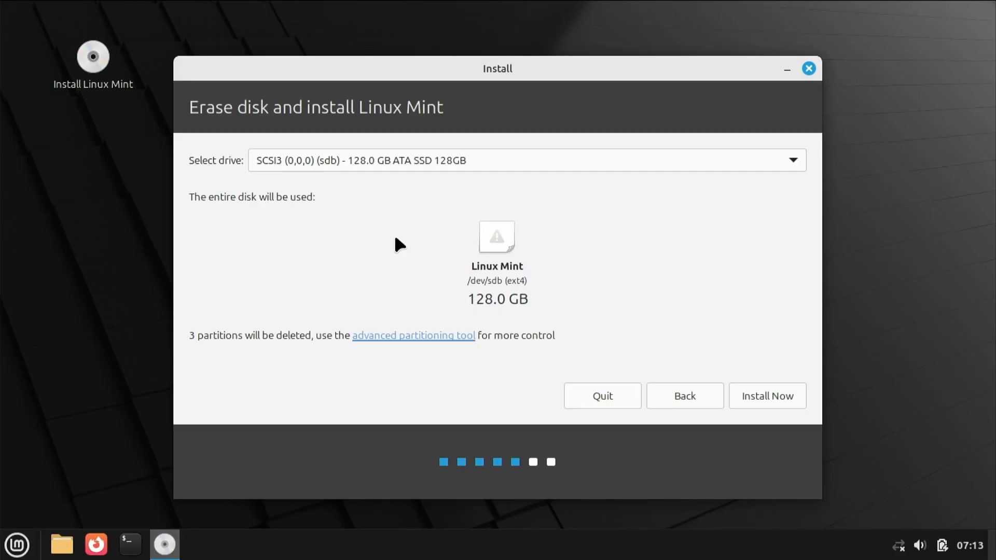
pyautogui.moveTo(388, 177)
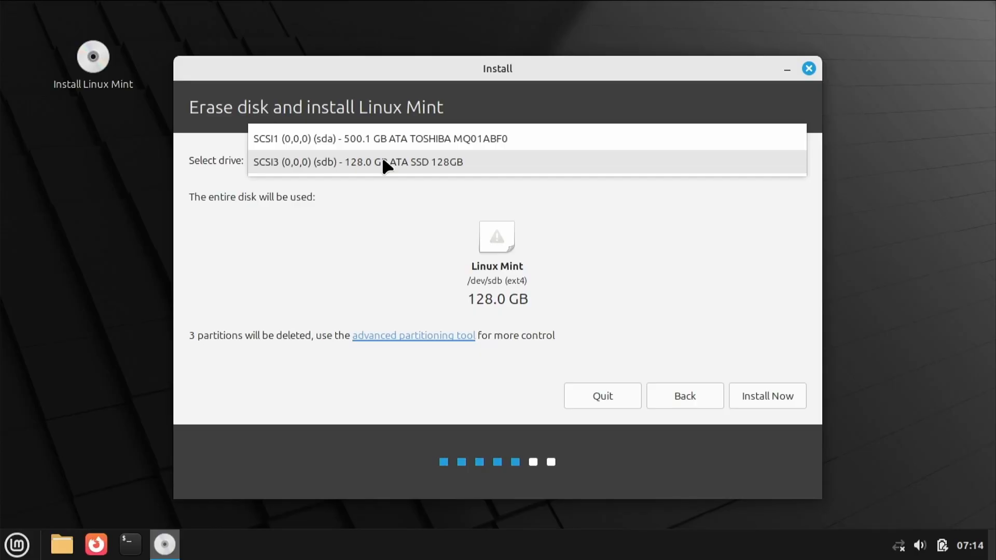
pyautogui.click(358, 161)
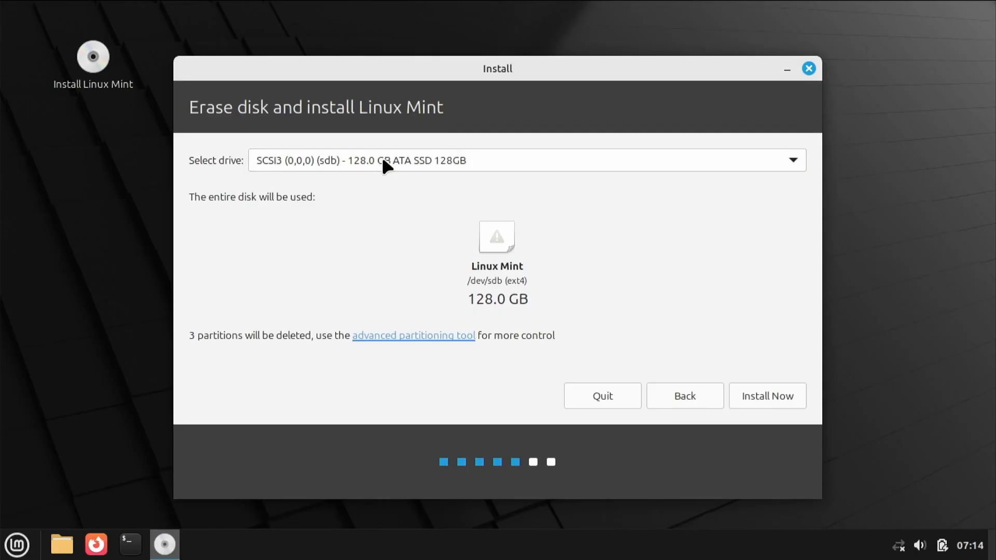
pyautogui.moveTo(774, 403)
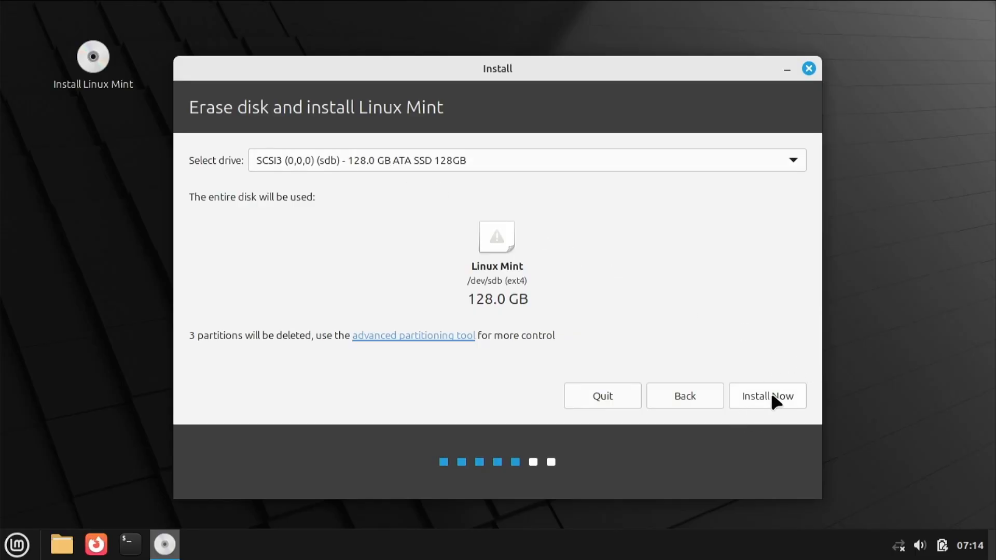
# Step: Start Install Now and confirm writing the ESP and ext4 partitions to the SSD
pyautogui.click(767, 395)
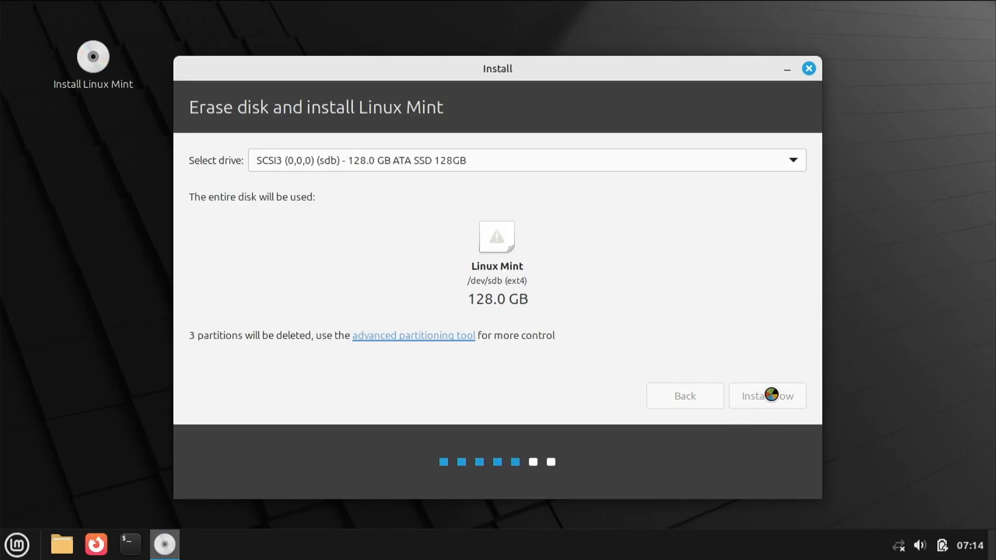
pyautogui.click(766, 395)
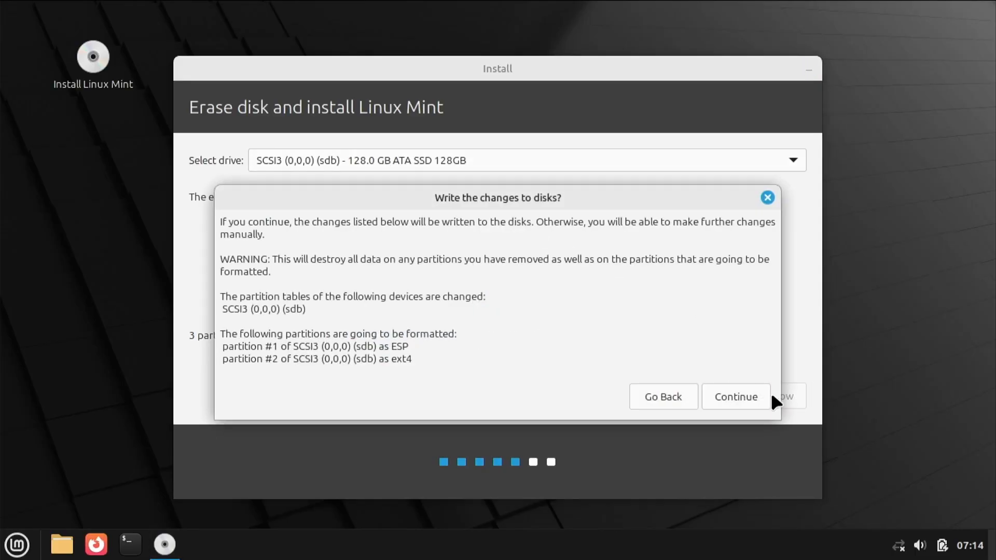
pyautogui.moveTo(532, 281)
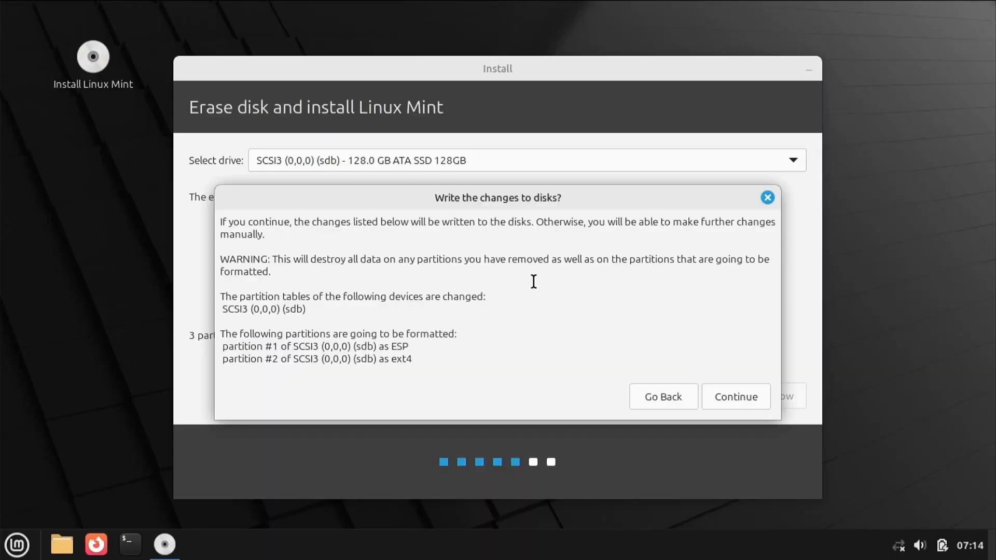
pyautogui.moveTo(525, 284)
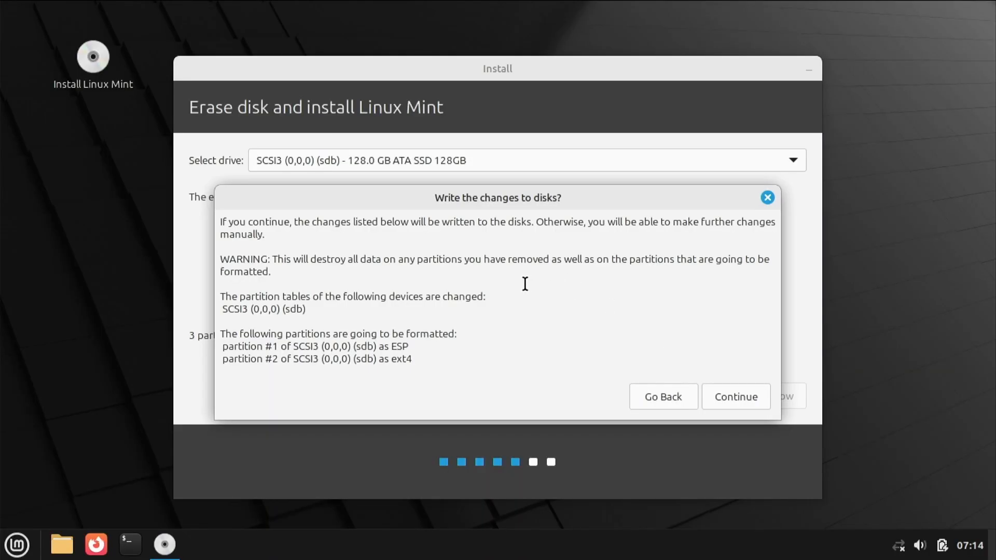
pyautogui.moveTo(439, 322)
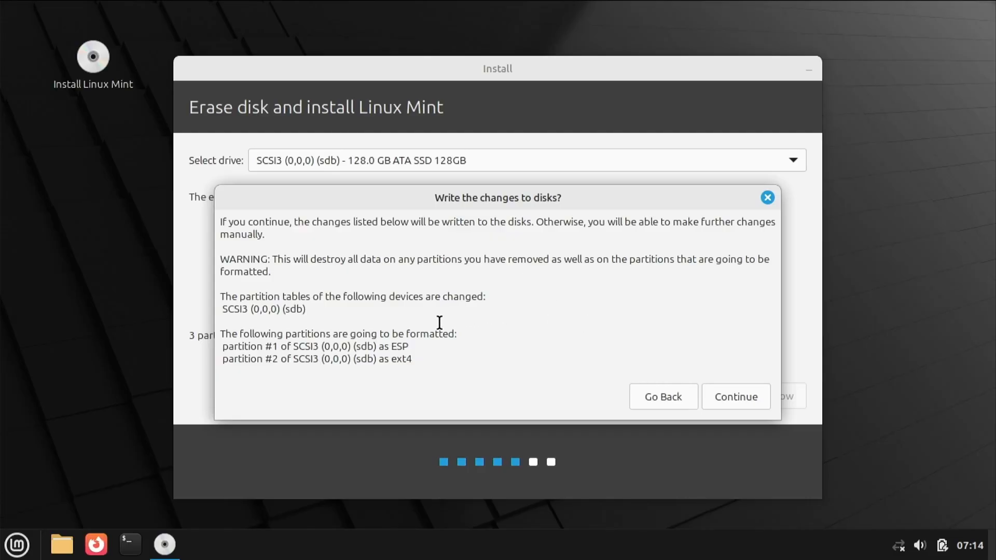
pyautogui.moveTo(748, 398)
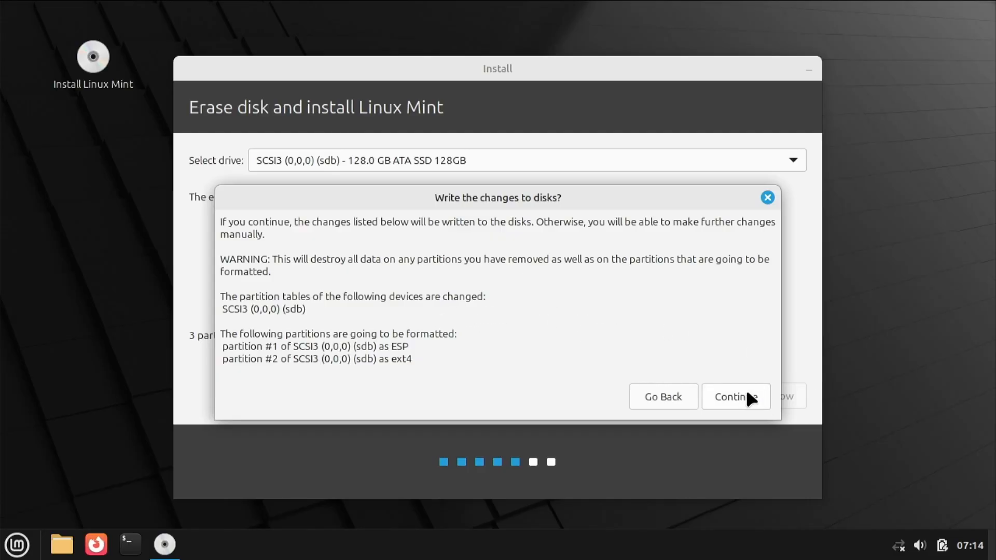
pyautogui.click(734, 396)
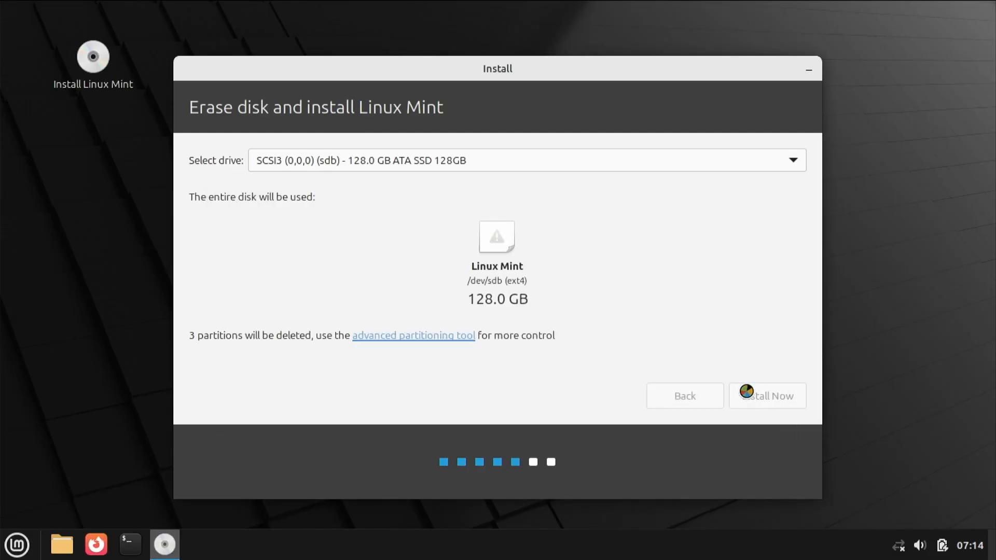
# Step: Set the location to India so Kolkata is the time zone and continue to account setup
pyautogui.click(767, 395)
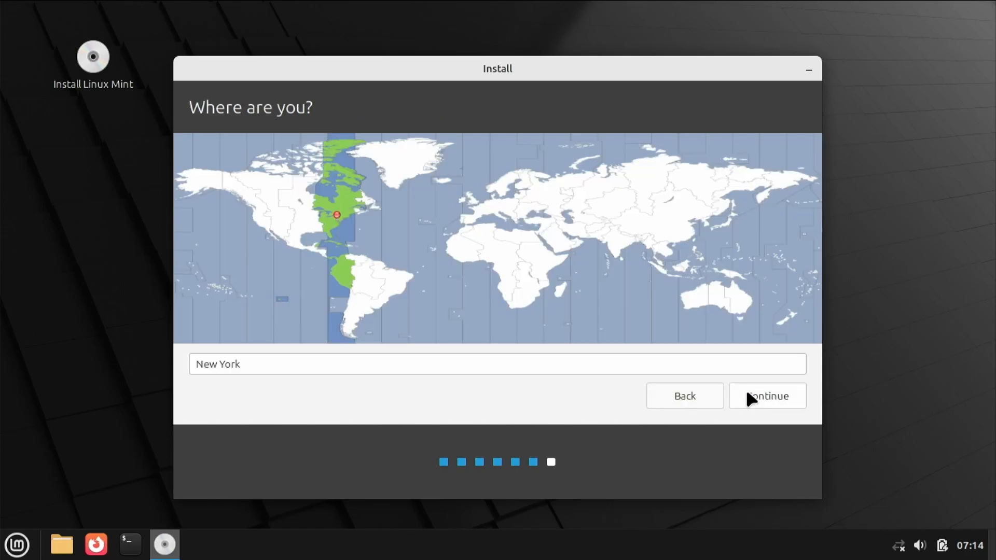
pyautogui.moveTo(614, 256)
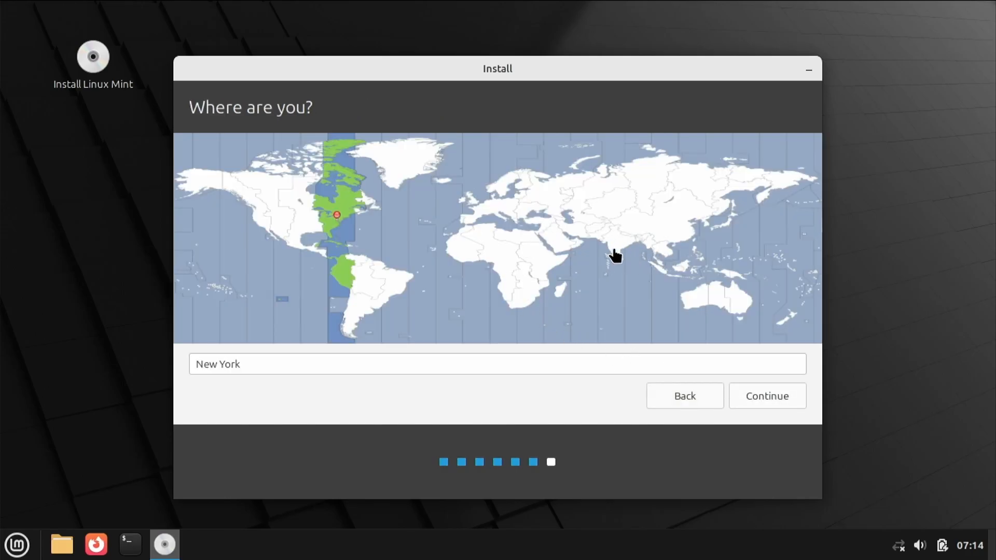
pyautogui.click(614, 240)
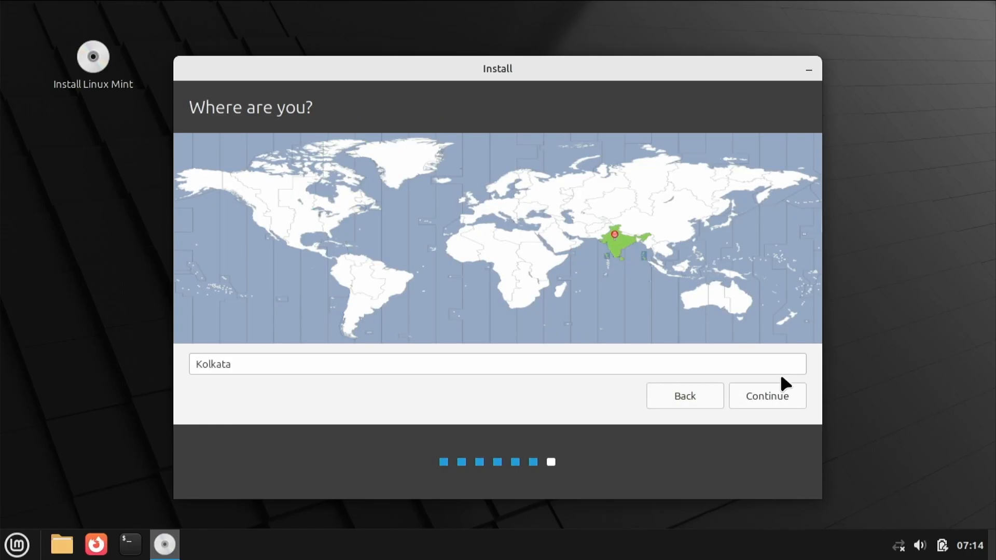
pyautogui.click(766, 395)
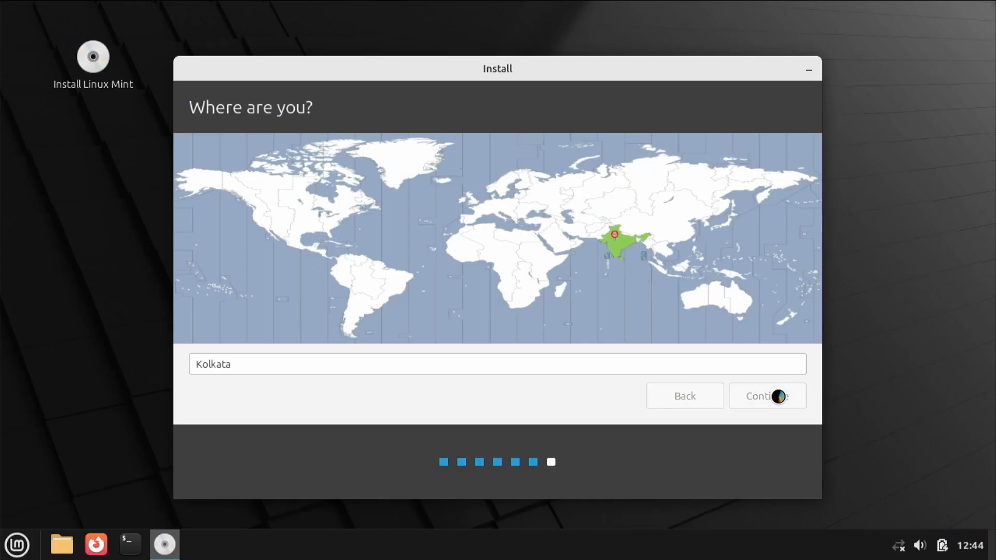
pyautogui.click(766, 395)
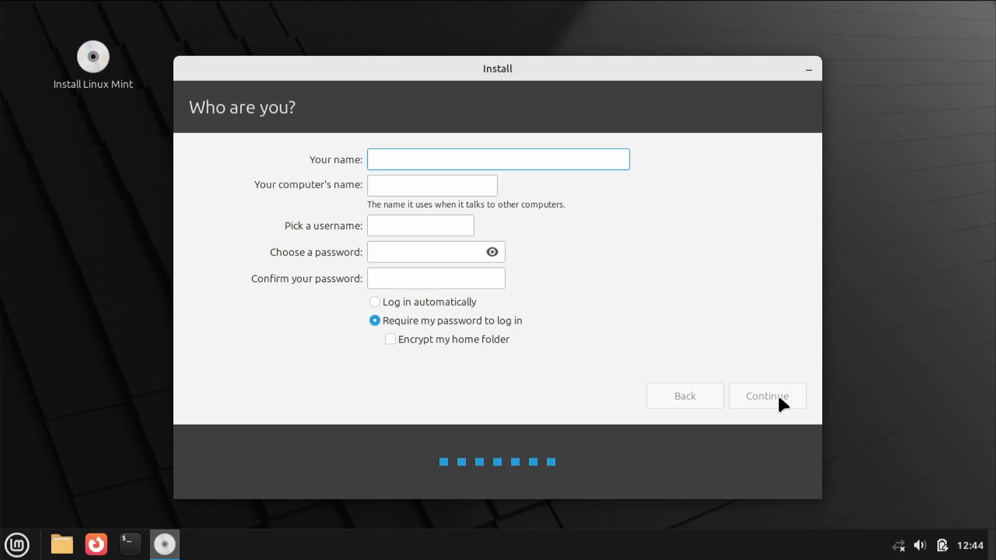
pyautogui.moveTo(790, 222)
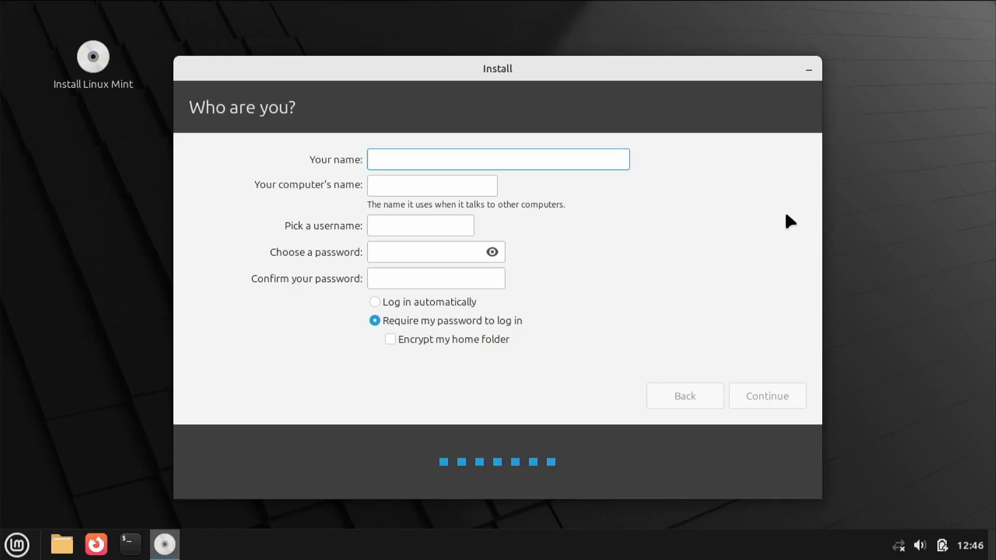
# Step: Enter the name 'linux noob' and the computer name 'jarvis'
pyautogui.click(497, 160)
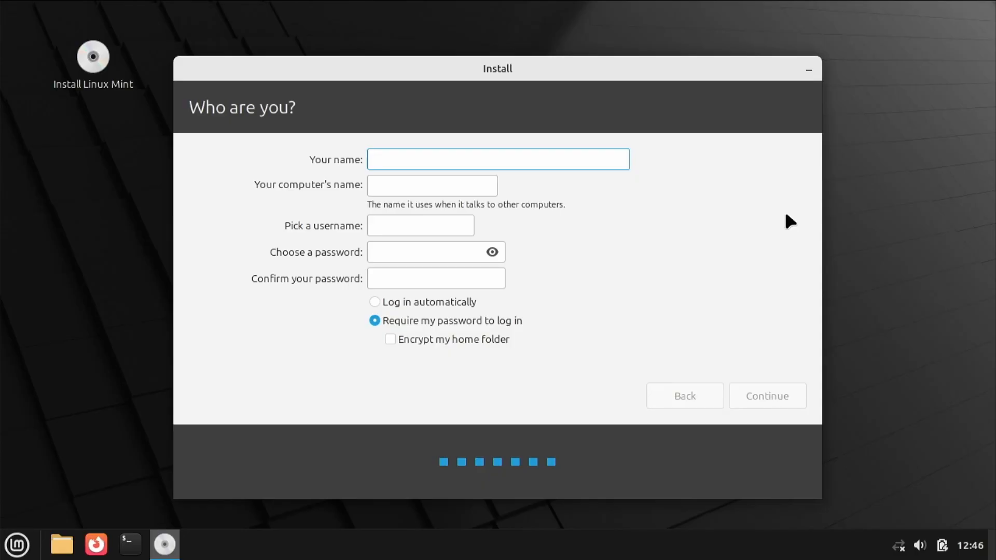
pyautogui.click(498, 160)
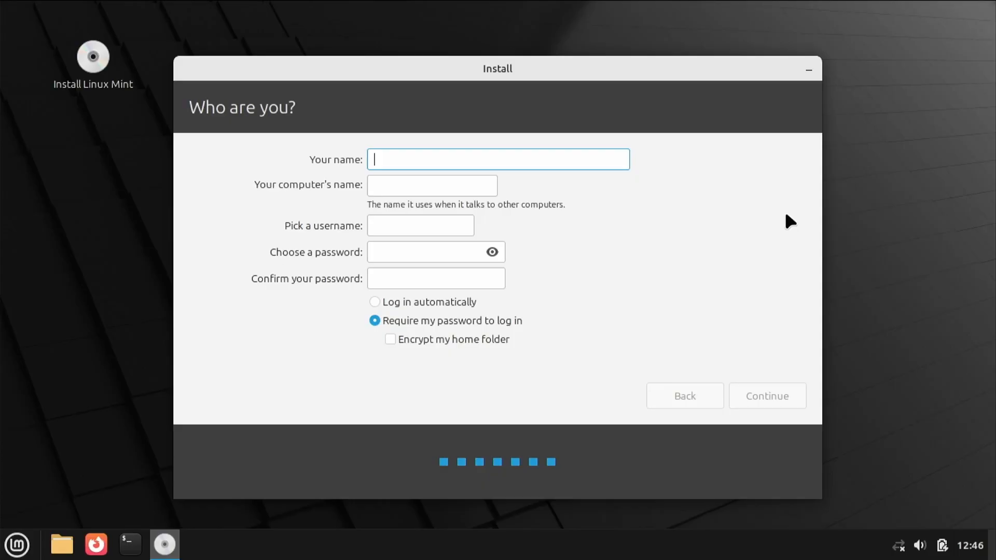
pyautogui.write('noob')
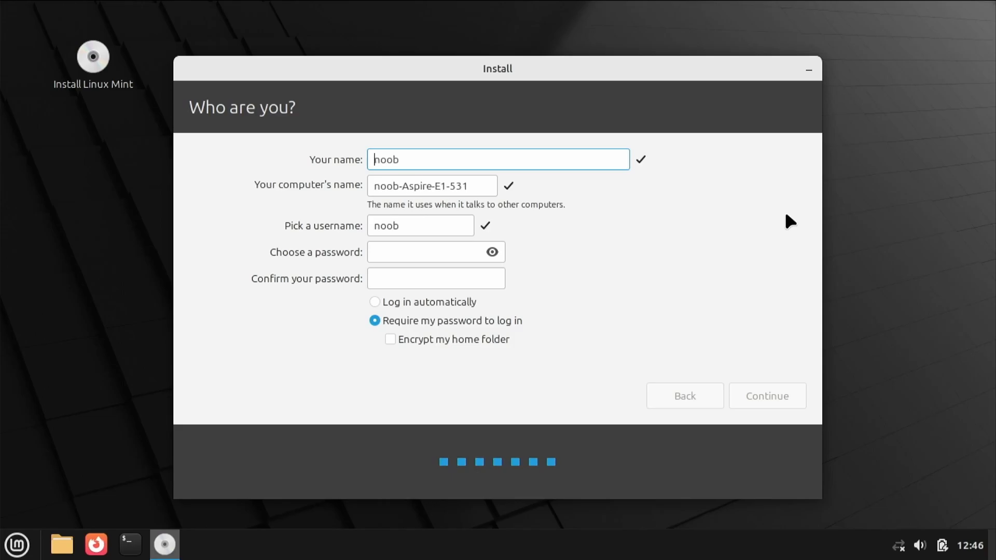
pyautogui.write('linux')
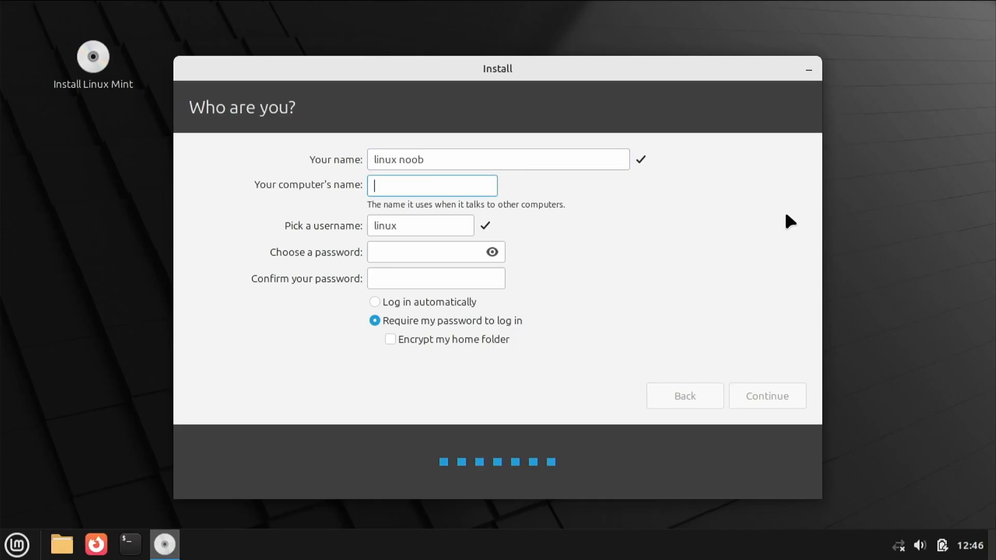
pyautogui.write('jarvis')
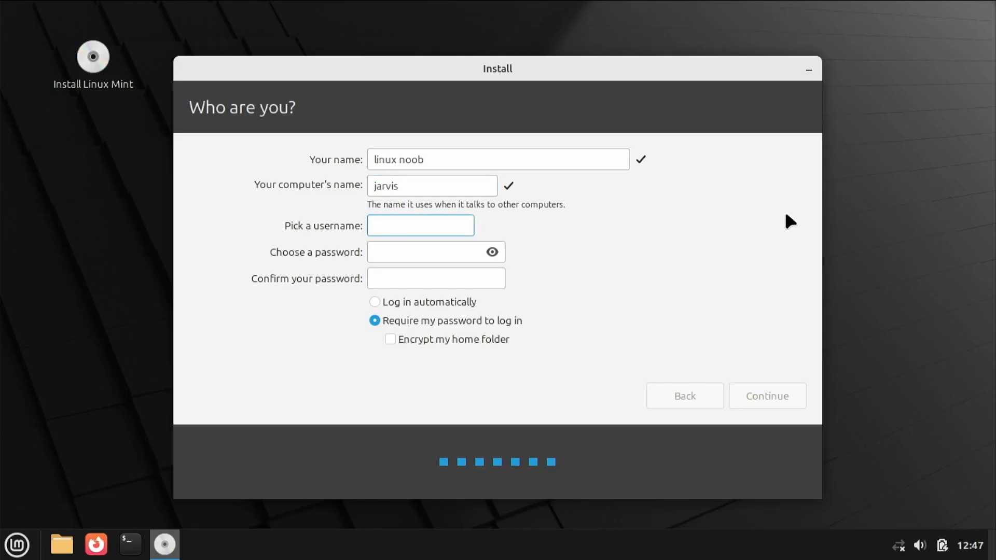
# Step: Enter the username 'noob', removing the invalid capital S
pyautogui.click(420, 225)
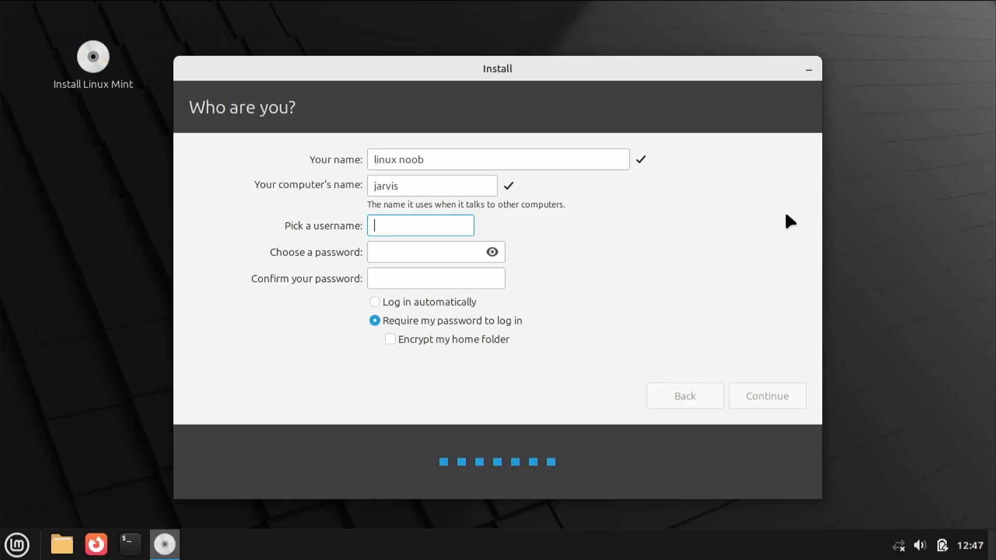
pyautogui.write('noob')
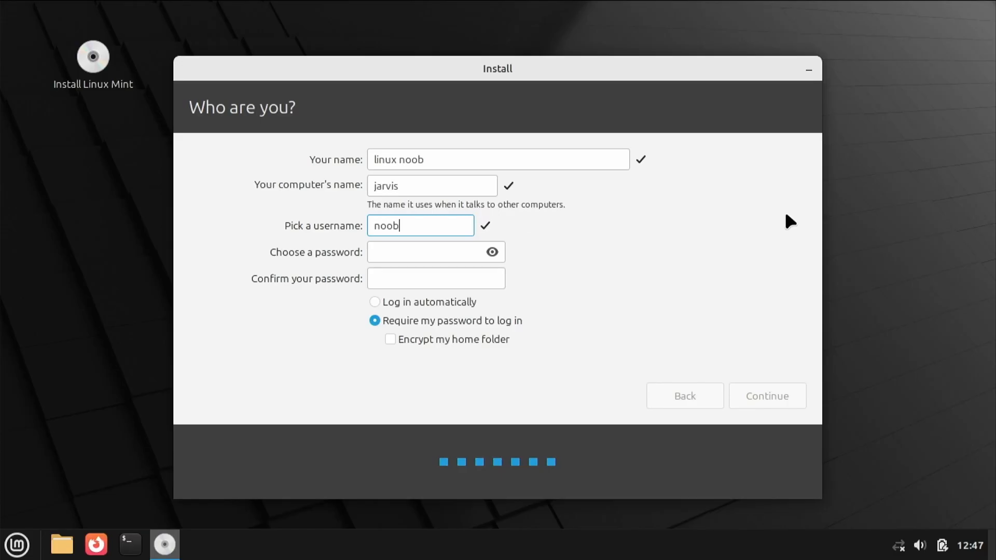
pyautogui.write('S')
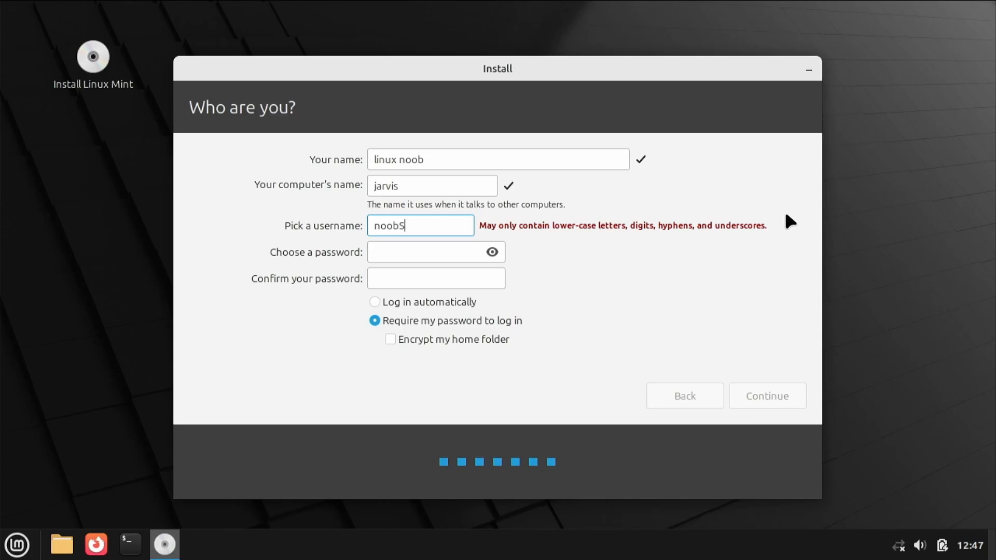
pyautogui.press('BackSpace')
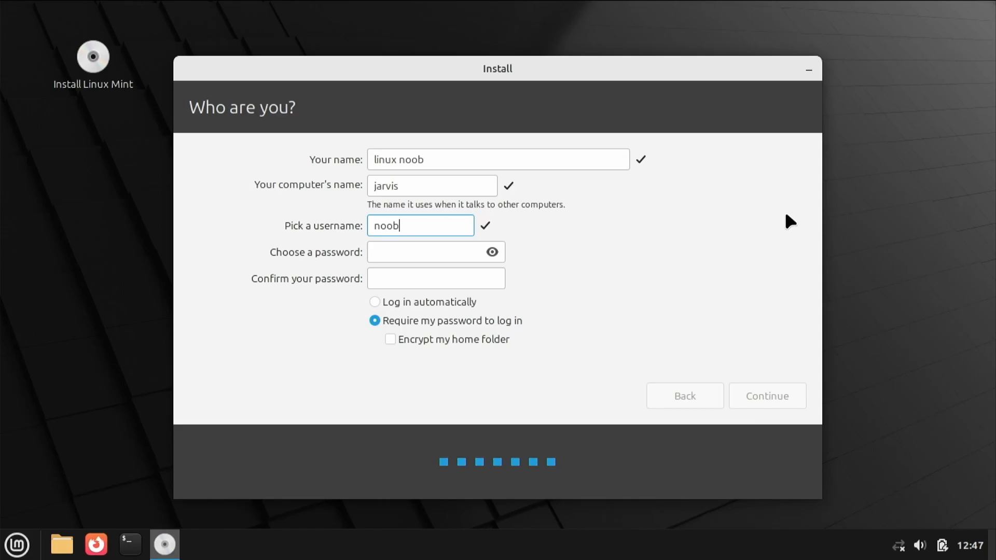
pyautogui.click(434, 251)
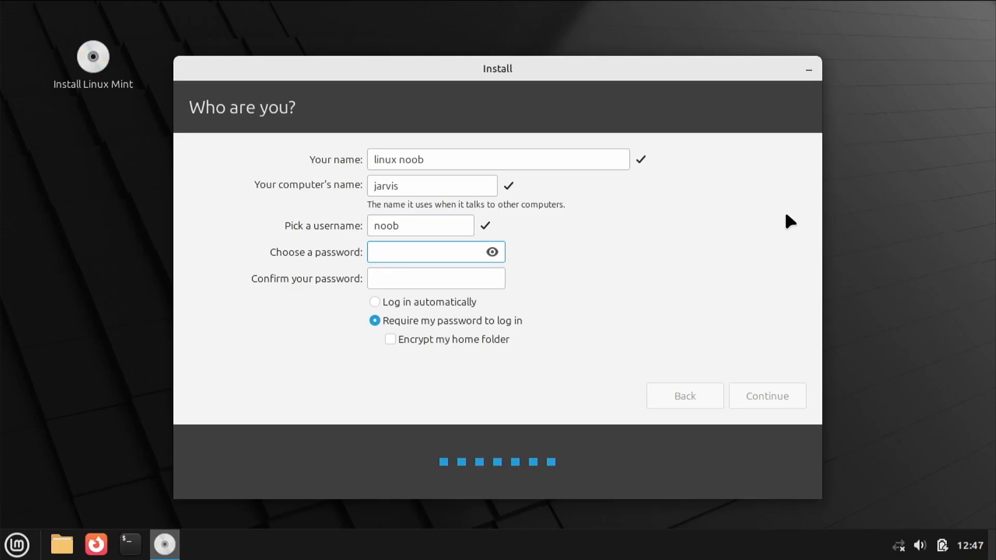
pyautogui.click(435, 251)
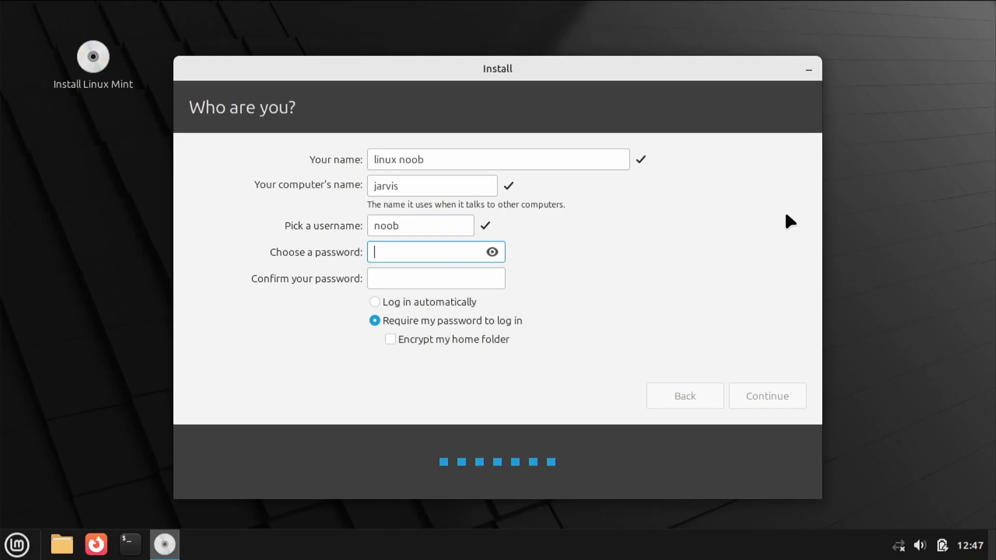
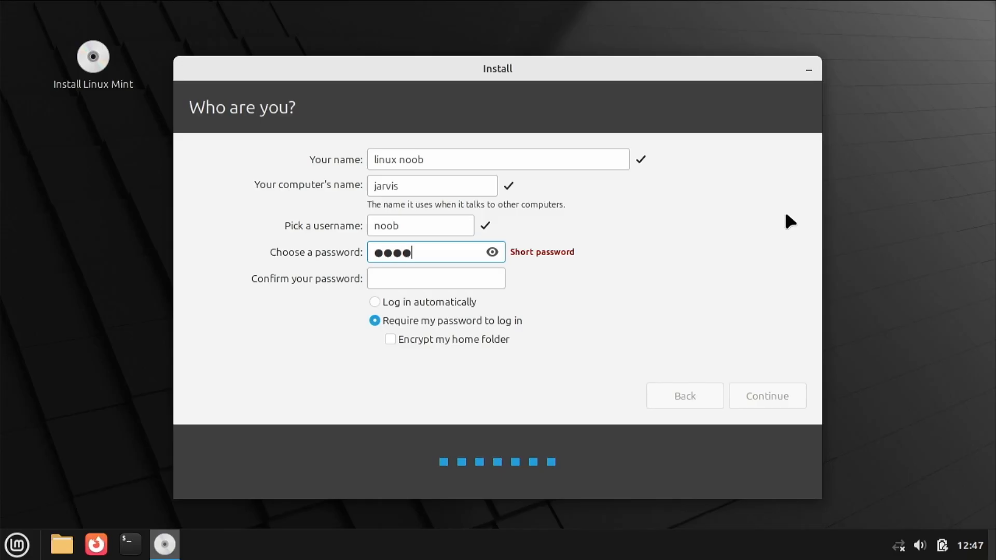
pyautogui.click(436, 278)
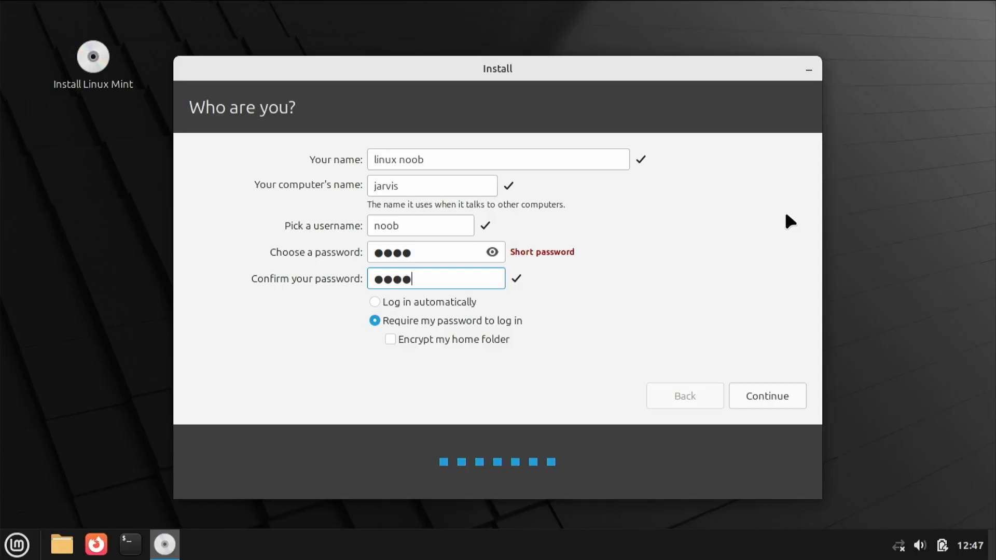
pyautogui.moveTo(311, 484)
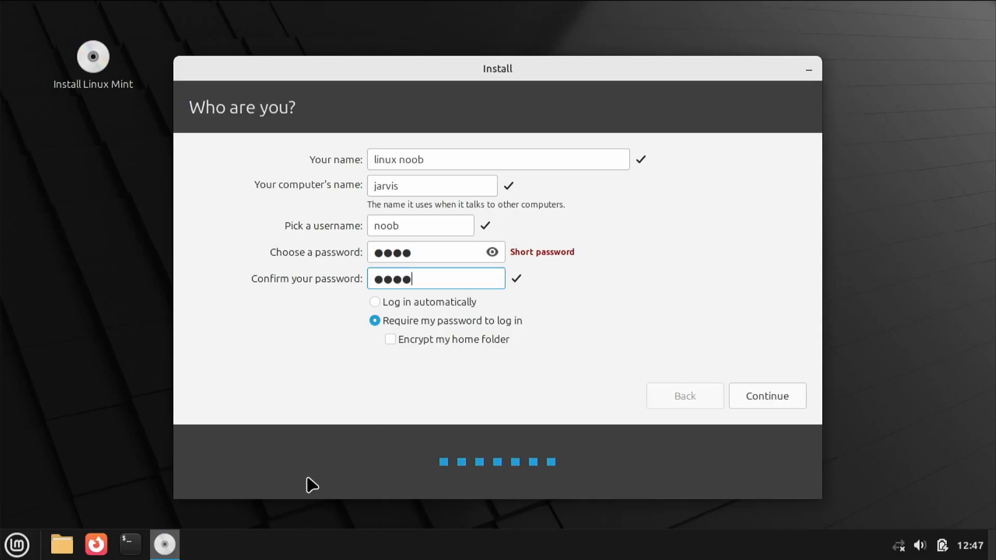
pyautogui.moveTo(410, 326)
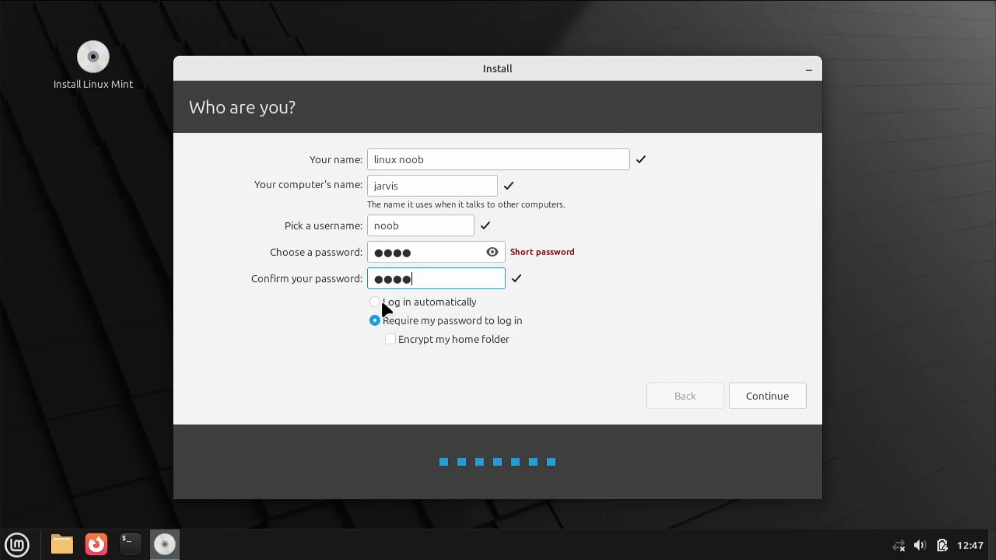
pyautogui.moveTo(409, 312)
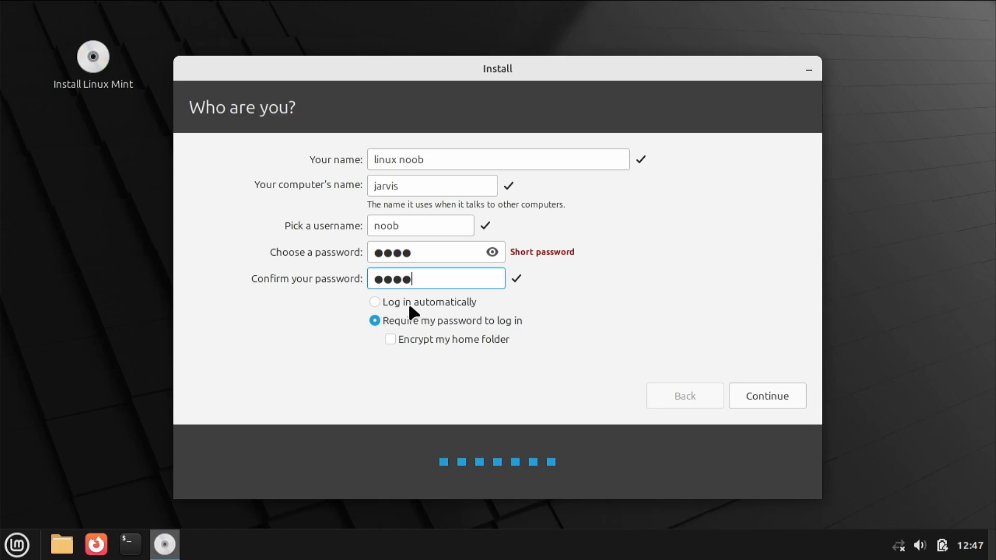
pyautogui.moveTo(414, 330)
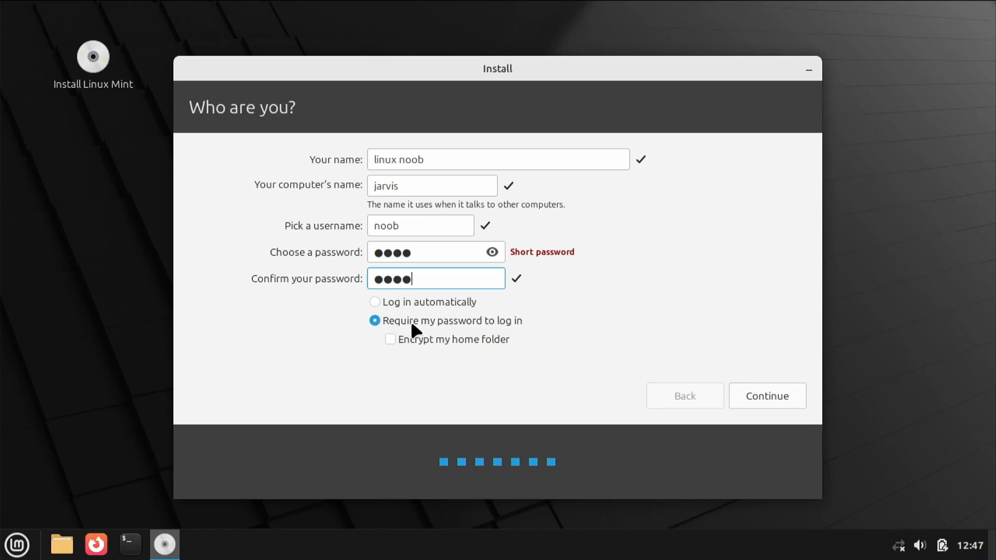
pyautogui.moveTo(479, 353)
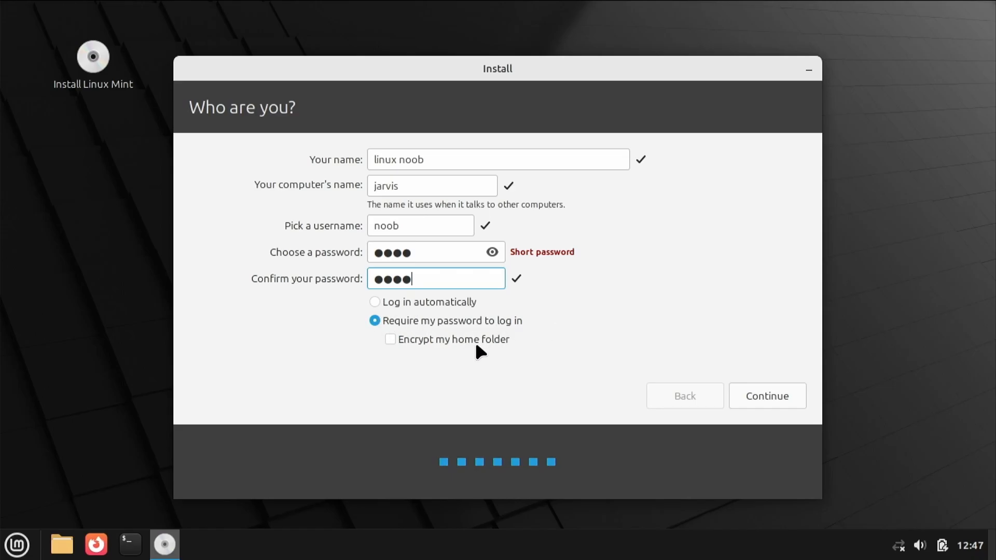
pyautogui.moveTo(774, 401)
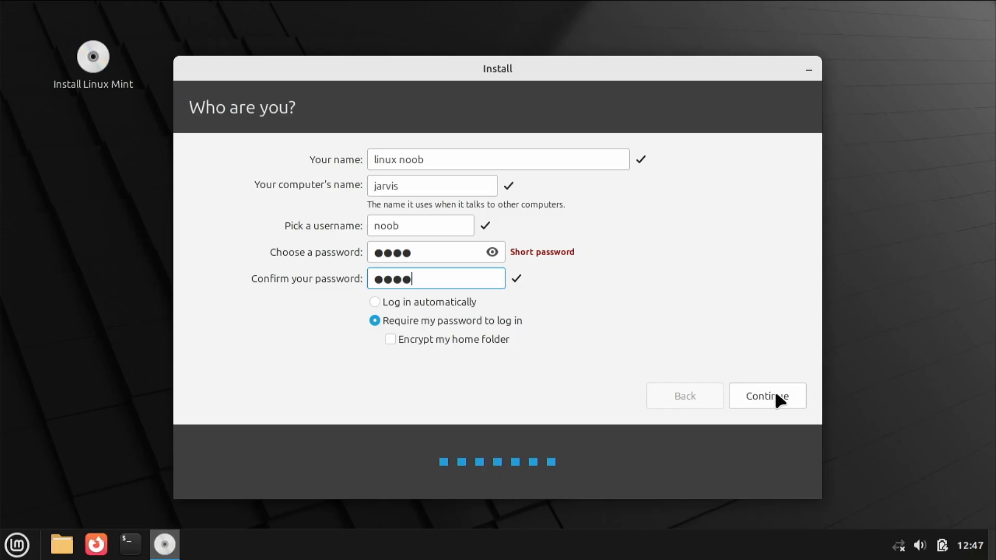
pyautogui.click(766, 395)
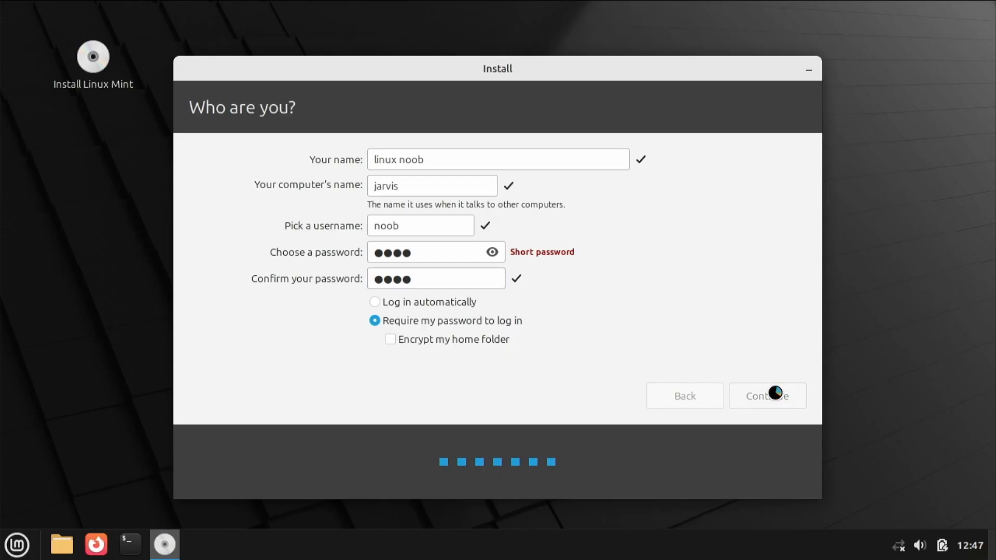
pyautogui.click(767, 396)
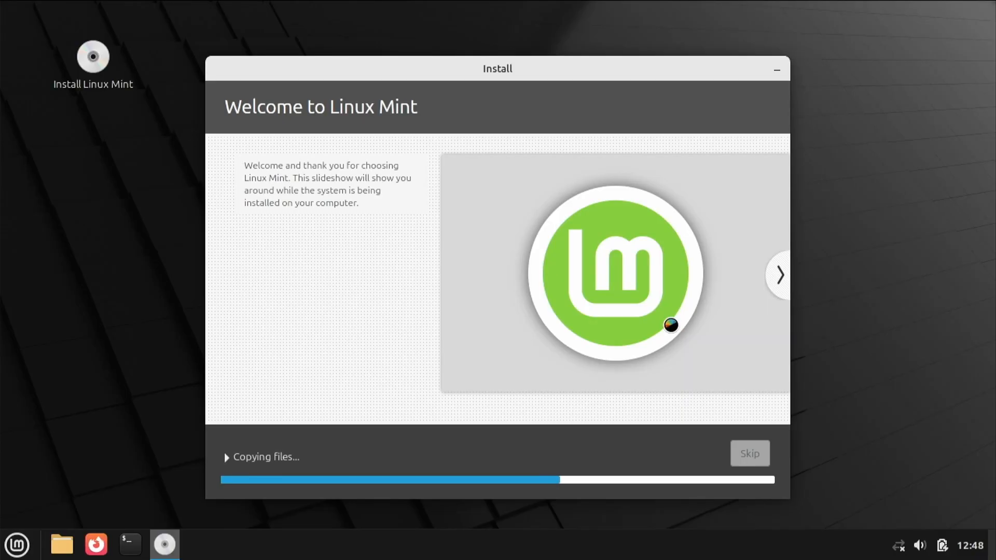
# Step: Advance the installer slideshow through the web and photos slides while files copy
pyautogui.click(779, 275)
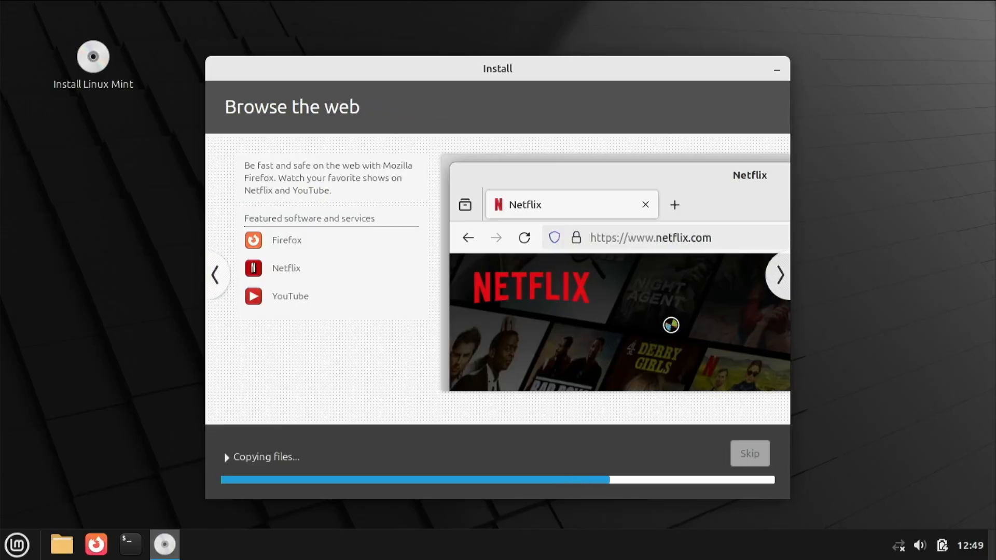
pyautogui.click(779, 274)
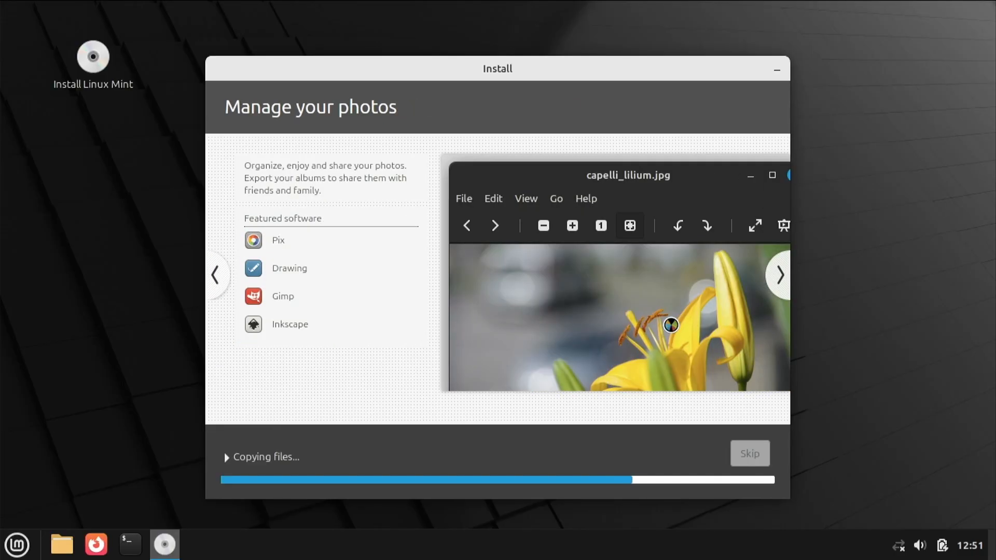
pyautogui.click(779, 275)
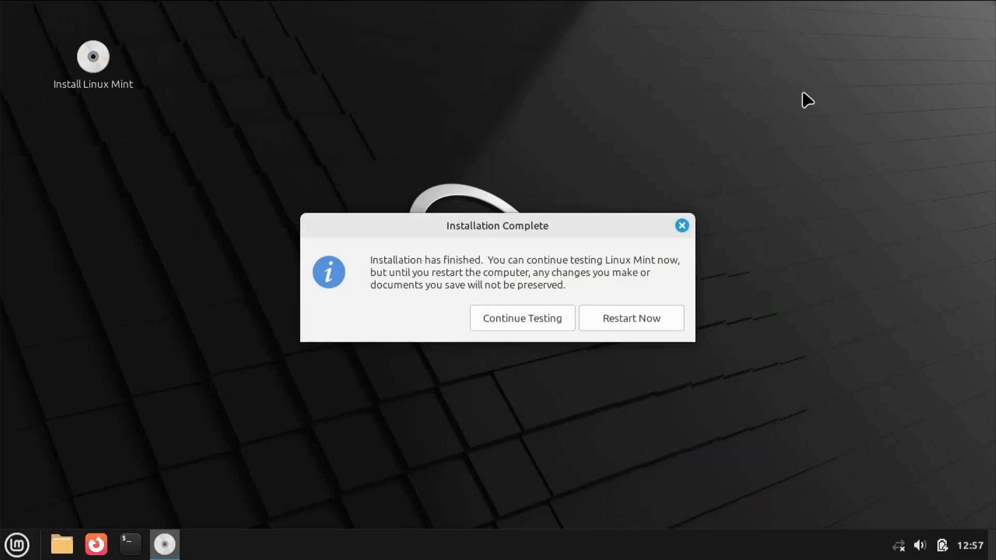
pyautogui.moveTo(671, 121)
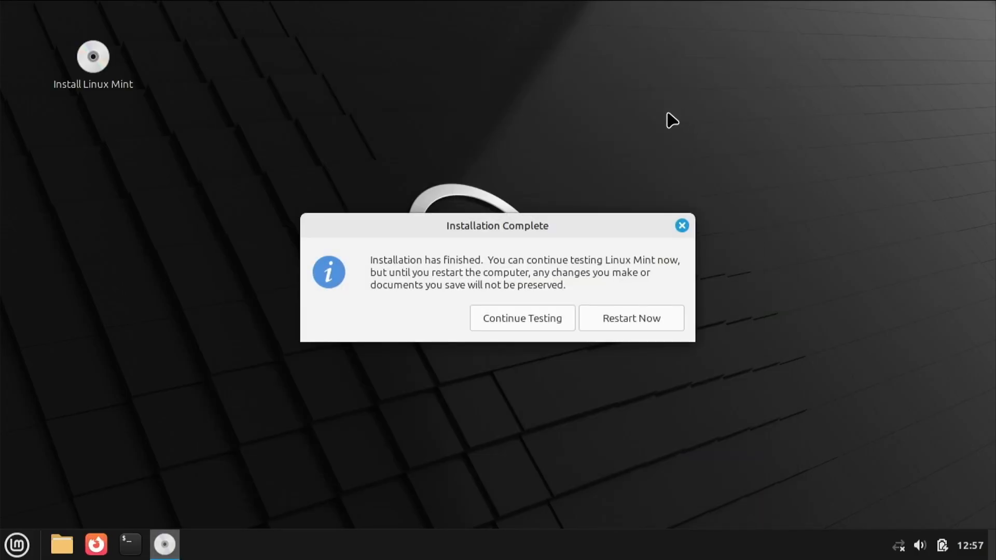
pyautogui.moveTo(548, 329)
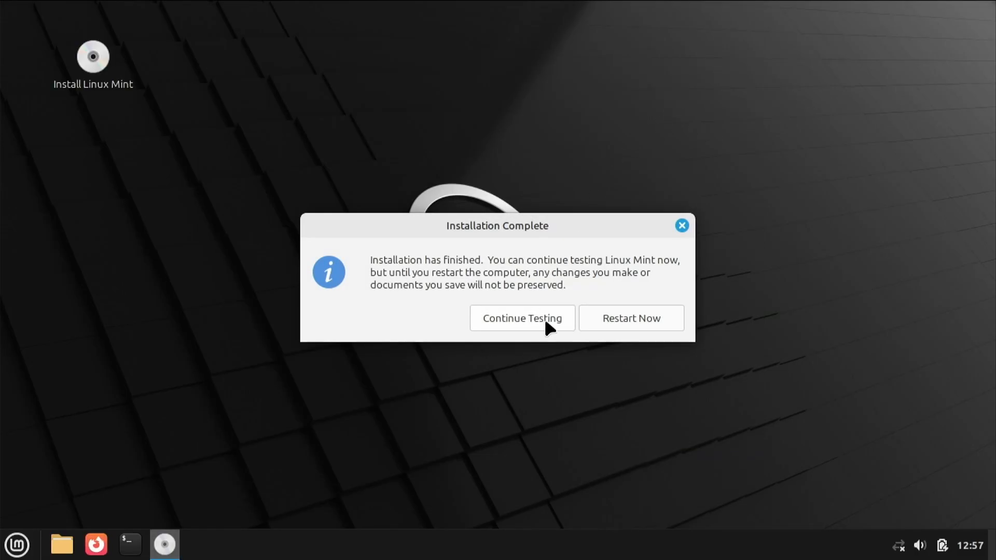
pyautogui.moveTo(94, 299)
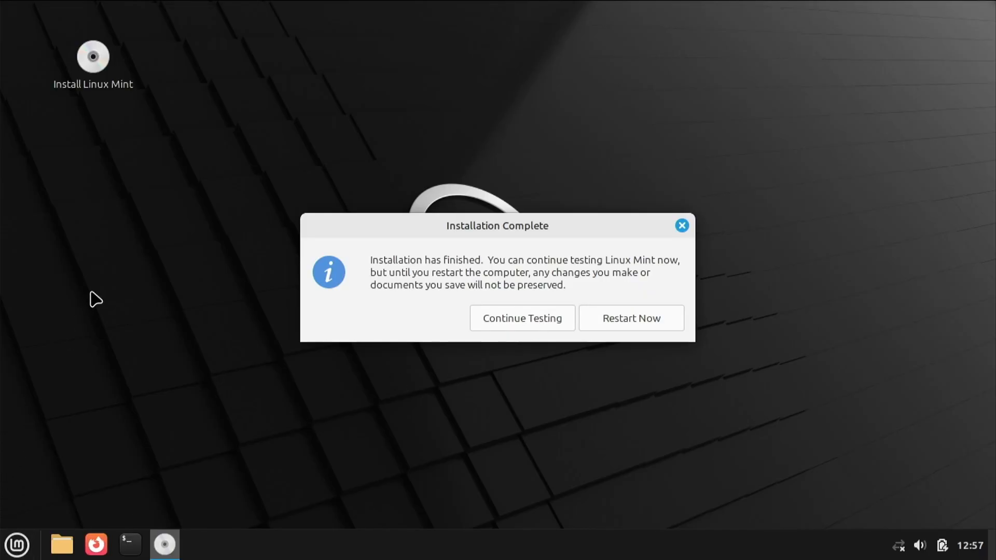
pyautogui.moveTo(635, 335)
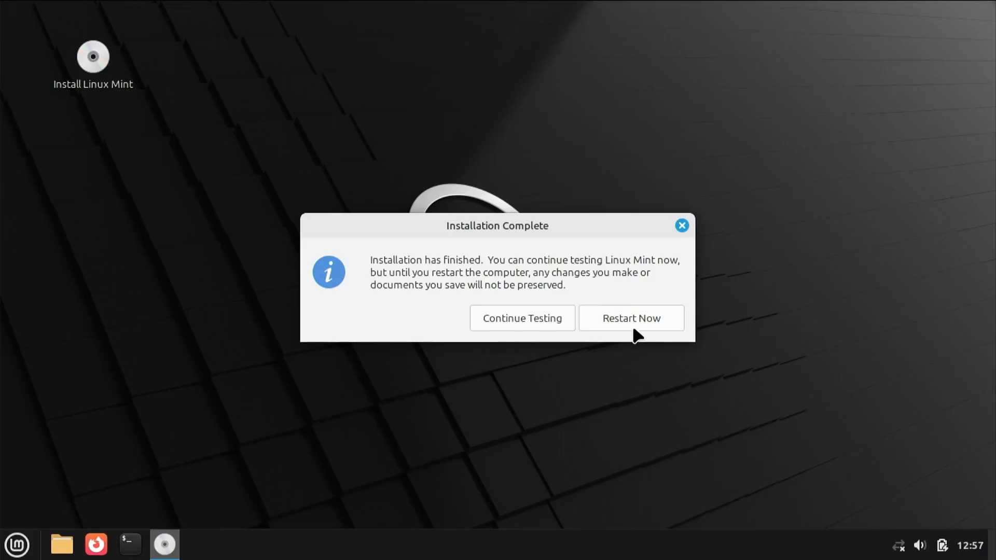
# Step: Restart Now from the Installation Complete dialog into the new Linux Mint system
pyautogui.click(631, 318)
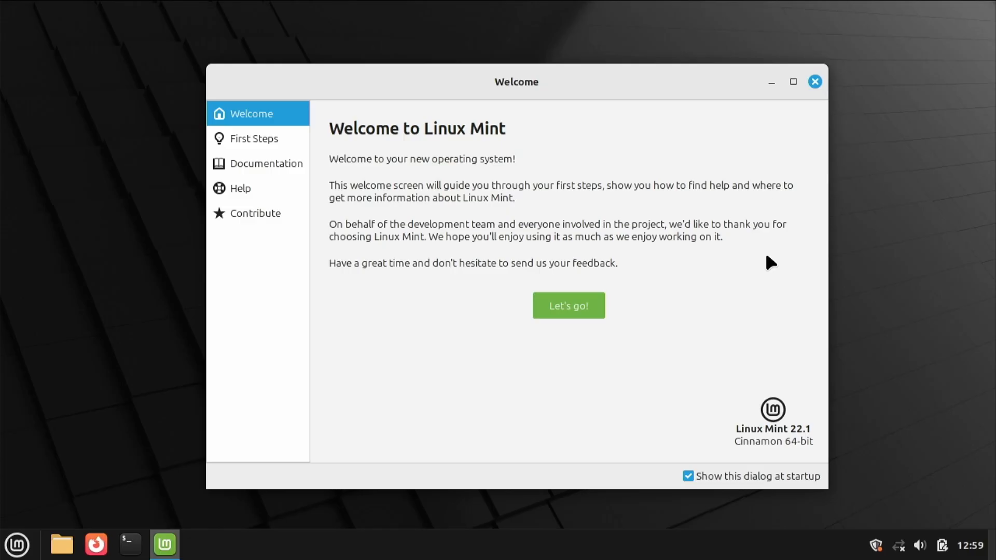
# Step: Close the Welcome to Linux Mint window and open the Mint applications menu
pyautogui.click(814, 81)
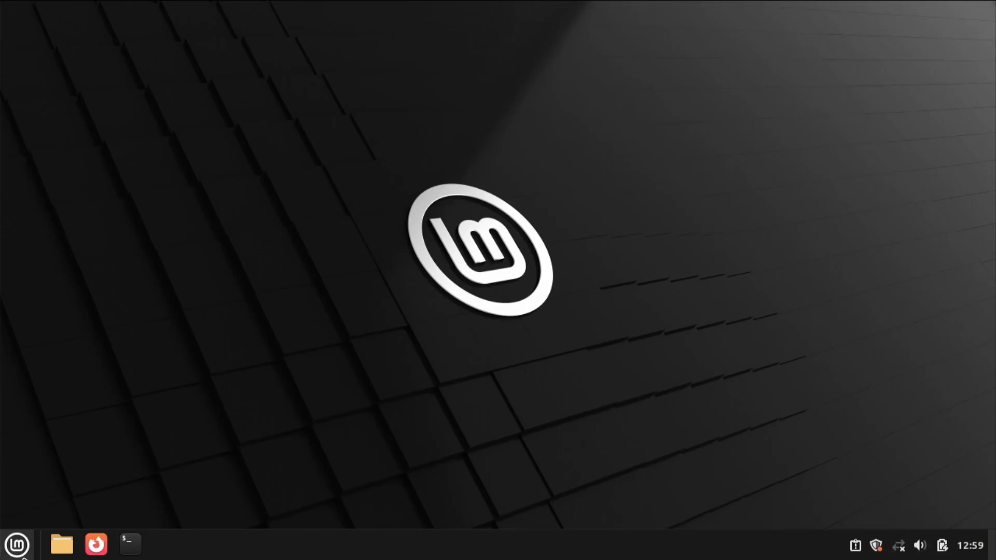
pyautogui.click(16, 544)
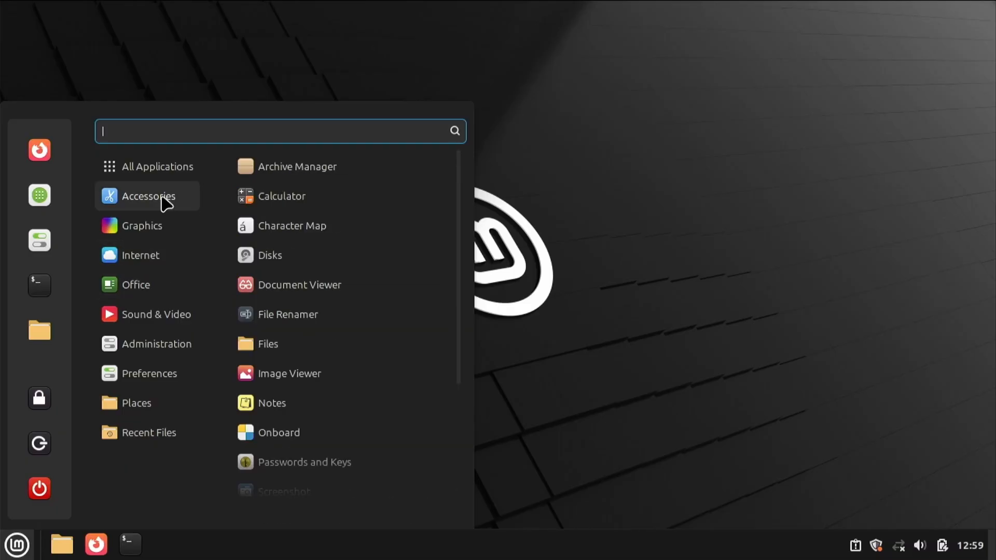
# Step: Launch Software Manager via menu search 'sol' and minimize it while its cache builds
pyautogui.write('sol')
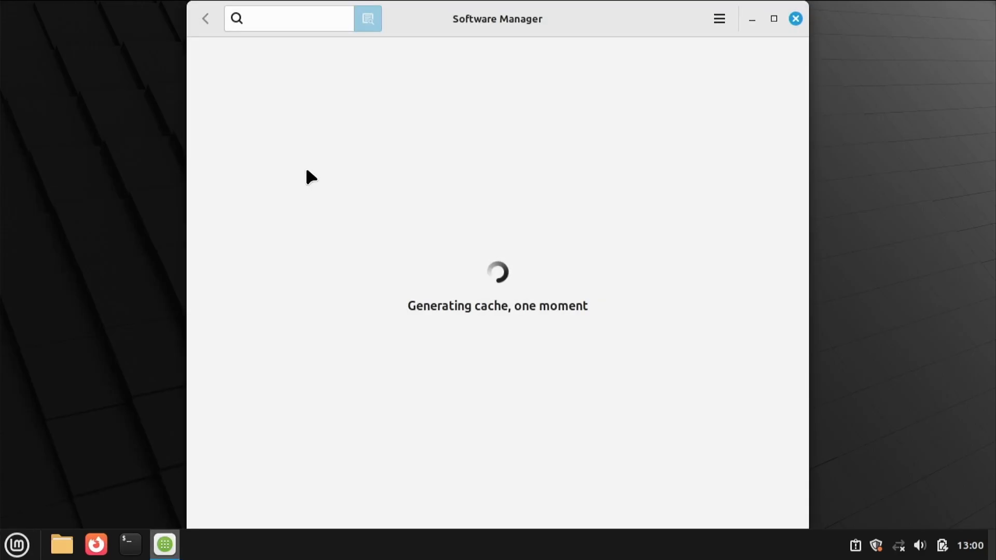
pyautogui.click(794, 19)
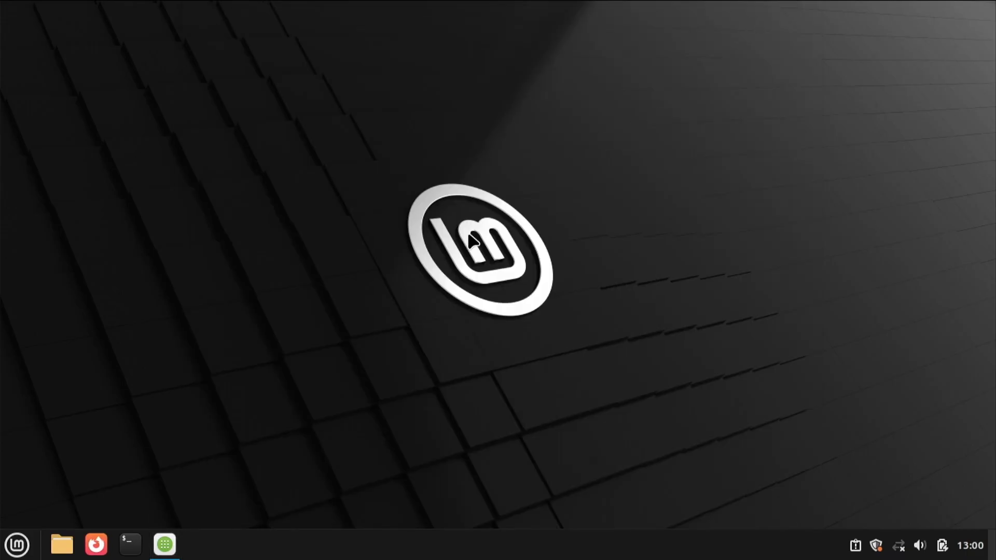